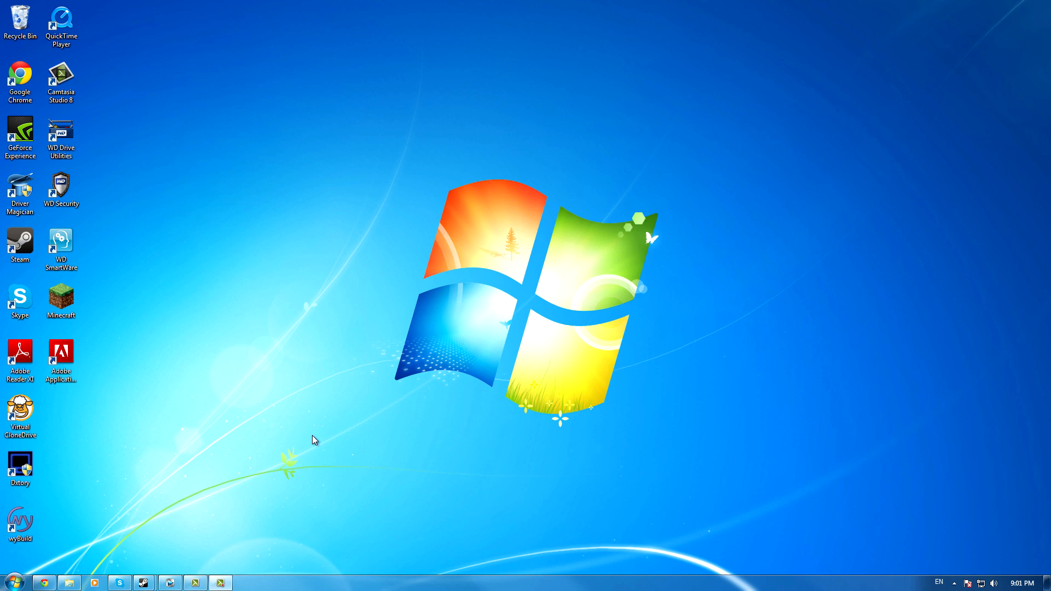
pyautogui.moveTo(214, 531)
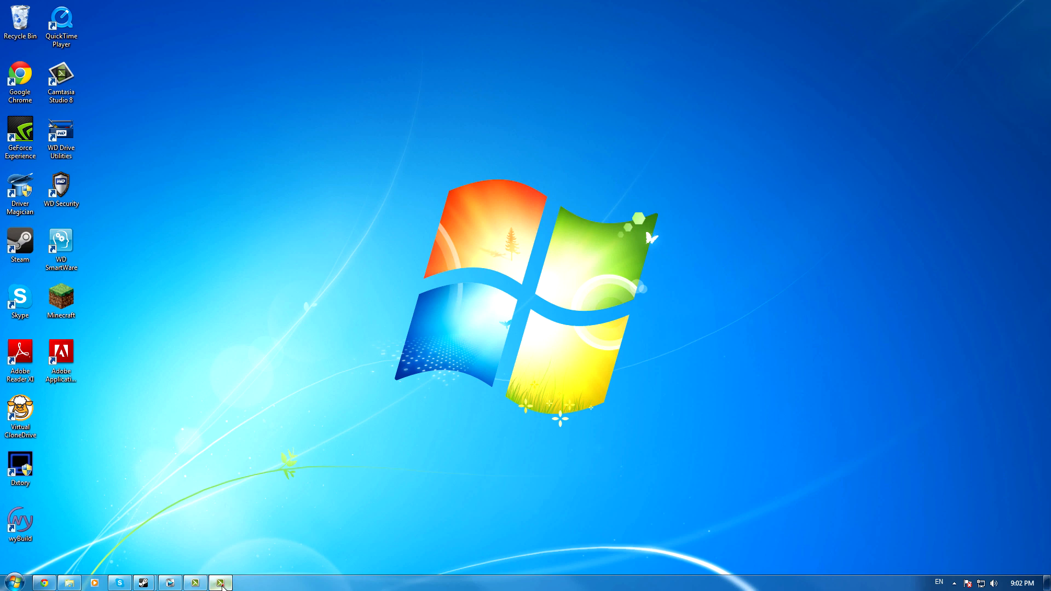
pyautogui.moveTo(143, 581)
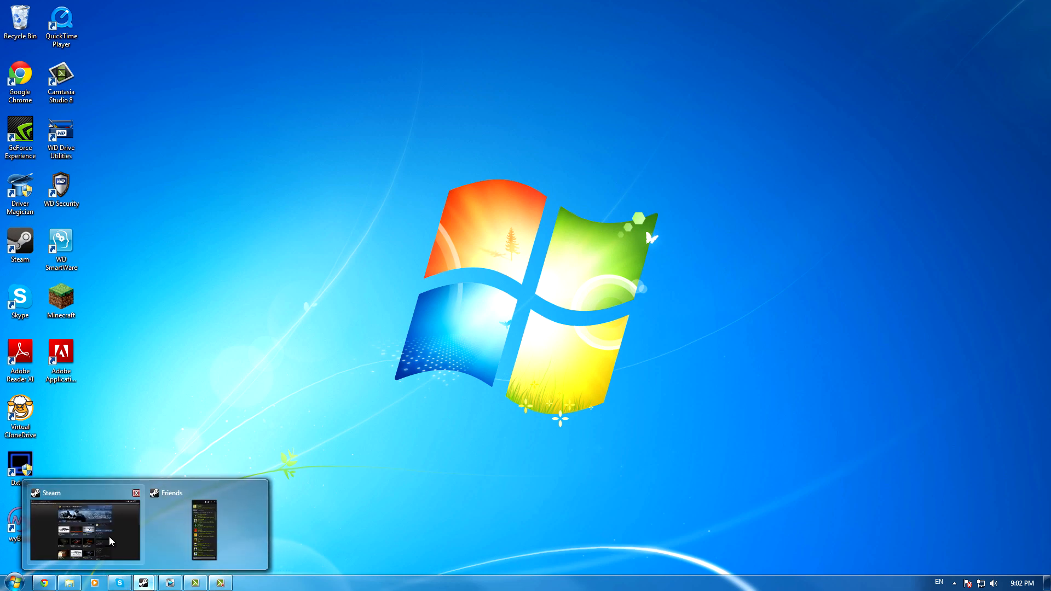
# Step: Scroll the CS:GO Workshop item list and open the AK47 | Desert camouflage item page
pyautogui.click(82, 527)
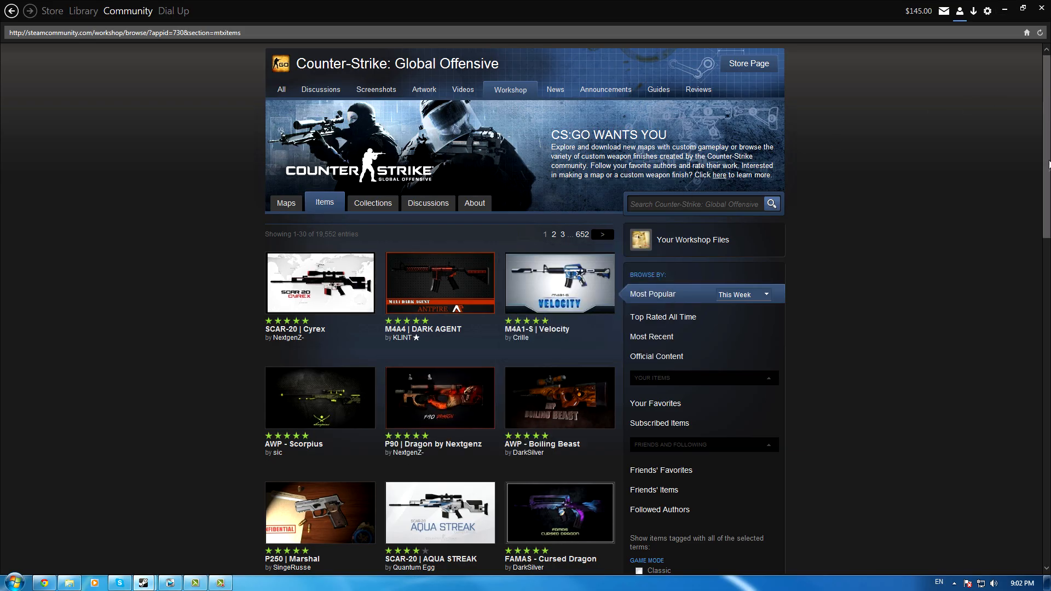
pyautogui.scroll(-3)
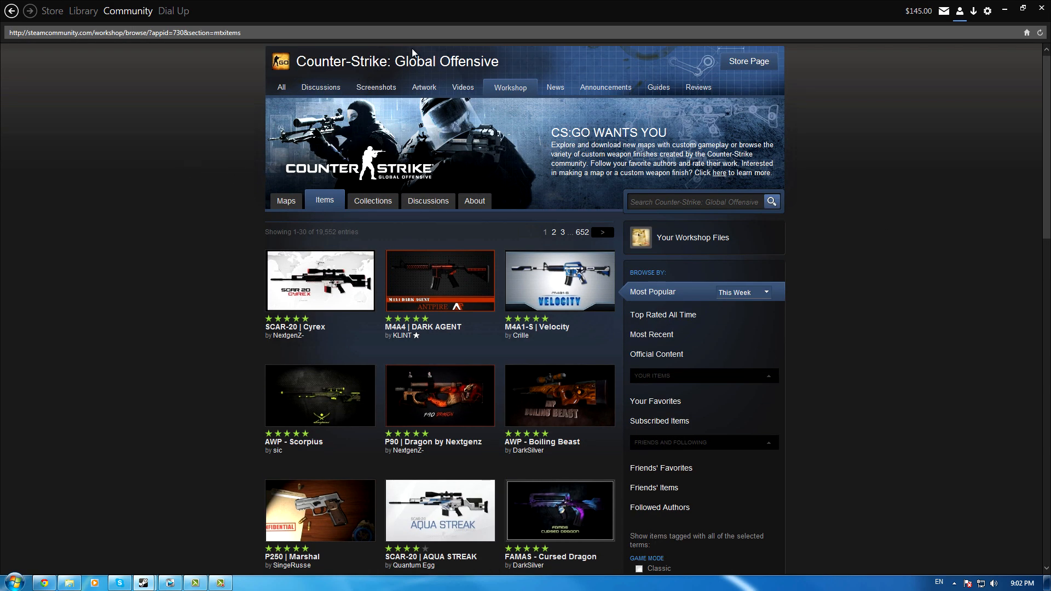
pyautogui.scroll(-3)
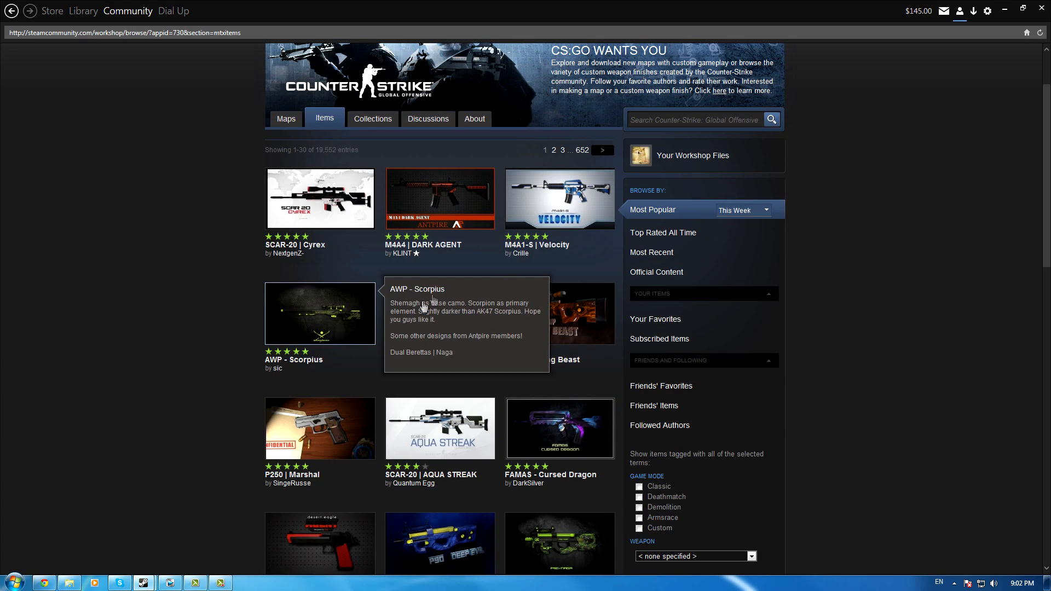
pyautogui.scroll(-3)
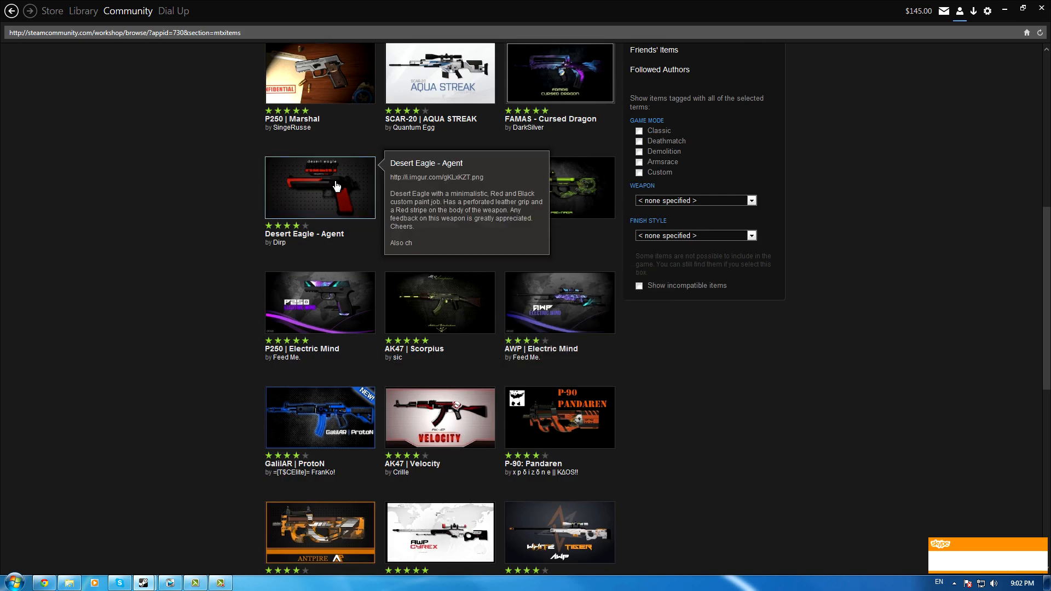
pyautogui.scroll(-3)
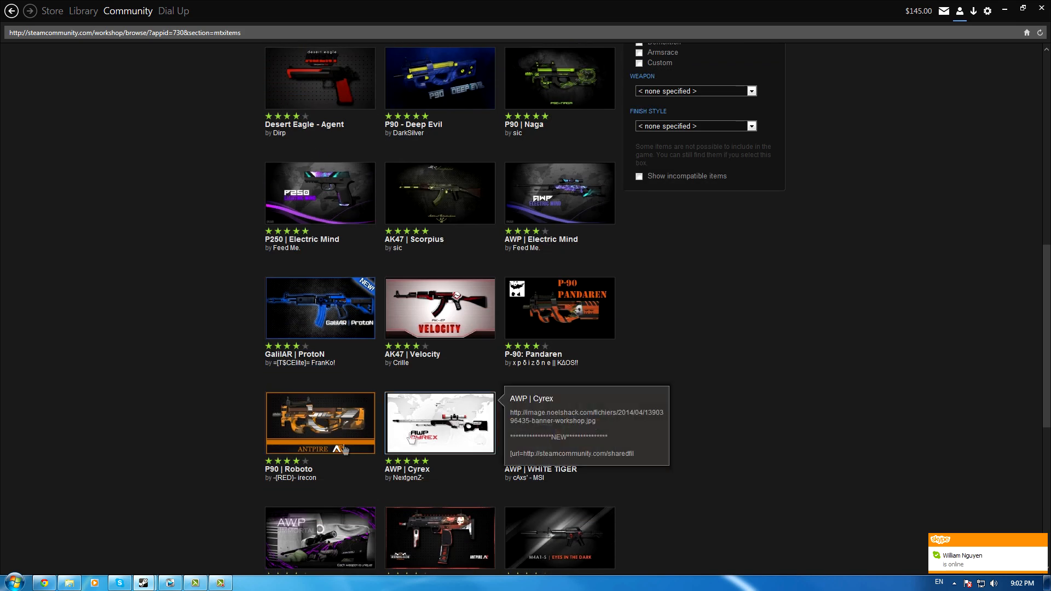
pyautogui.moveTo(958, 198)
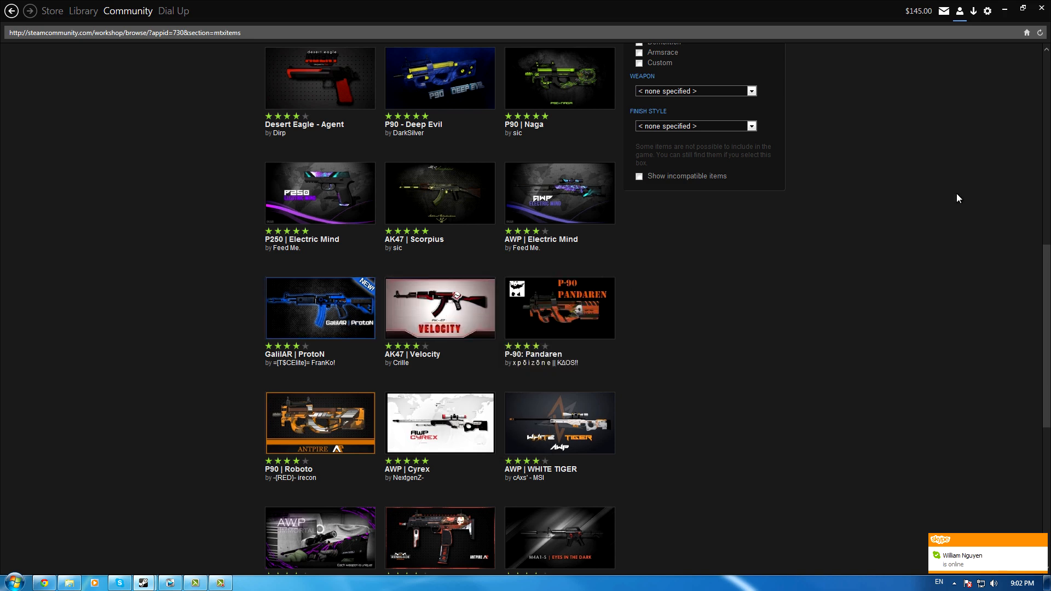
pyautogui.moveTo(940, 303)
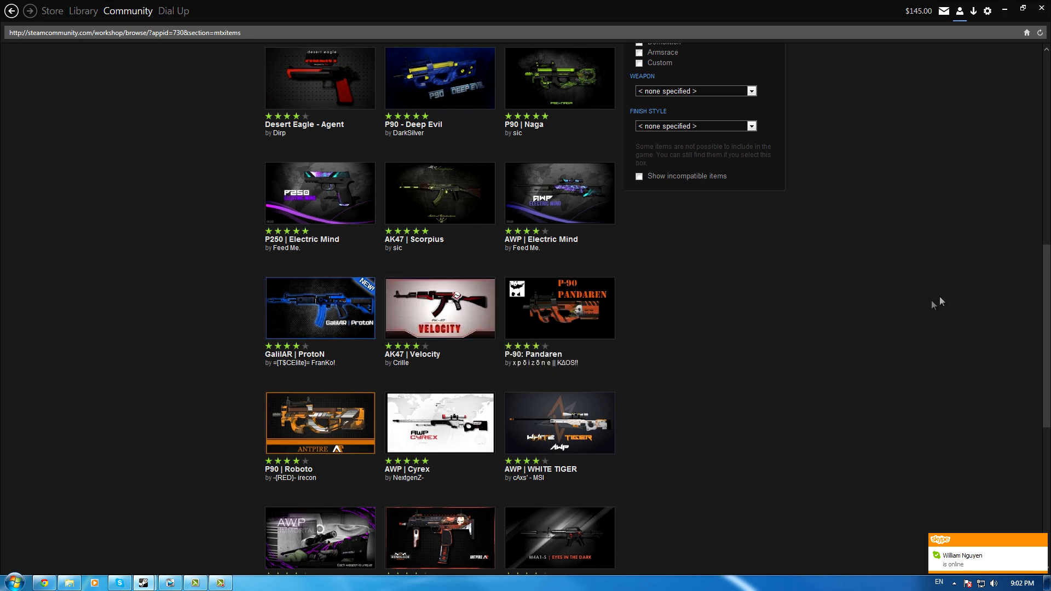
pyautogui.scroll(-3)
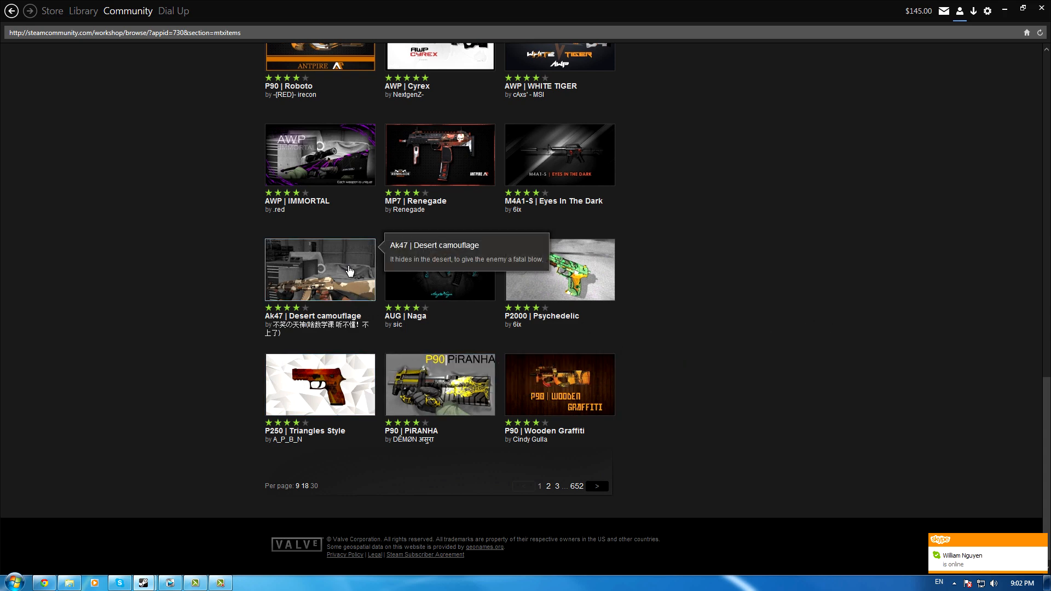
pyautogui.click(319, 269)
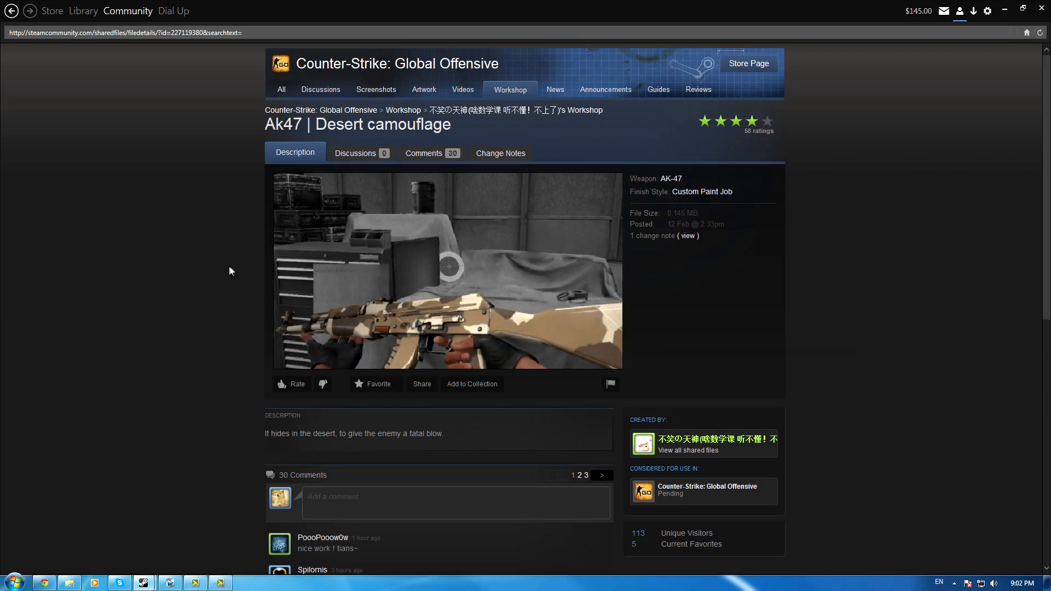
pyautogui.moveTo(563, 342)
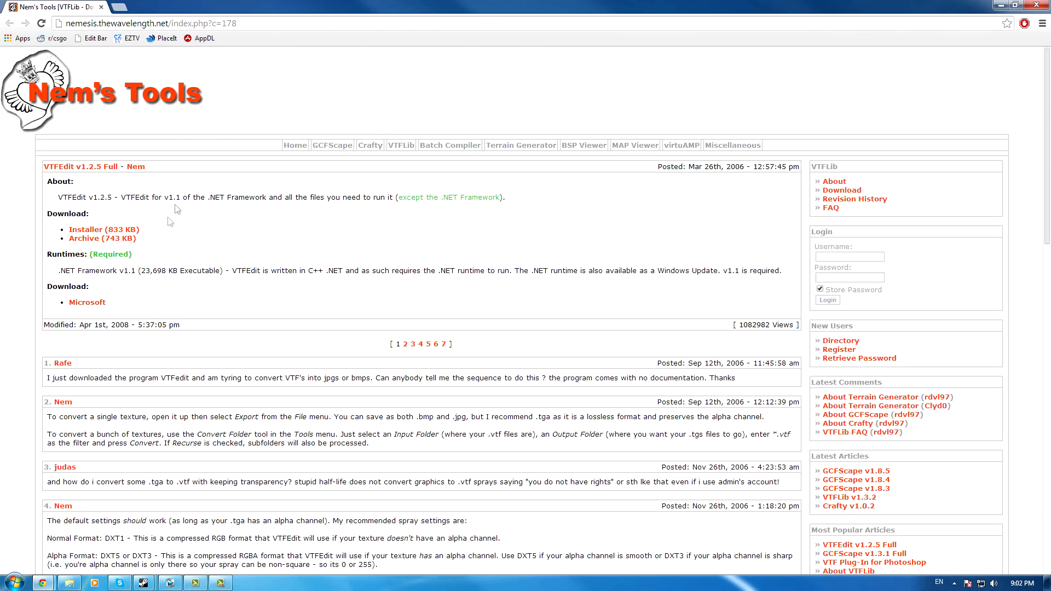
# Step: Open the Nem's Tools VTFEdit v1.2.5 Full page in Chrome and download the installer
pyautogui.doubleClick(65, 196)
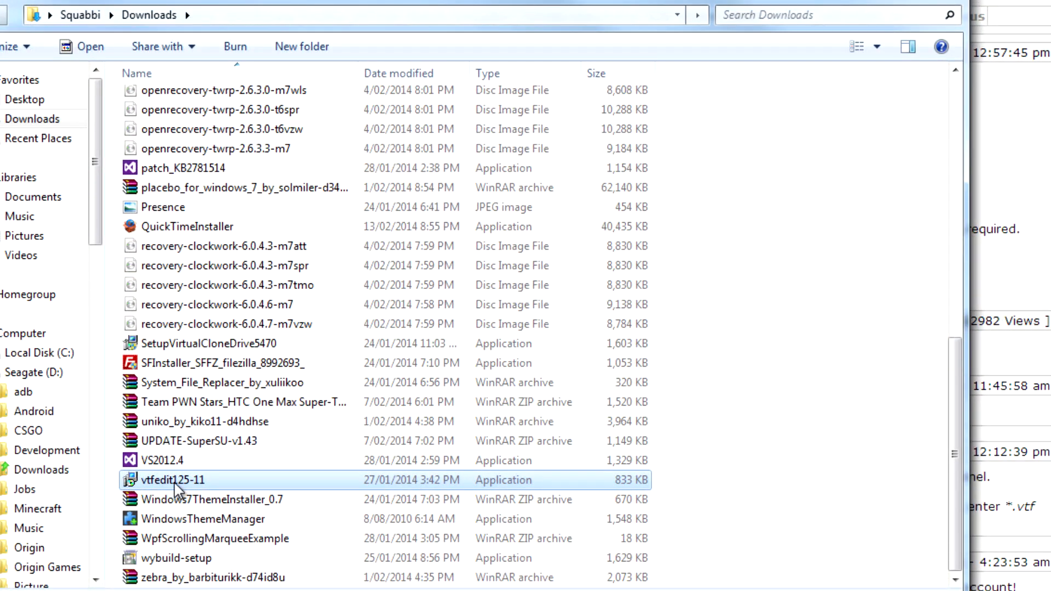
# Step: Run the vtfedit125-11 installer with default folder and .vtf association, finishing without launching VTFEdit
pyautogui.doubleClick(173, 480)
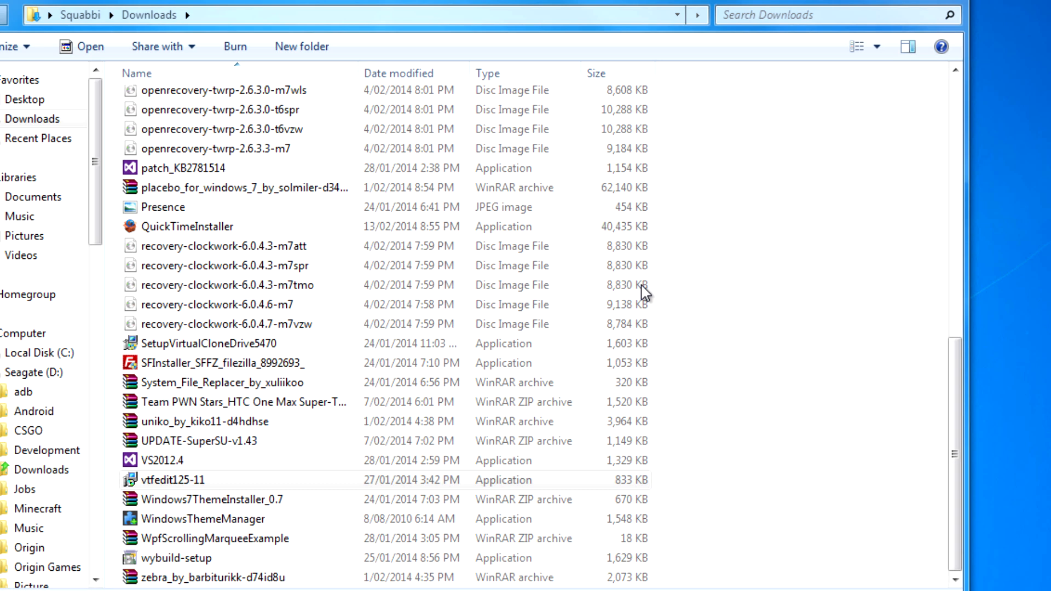
pyautogui.doubleClick(172, 480)
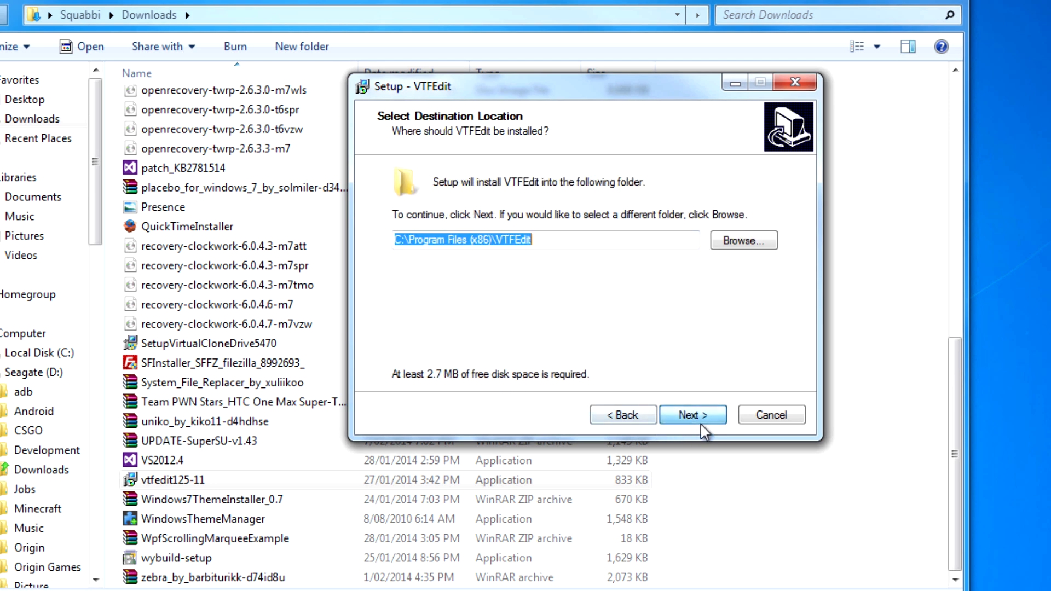
pyautogui.click(691, 414)
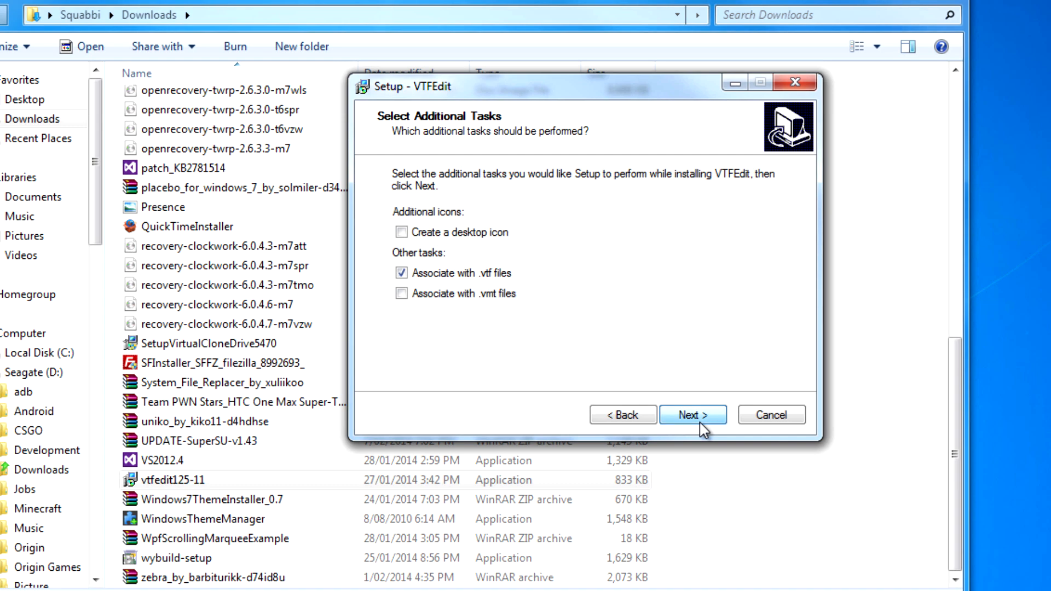
pyautogui.click(692, 414)
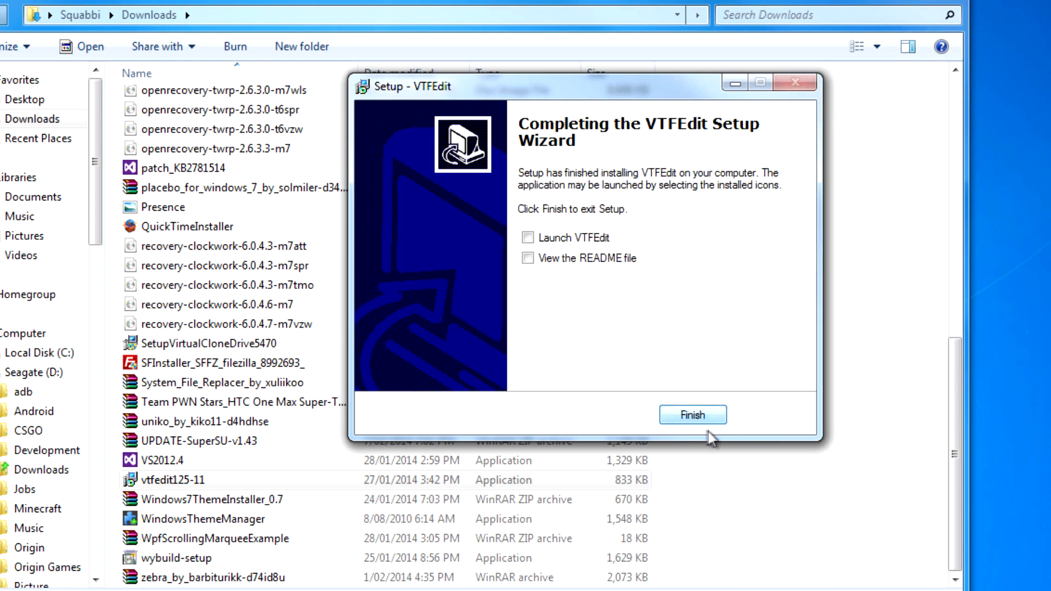
pyautogui.click(692, 413)
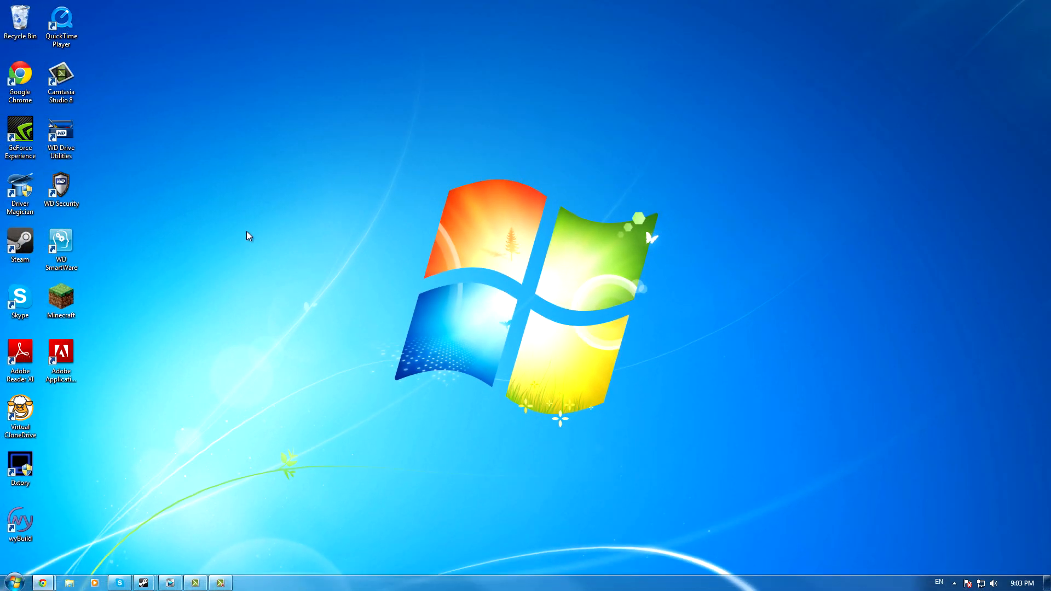
pyautogui.moveTo(208, 417)
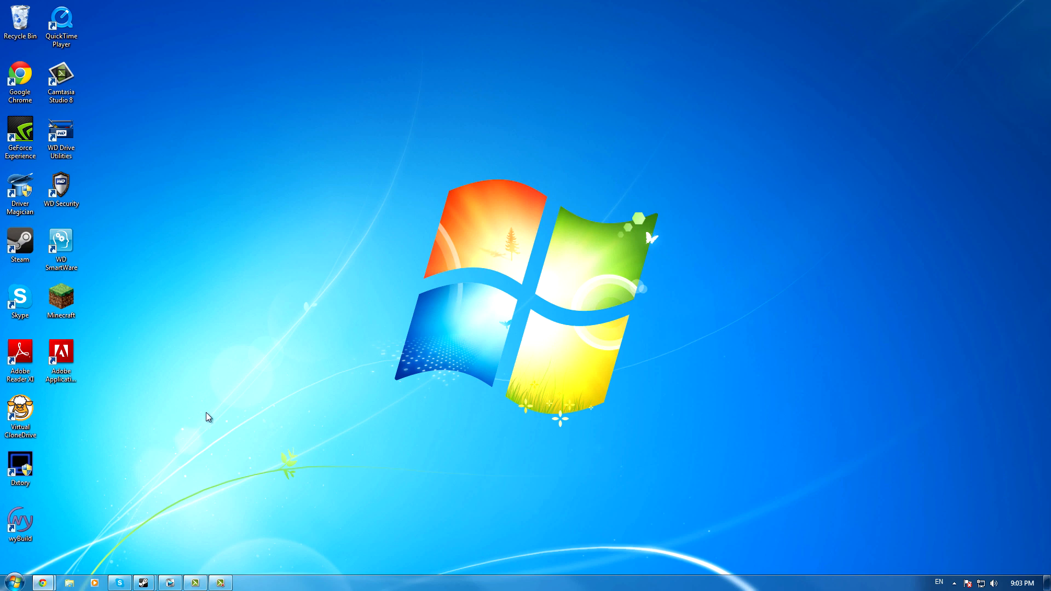
pyautogui.moveTo(204, 584)
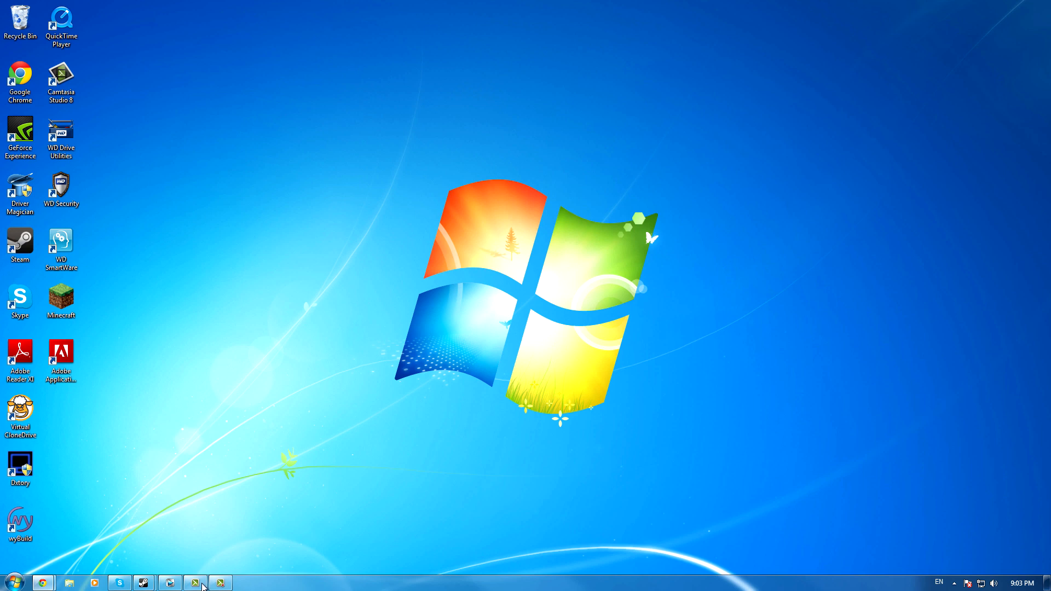
pyautogui.moveTo(87, 536)
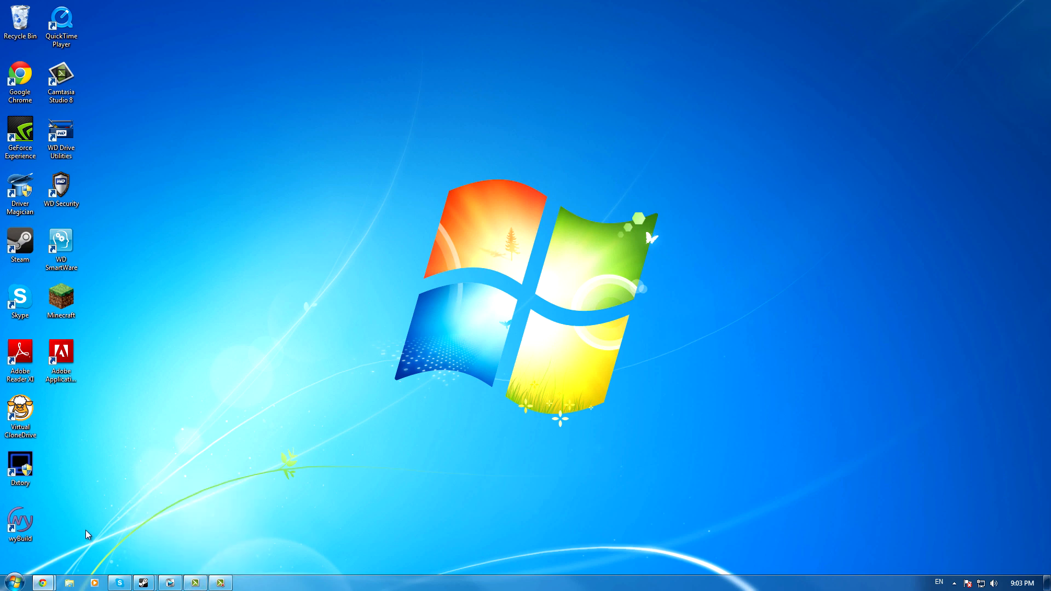
# Step: Launch Adobe Photoshop CS6 from the desktop and bring its window to the front
pyautogui.click(10, 580)
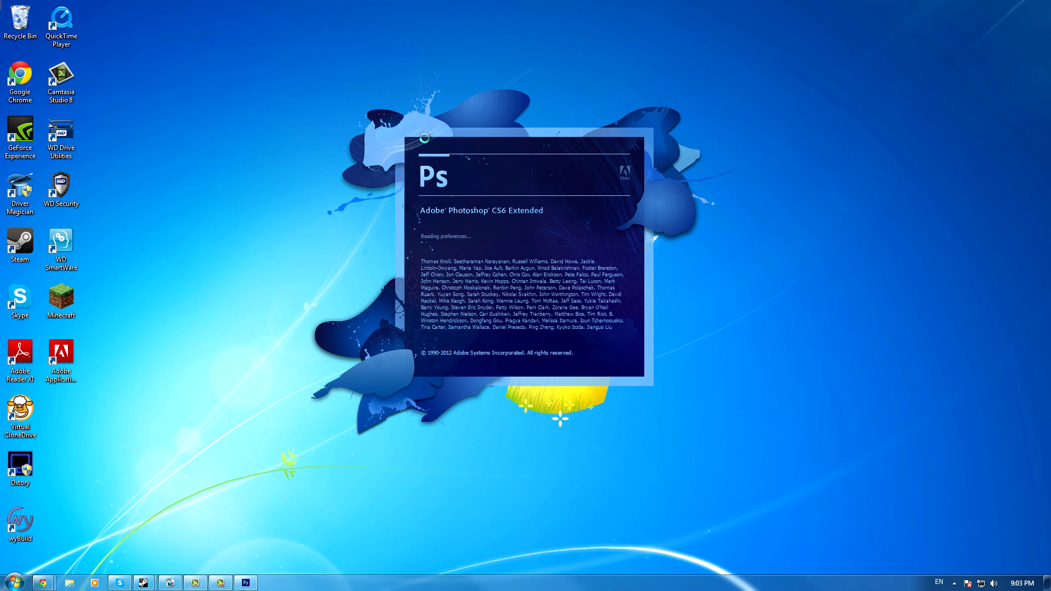
pyautogui.moveTo(207, 504)
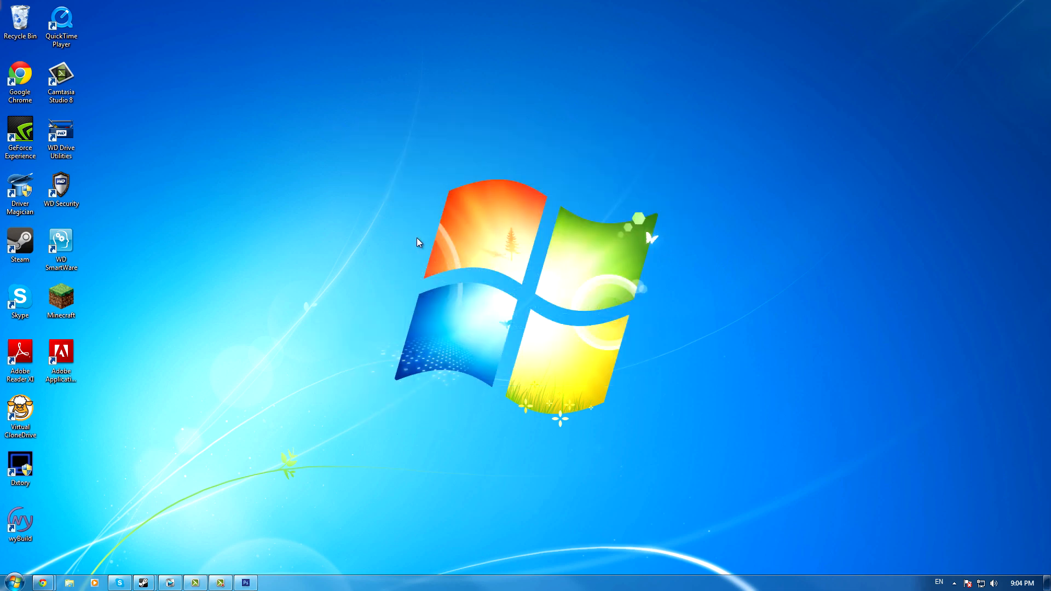
pyautogui.click(246, 581)
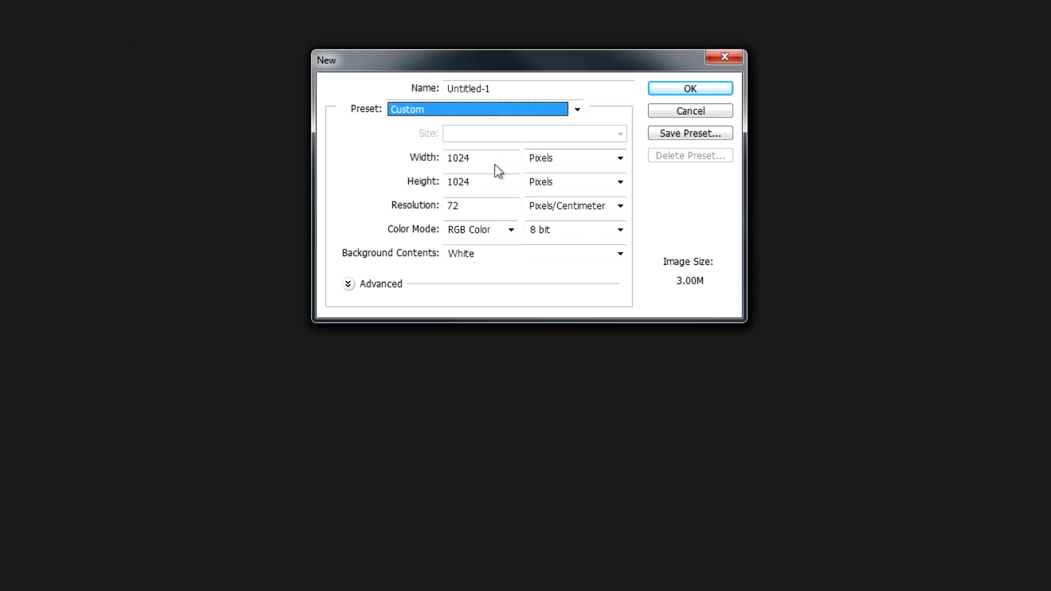
# Step: Save a 'CSGO' 1024×1024 RGB white-background preset and create a new document from it
pyautogui.click(481, 158)
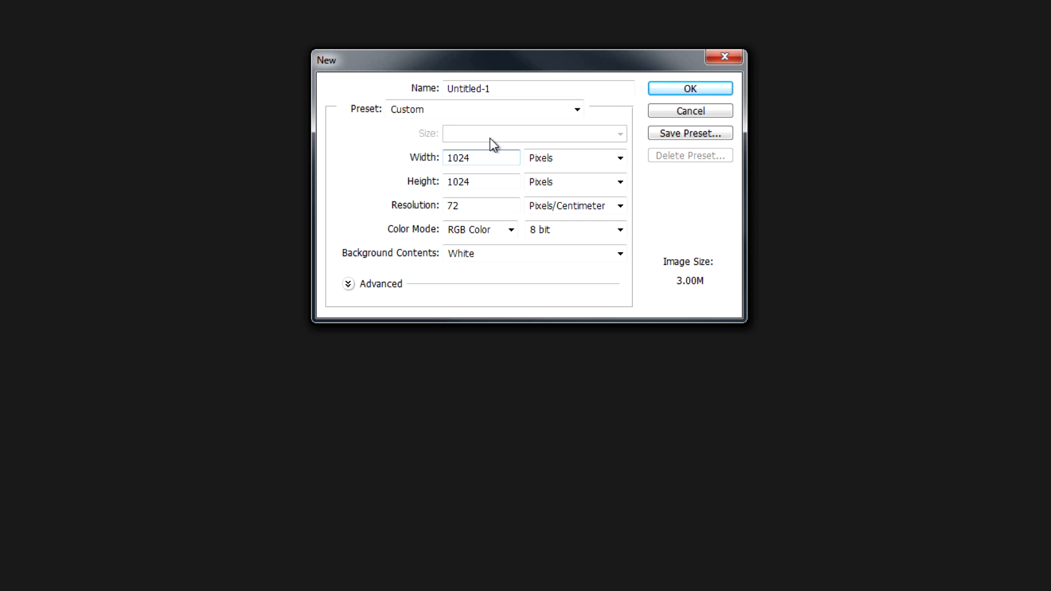
pyautogui.click(480, 158)
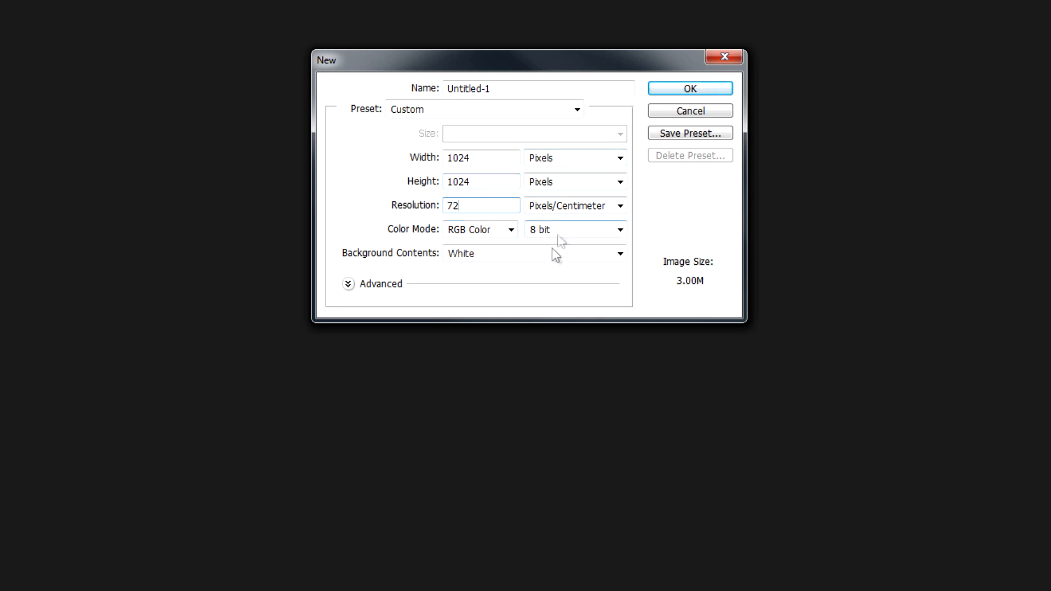
pyautogui.click(617, 253)
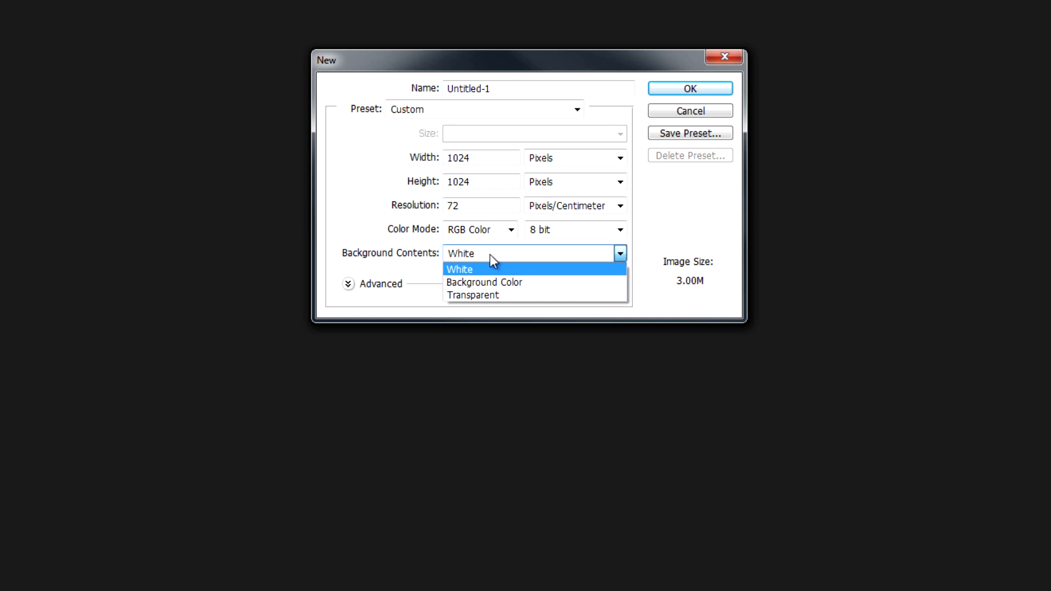
pyautogui.click(459, 269)
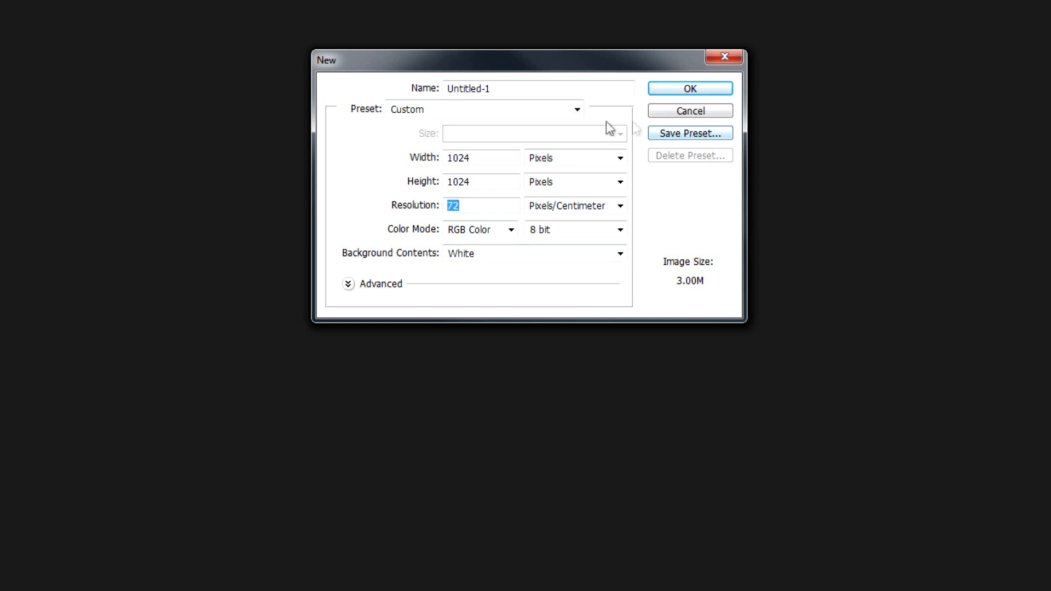
pyautogui.click(688, 132)
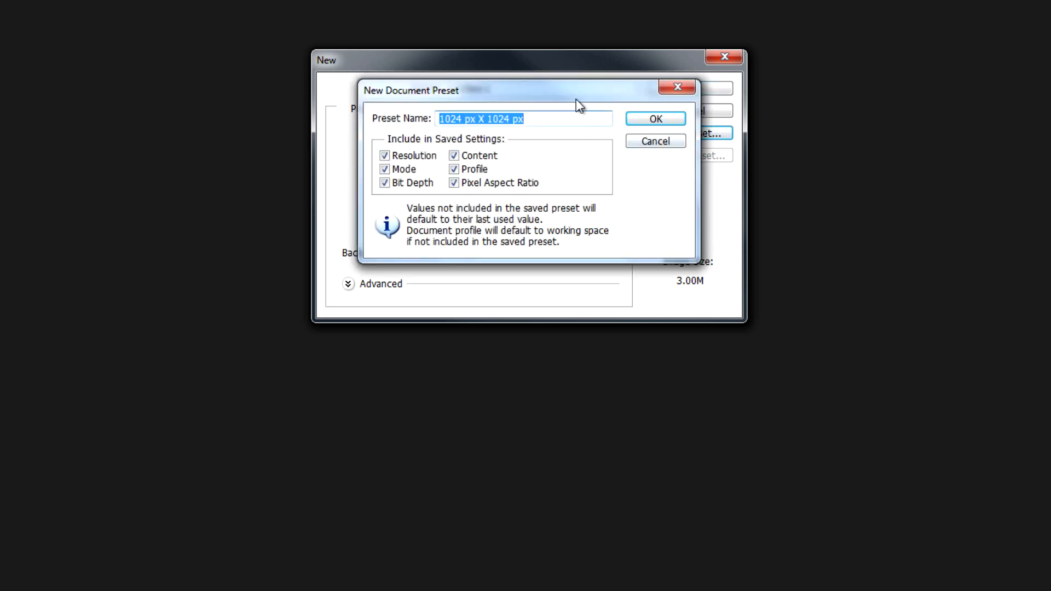
pyautogui.write('CSGO')
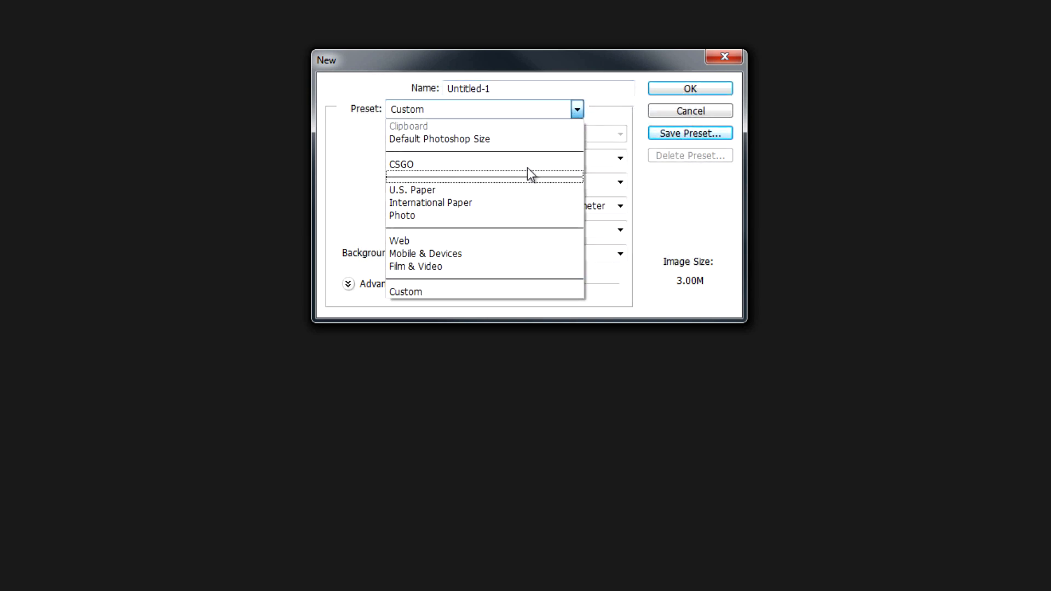
pyautogui.click(400, 164)
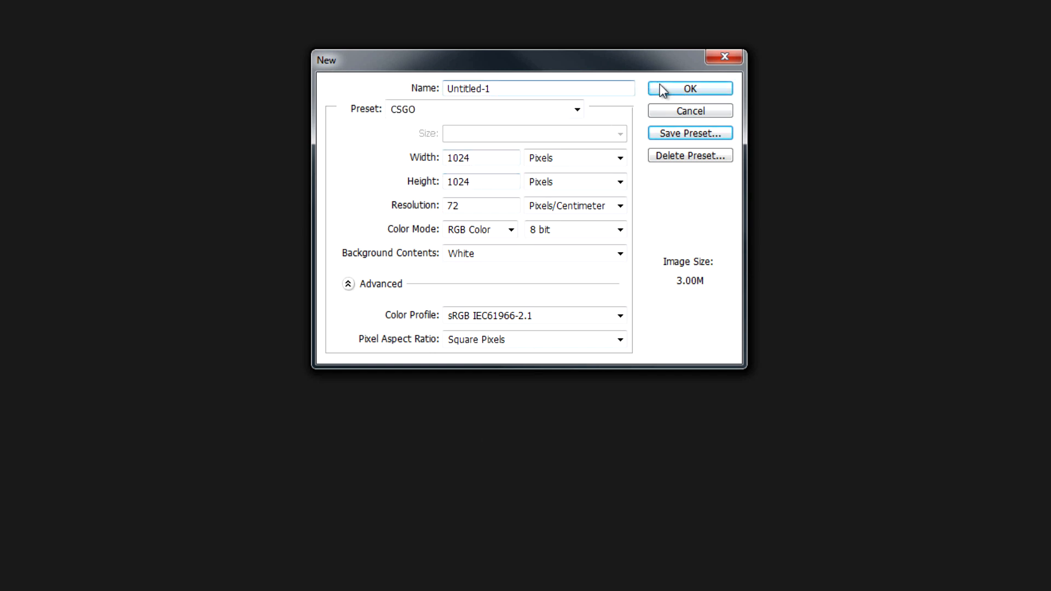
pyautogui.click(689, 88)
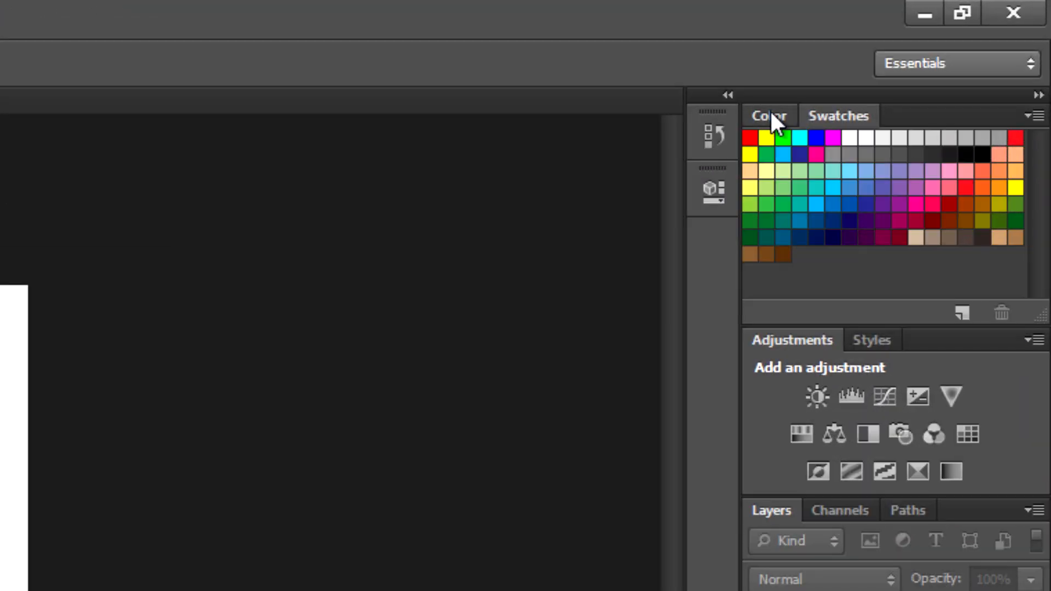
# Step: Show the RGB colour sliders and add a new empty Layer 1 above the black background
pyautogui.click(769, 115)
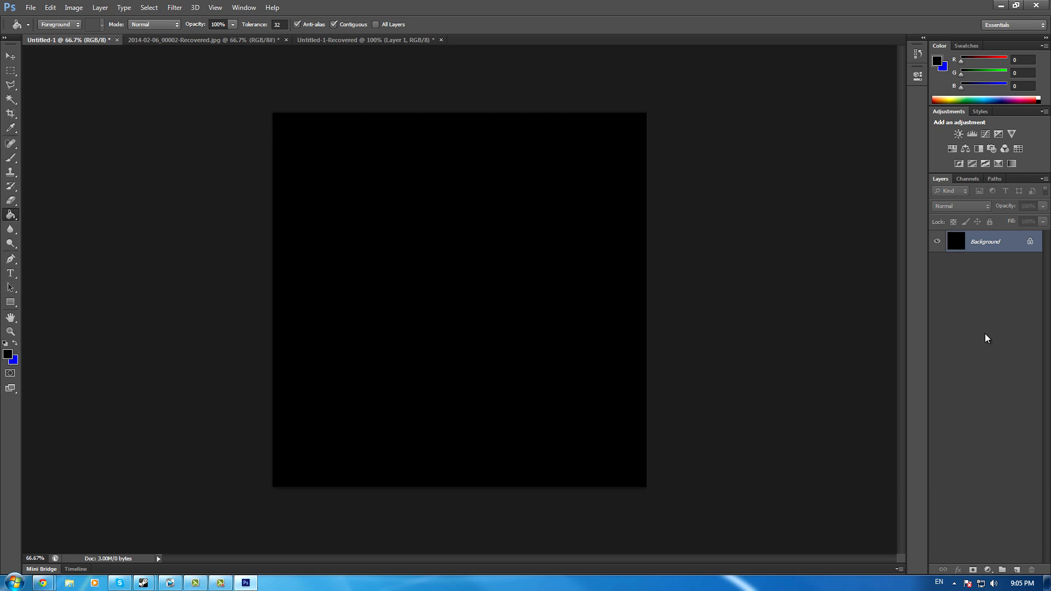
pyautogui.click(1017, 569)
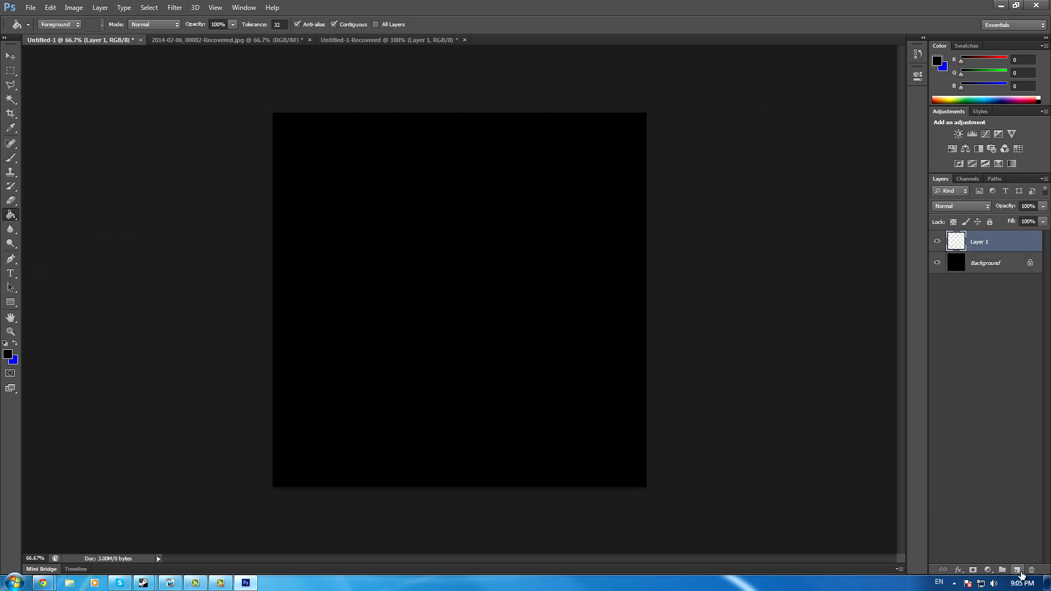
pyautogui.moveTo(663, 268)
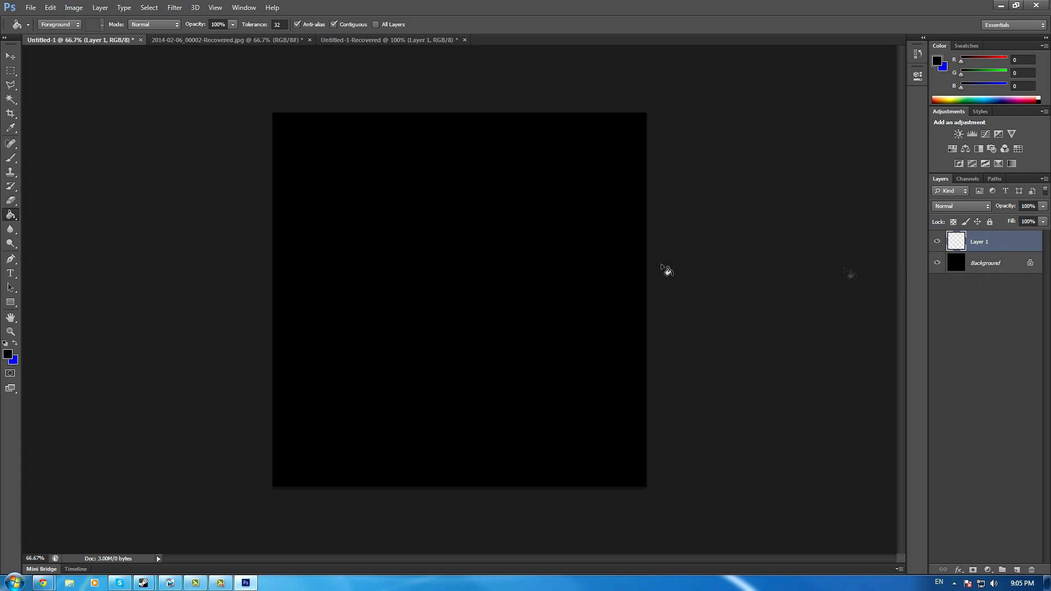
pyautogui.moveTo(405, 260)
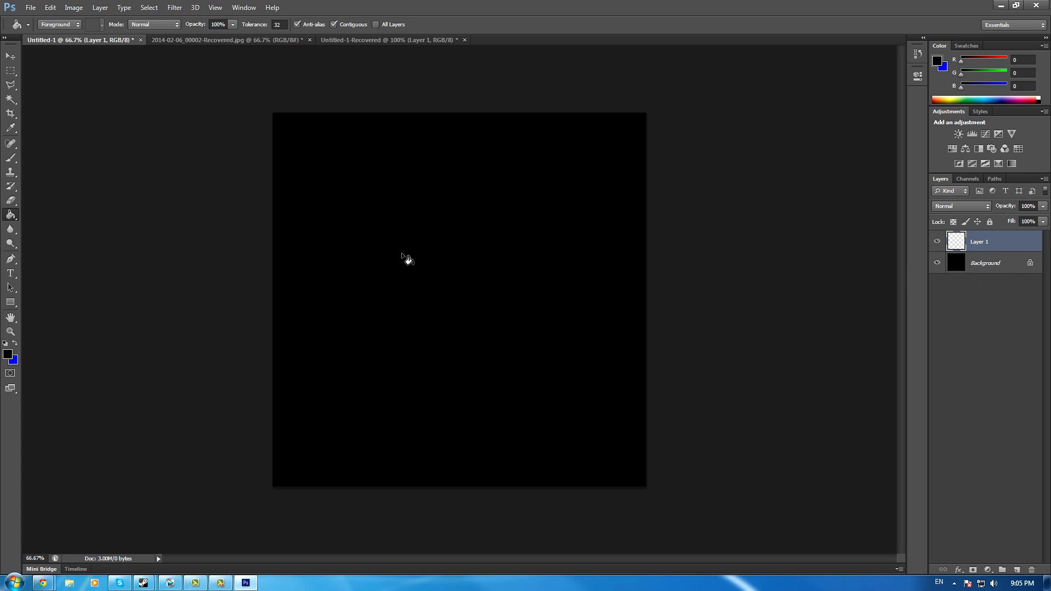
pyautogui.moveTo(330, 98)
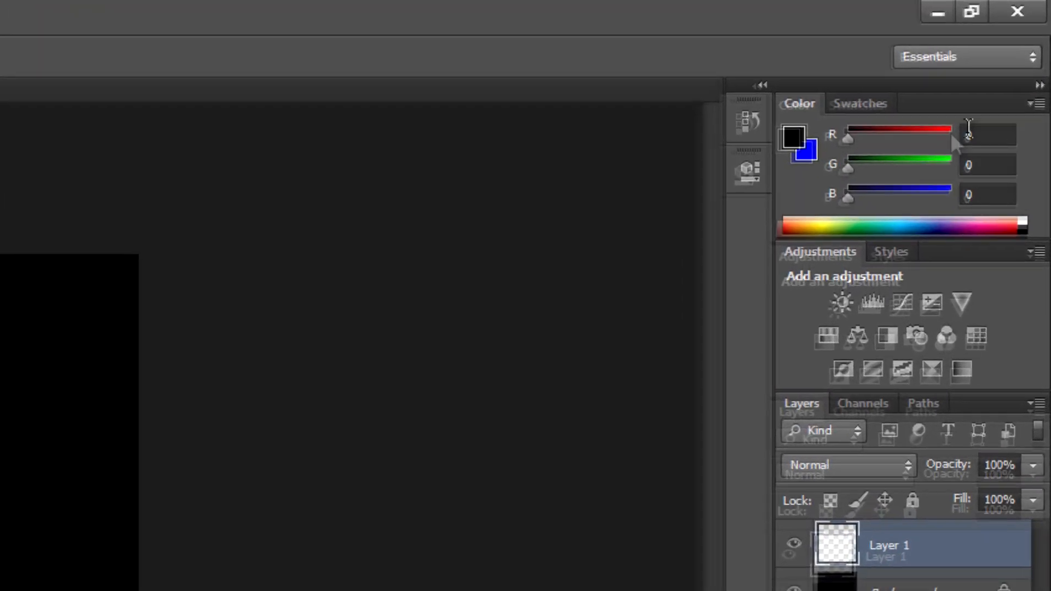
# Step: Edit the red amount of the foreground colour for filling Layer 1
pyautogui.click(859, 103)
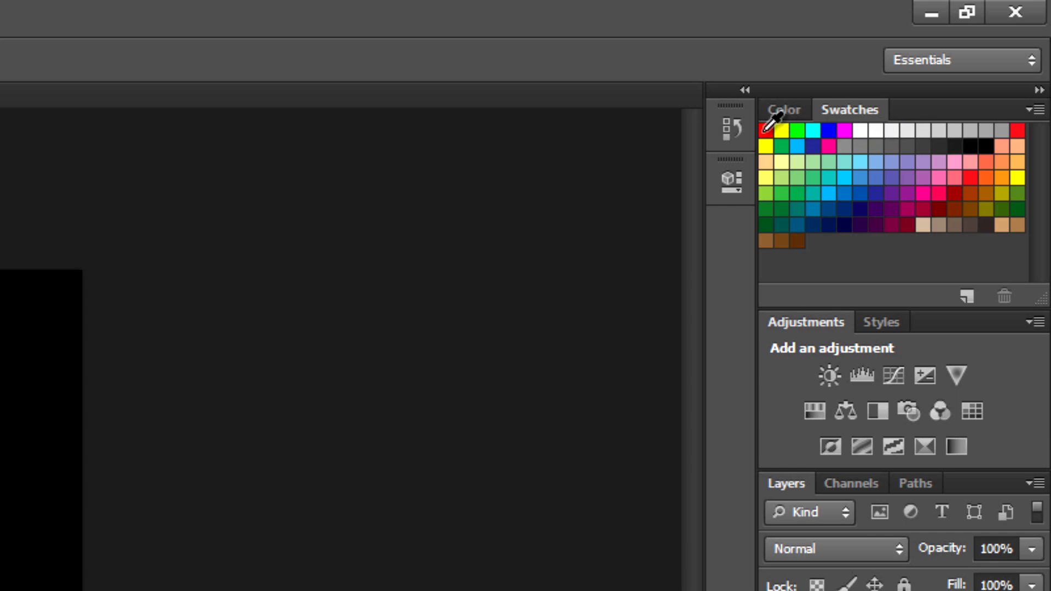
pyautogui.moveTo(777, 123)
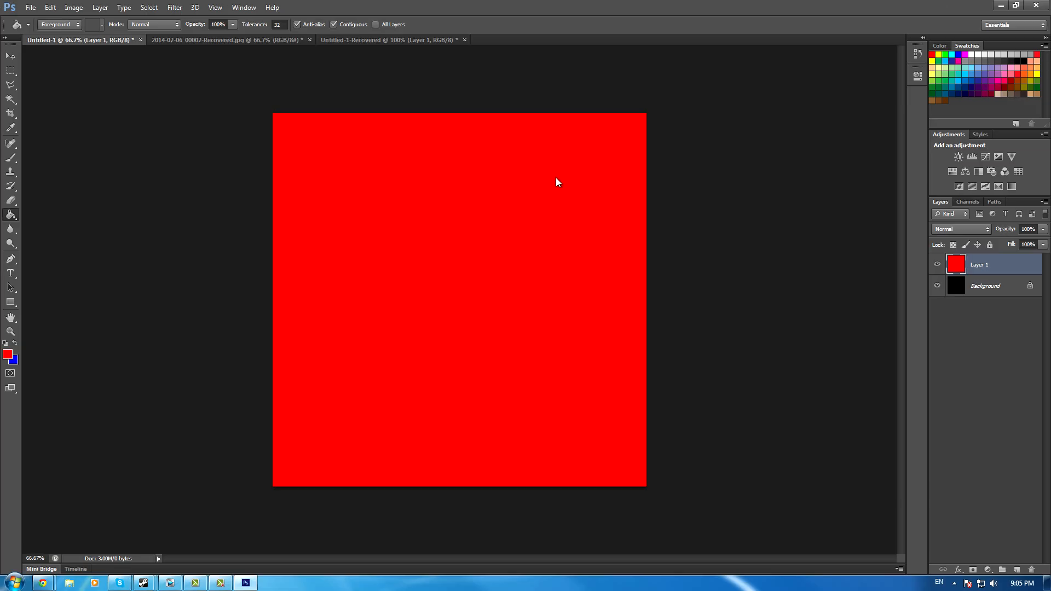
pyautogui.moveTo(246, 85)
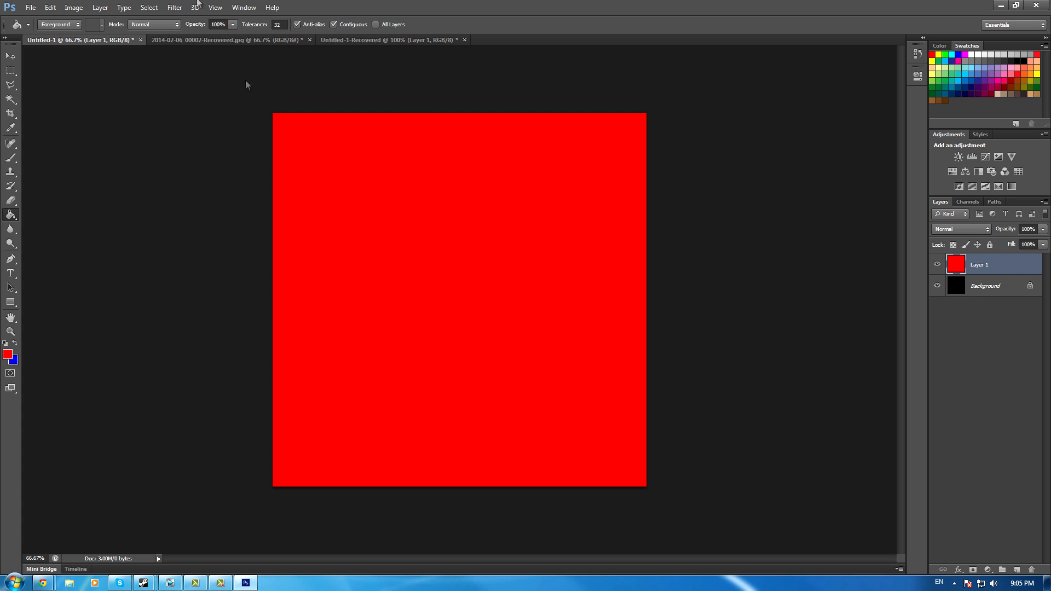
# Step: Try a Clouds render on the red layer, then set the background colour to black
pyautogui.click(174, 7)
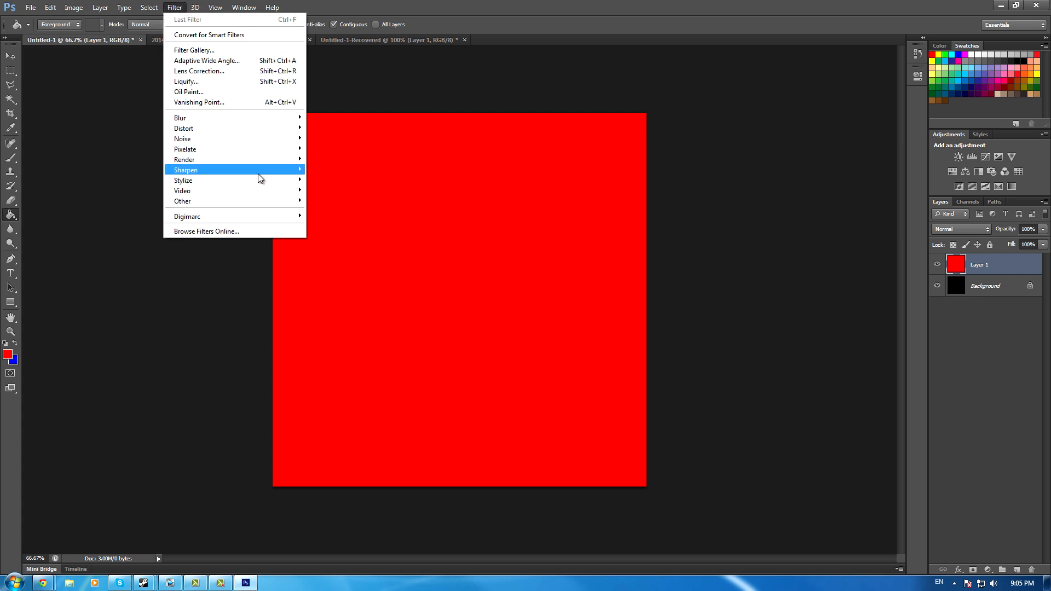
pyautogui.moveTo(183, 160)
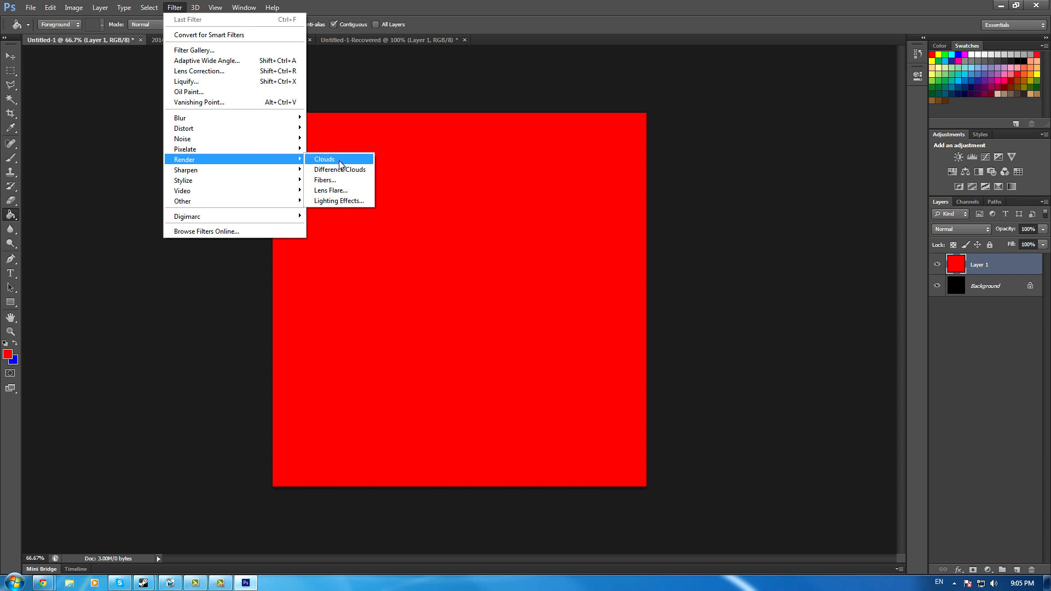
pyautogui.click(324, 160)
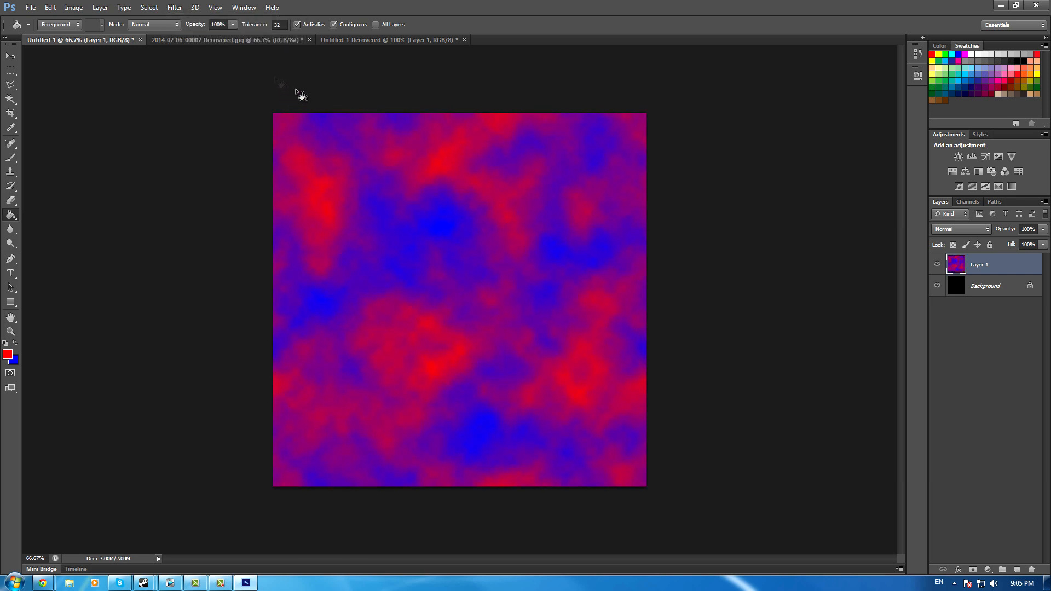
pyautogui.click(216, 8)
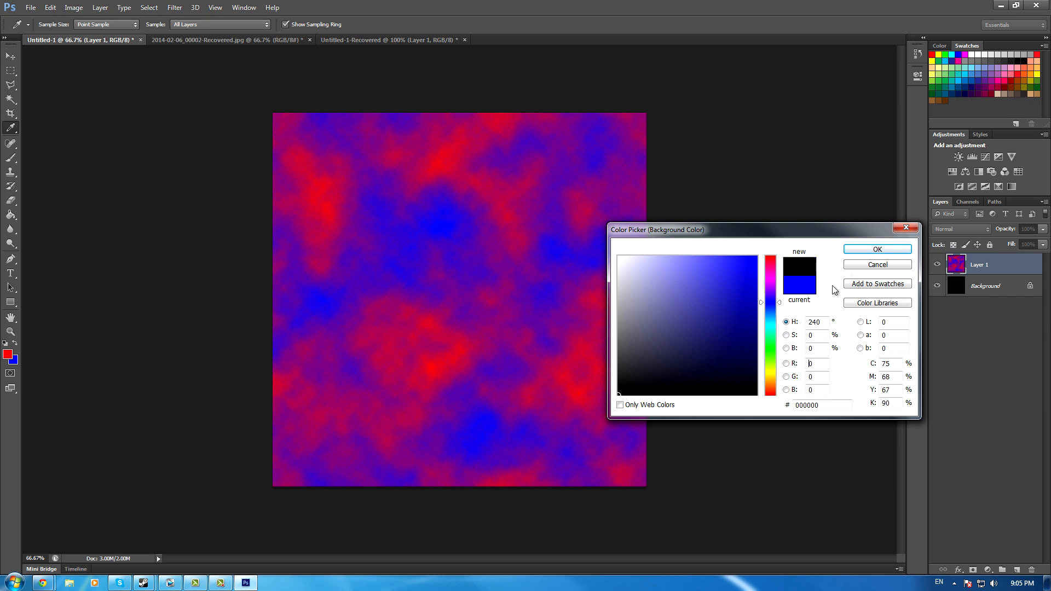
pyautogui.click(877, 248)
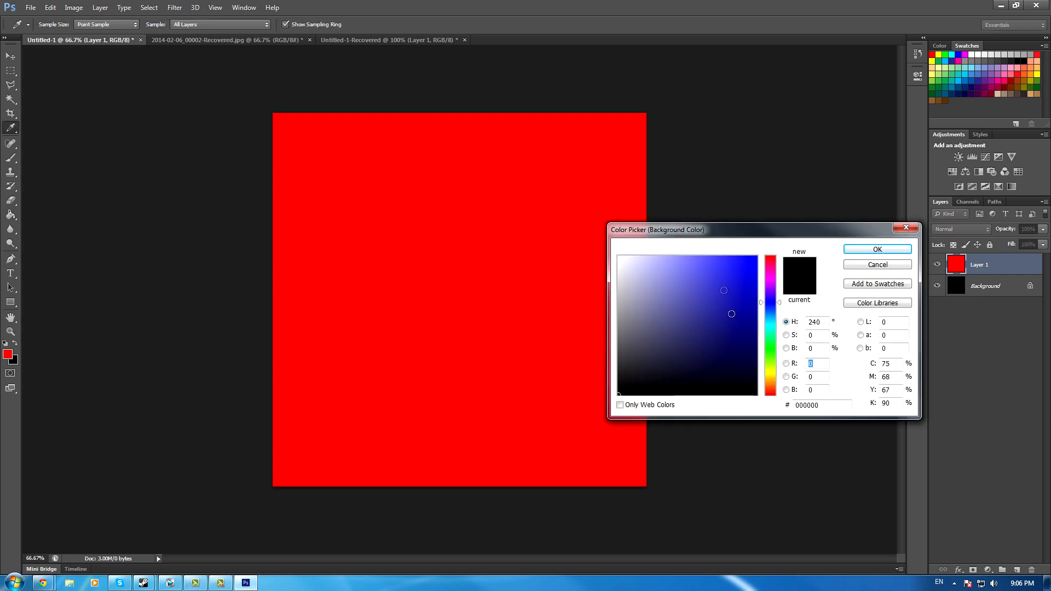
pyautogui.click(876, 263)
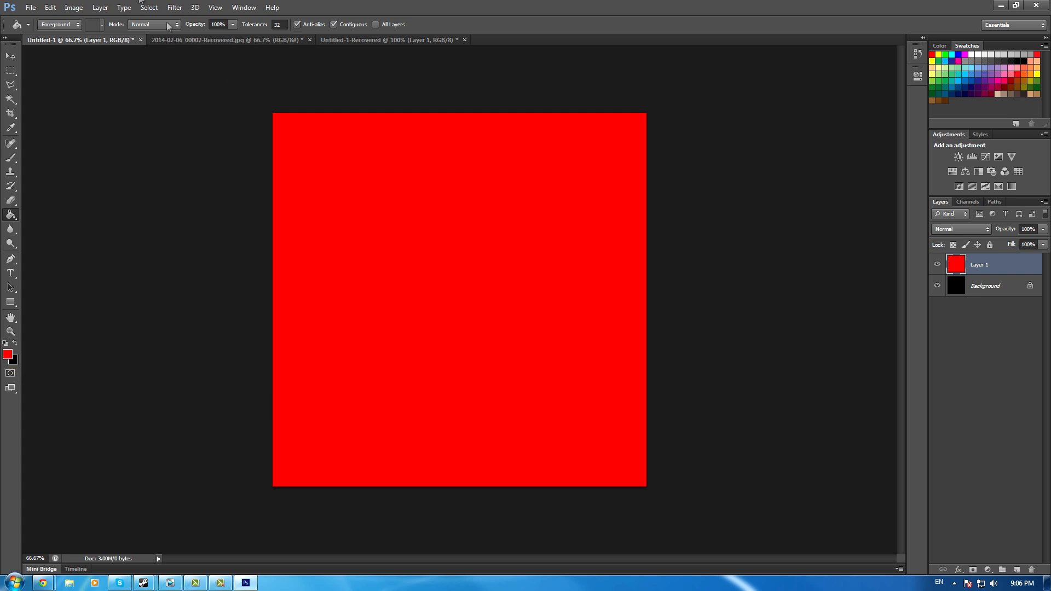
# Step: Render red-and-black clouds and apply a Mosaic filter with a large cell size
pyautogui.click(174, 8)
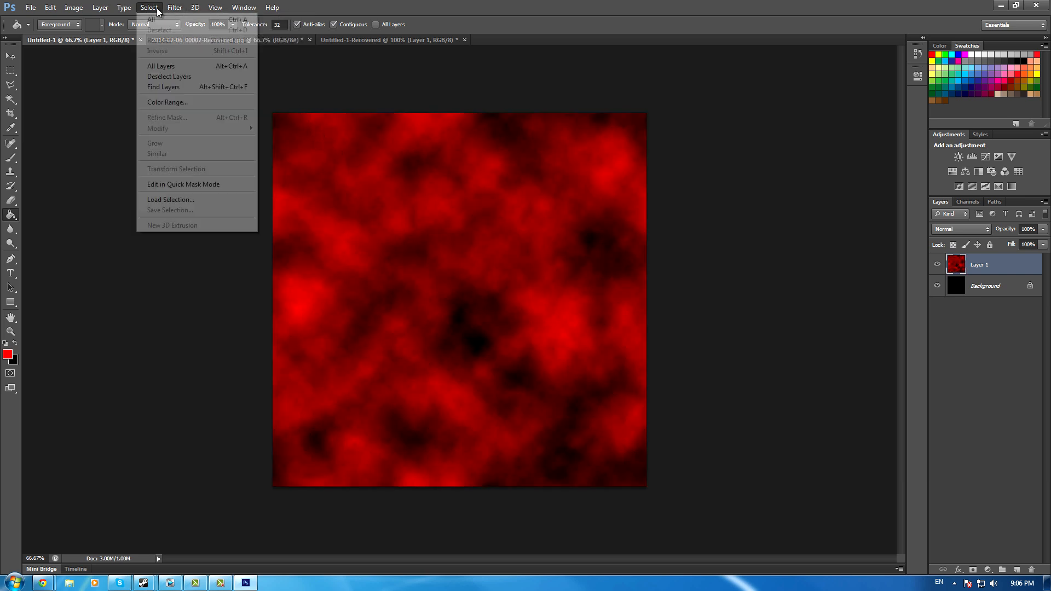
pyautogui.click(175, 7)
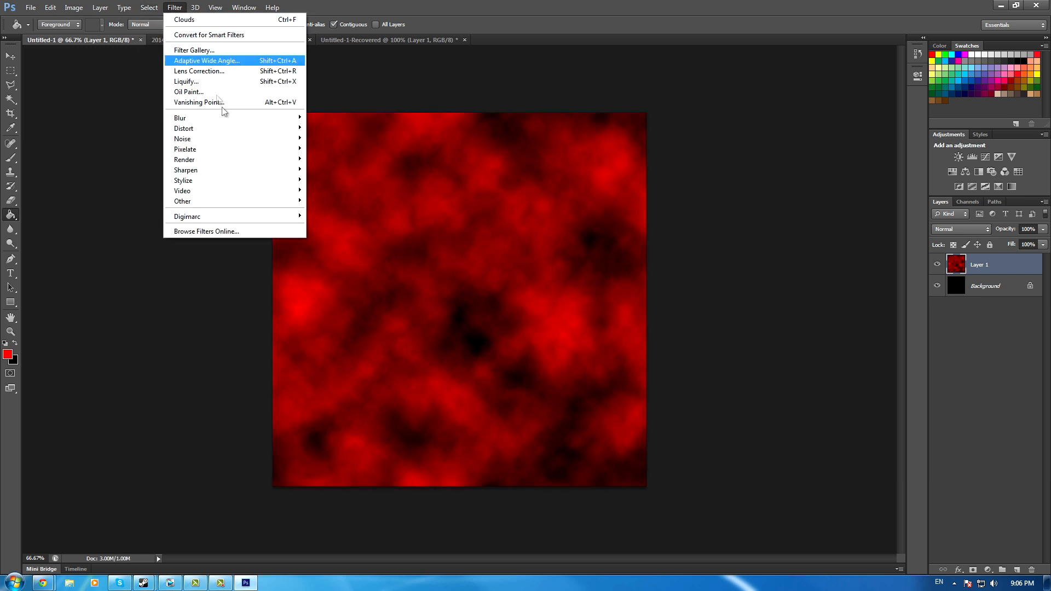
pyautogui.moveTo(260, 181)
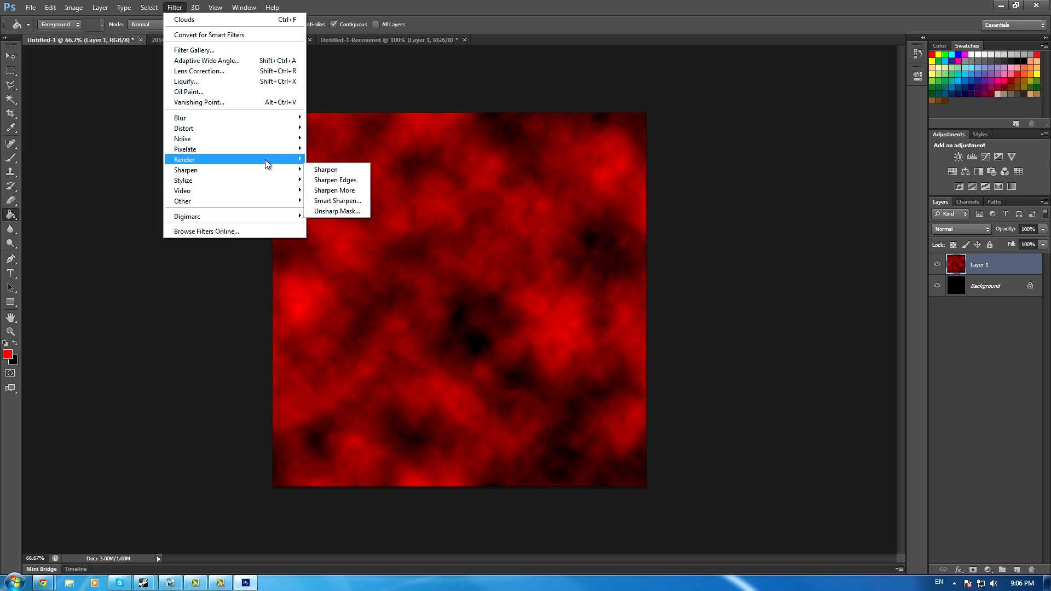
pyautogui.moveTo(185, 148)
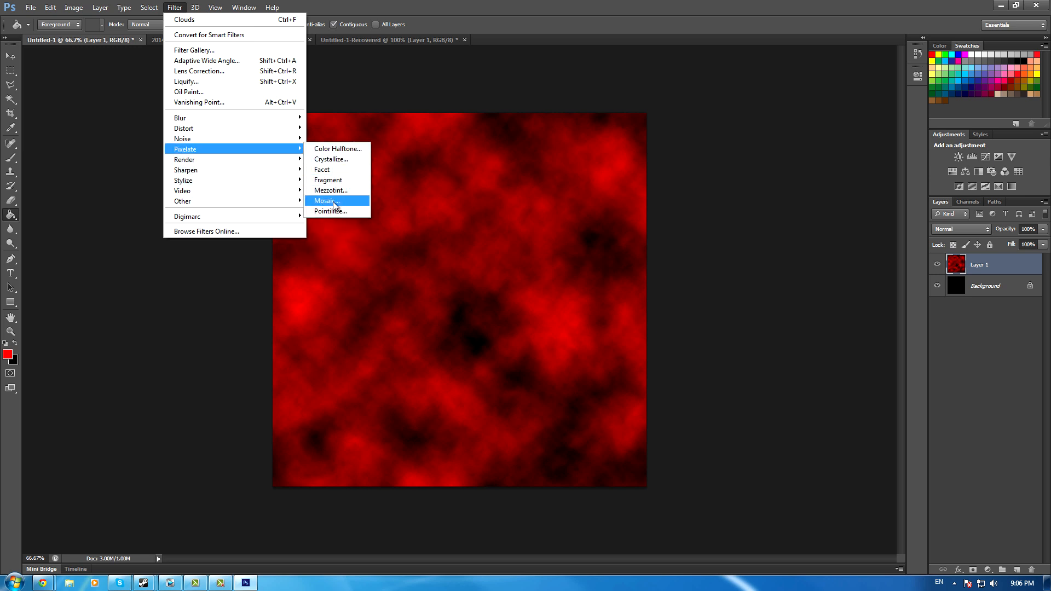
pyautogui.click(325, 201)
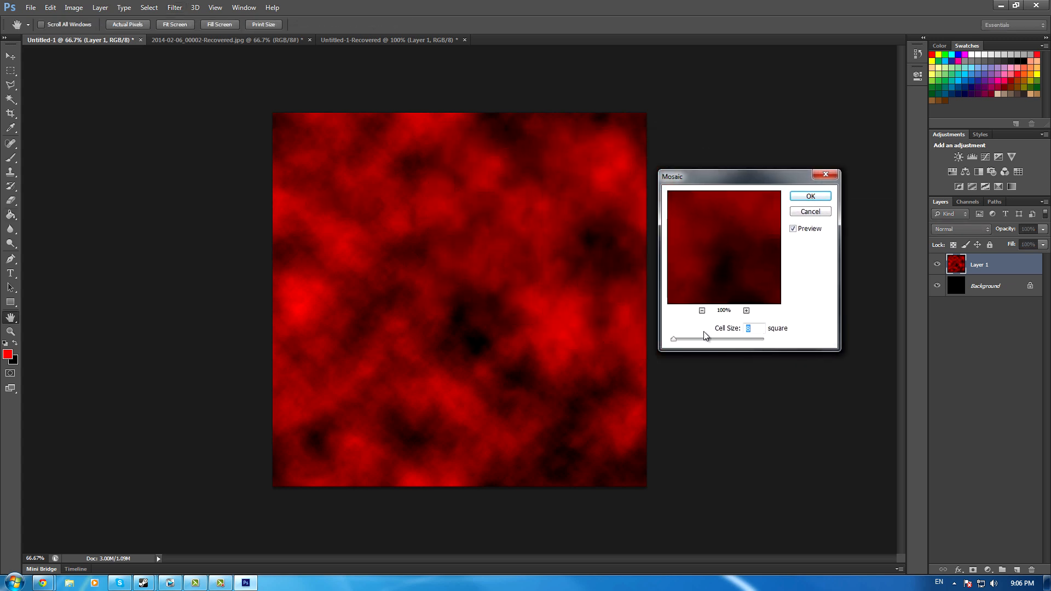
pyautogui.moveTo(674, 338); pyautogui.dragTo(714, 341)
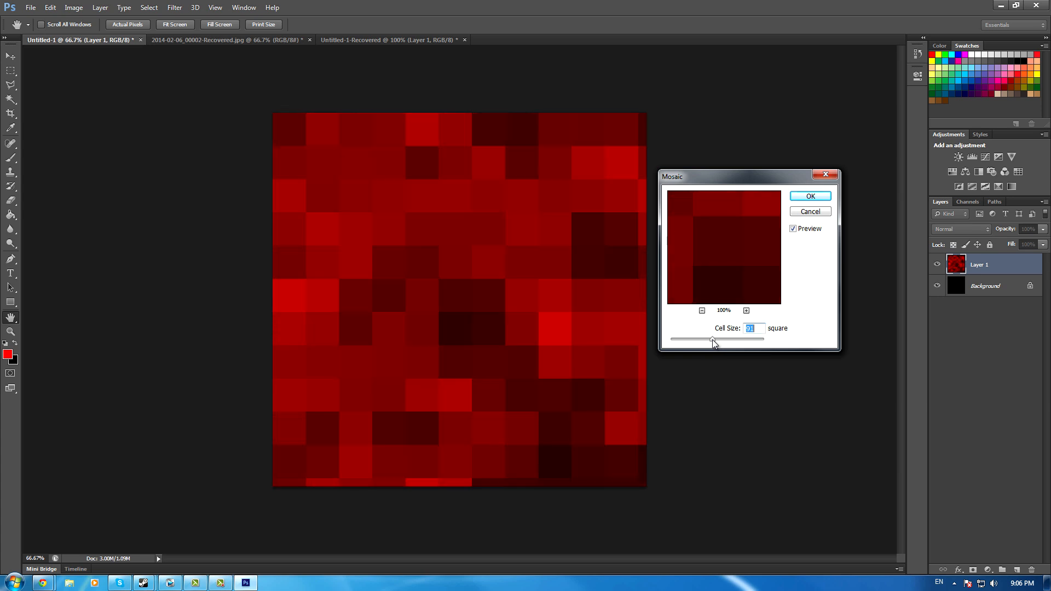
pyautogui.moveTo(714, 340); pyautogui.dragTo(682, 340)
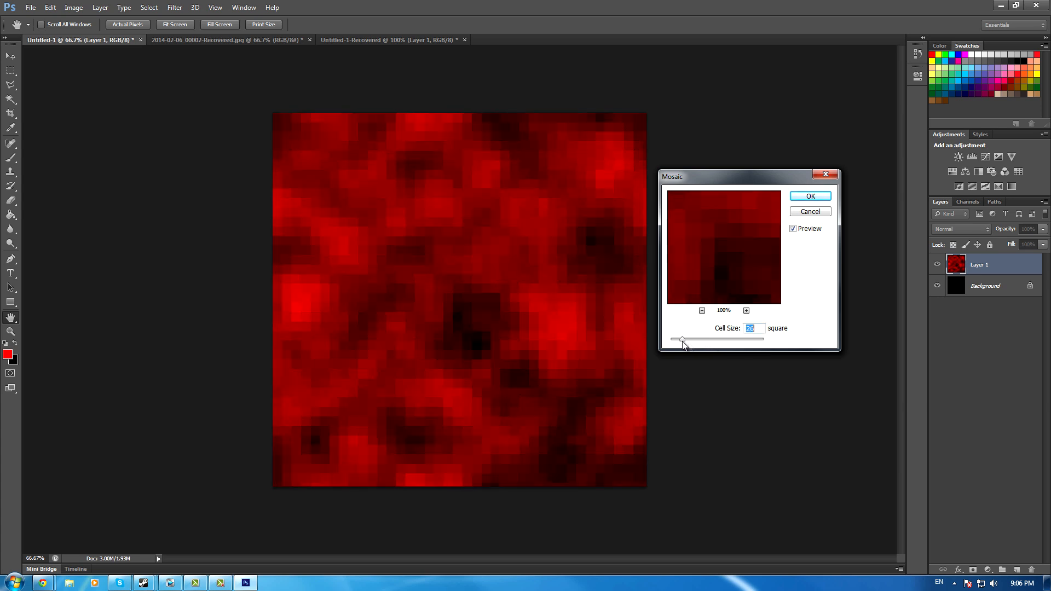
pyautogui.moveTo(682, 339); pyautogui.dragTo(670, 339)
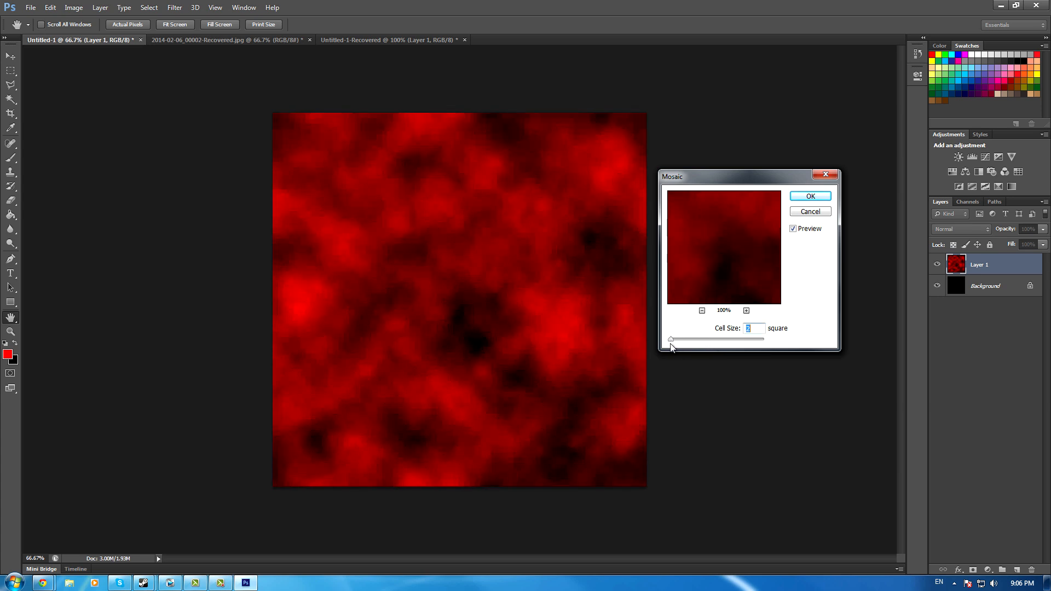
pyautogui.moveTo(670, 339); pyautogui.dragTo(713, 339)
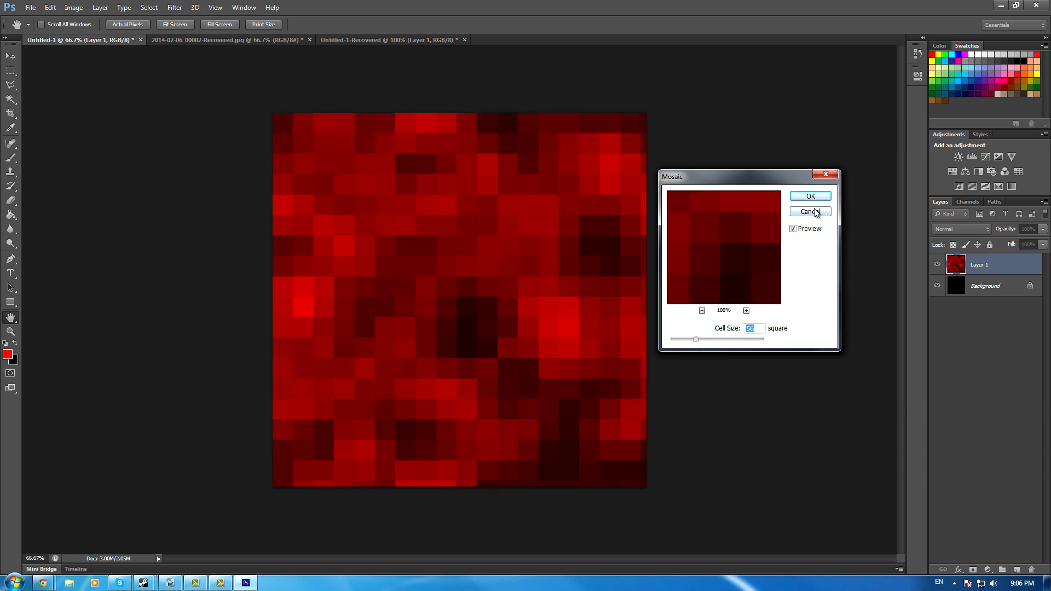
pyautogui.click(810, 211)
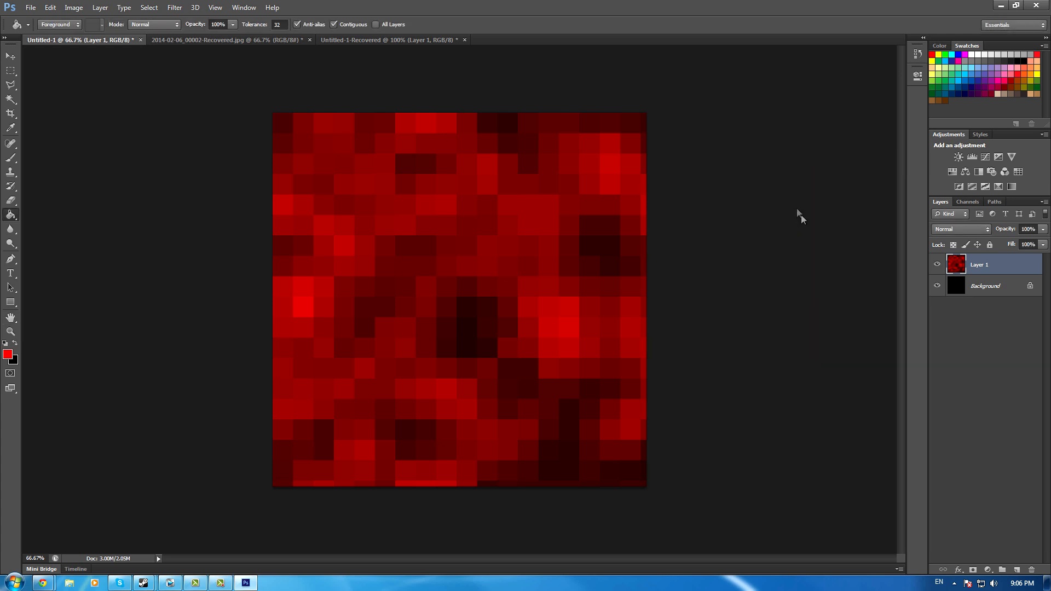
# Step: In Filter Gallery preview Stamp, Watercolor, Note Paper, Plaster, Water Paper and settle on Torn Edges
pyautogui.click(195, 8)
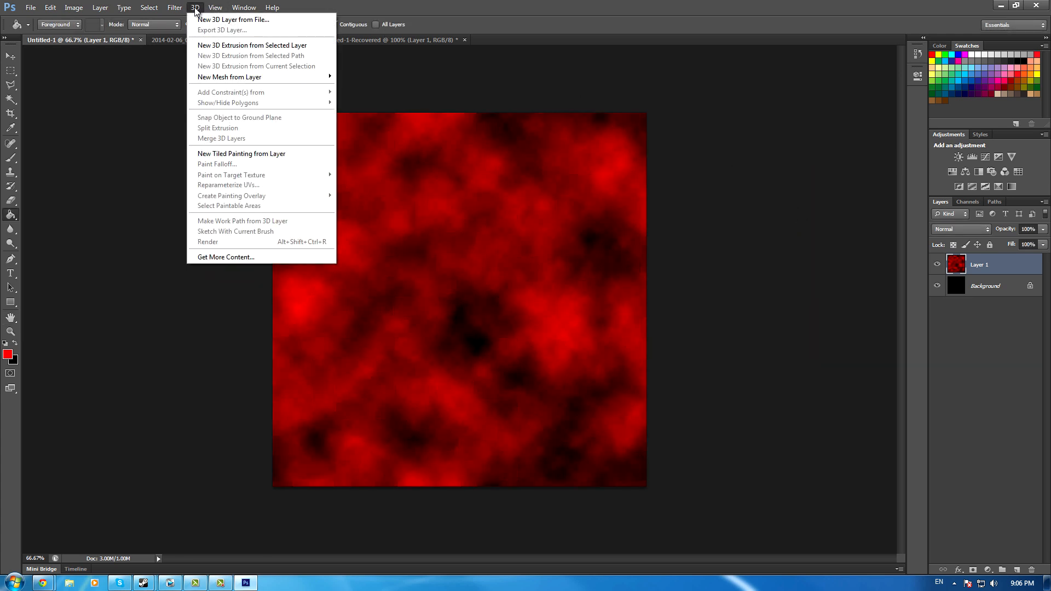
pyautogui.click(174, 8)
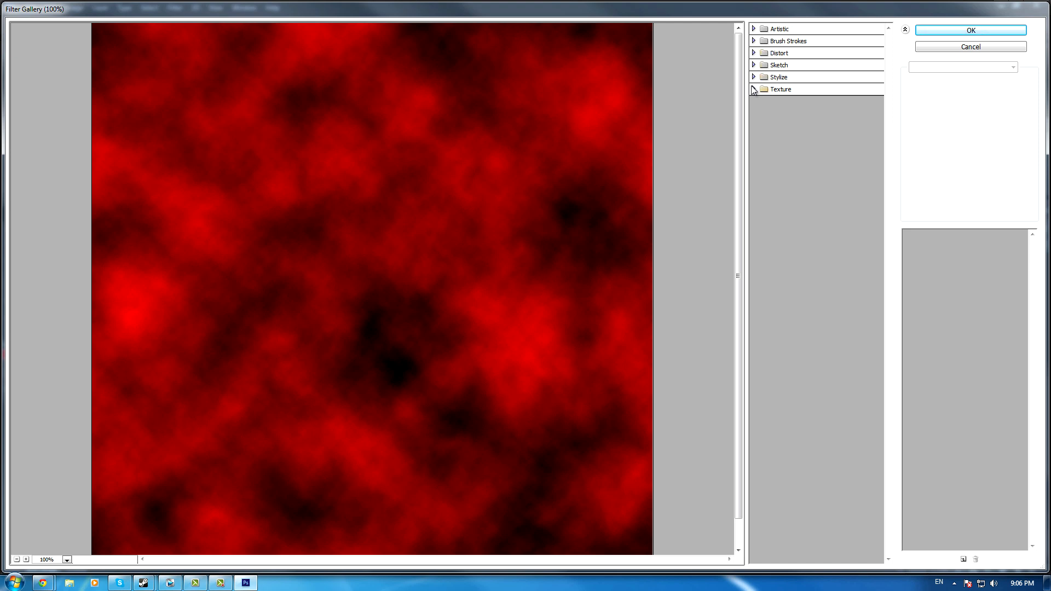
pyautogui.click(754, 64)
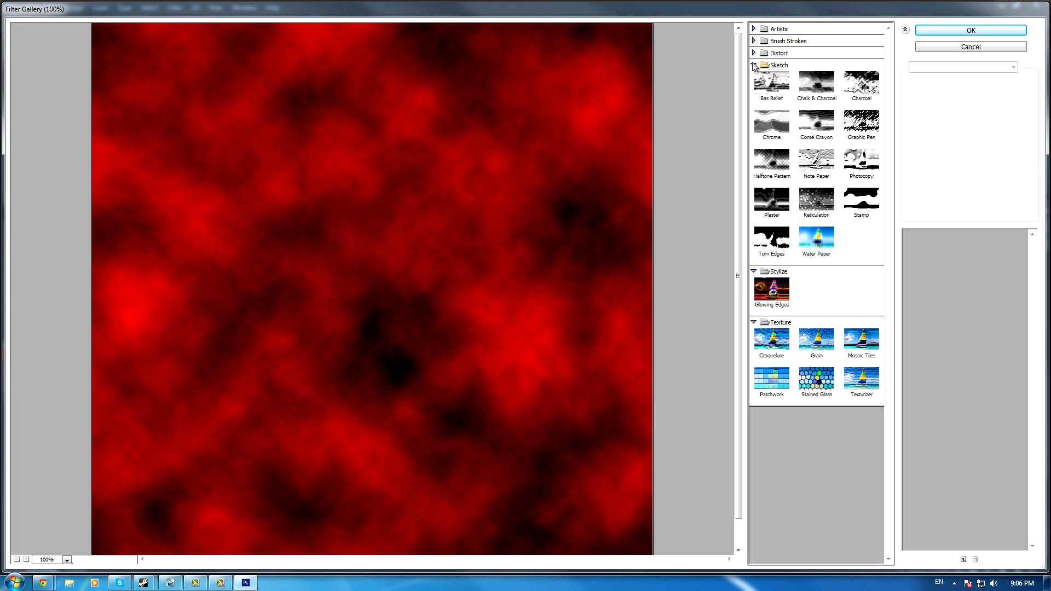
pyautogui.click(860, 201)
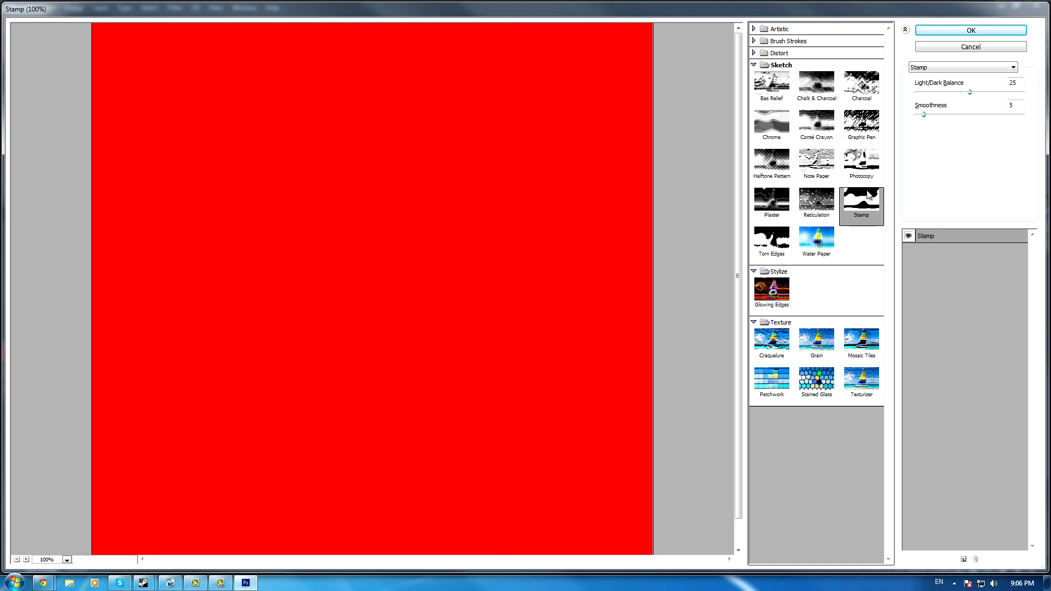
pyautogui.moveTo(868, 178)
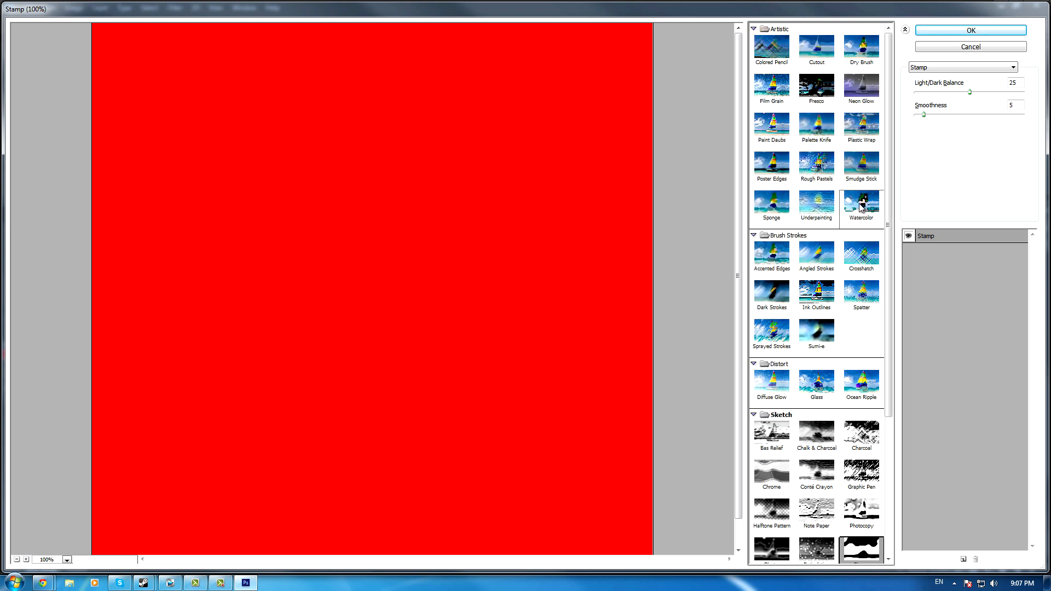
pyautogui.click(860, 203)
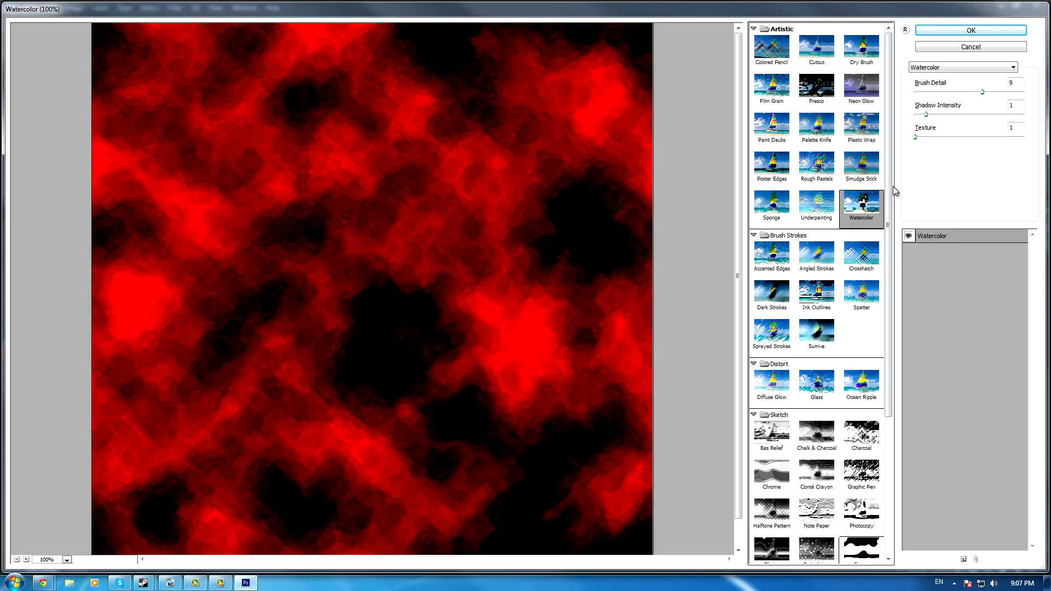
pyautogui.click(815, 433)
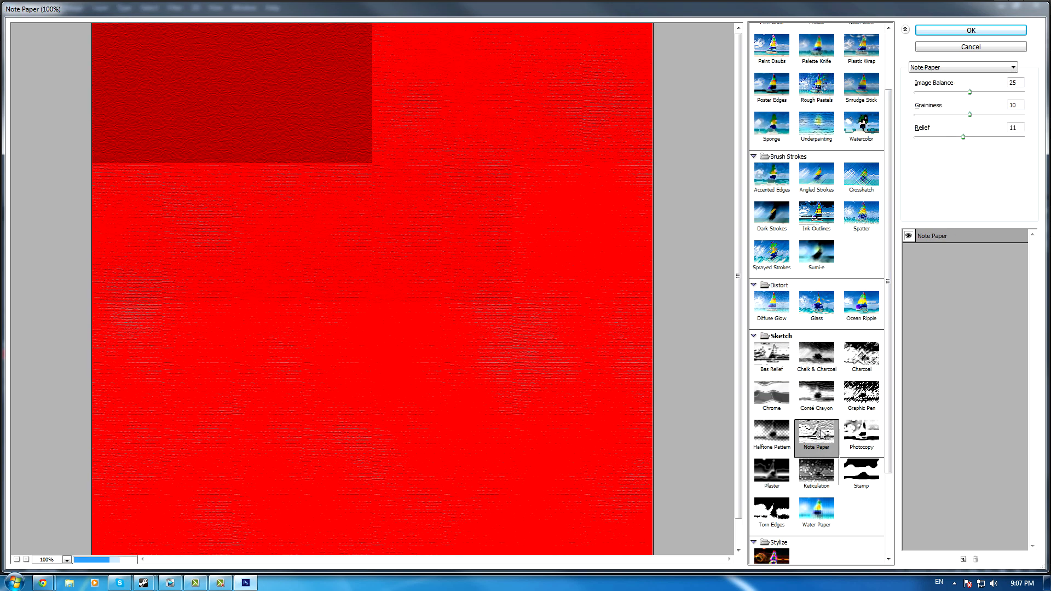
pyautogui.click(860, 473)
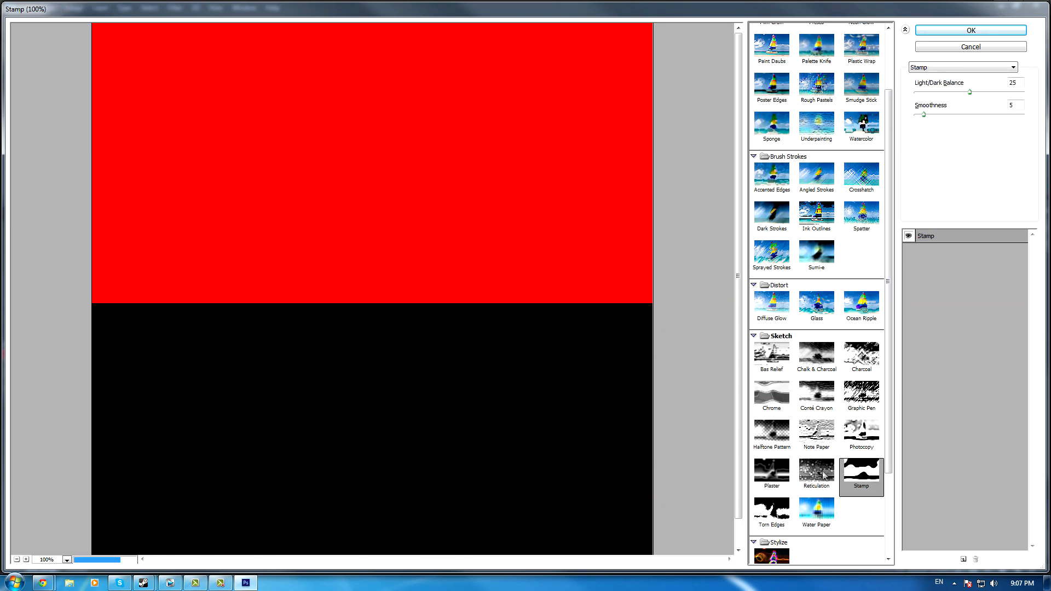
pyautogui.click(770, 473)
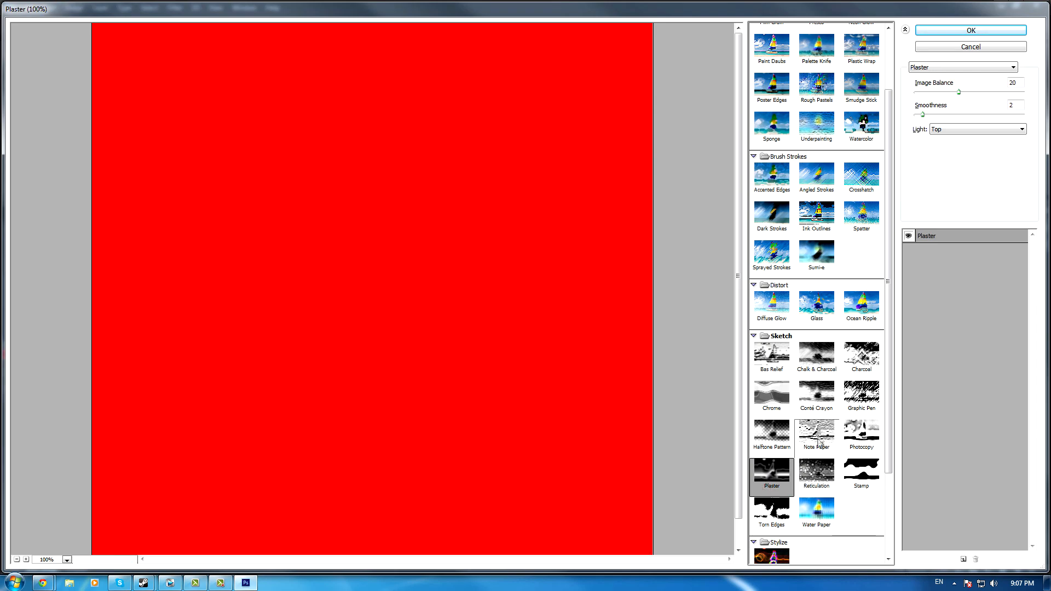
pyautogui.click(815, 509)
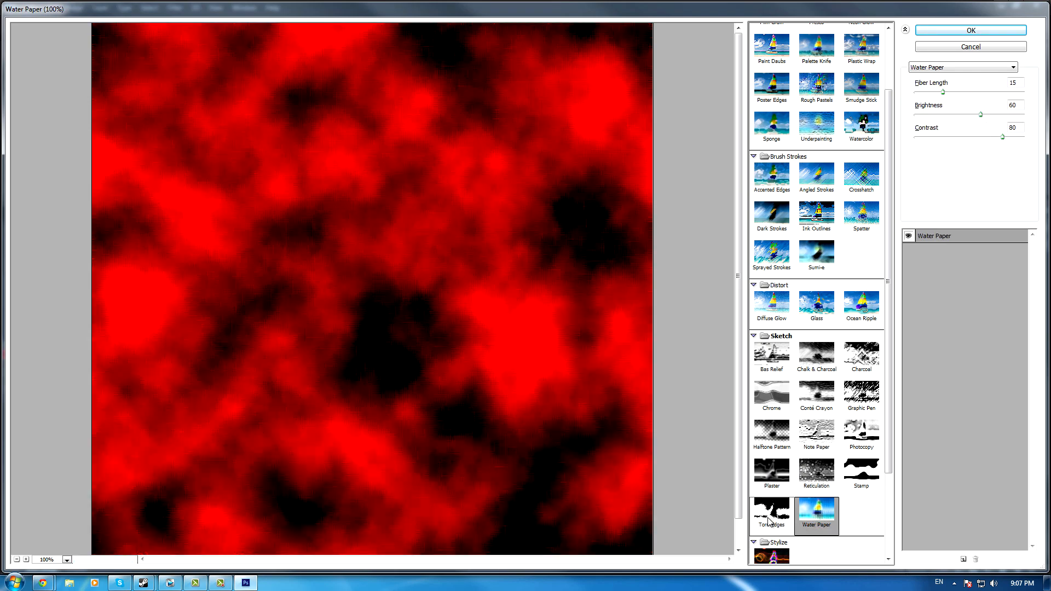
pyautogui.click(771, 509)
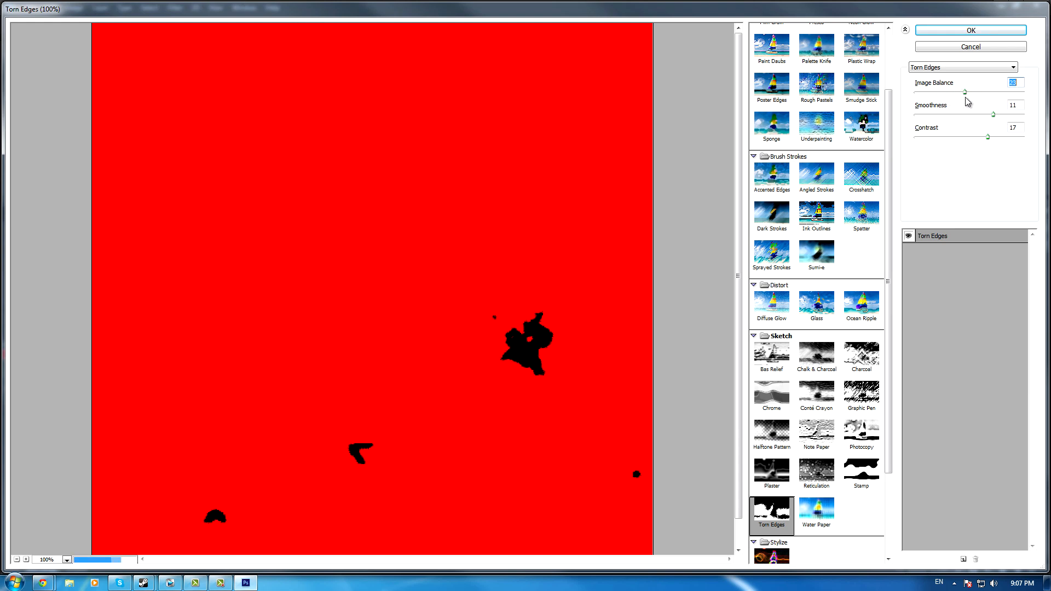
# Step: Apply Torn Edges with Image Balance 6, Smoothness 15, Contrast 15 to turn the red clouds into solid blotches
pyautogui.moveTo(963, 92); pyautogui.dragTo(948, 92)
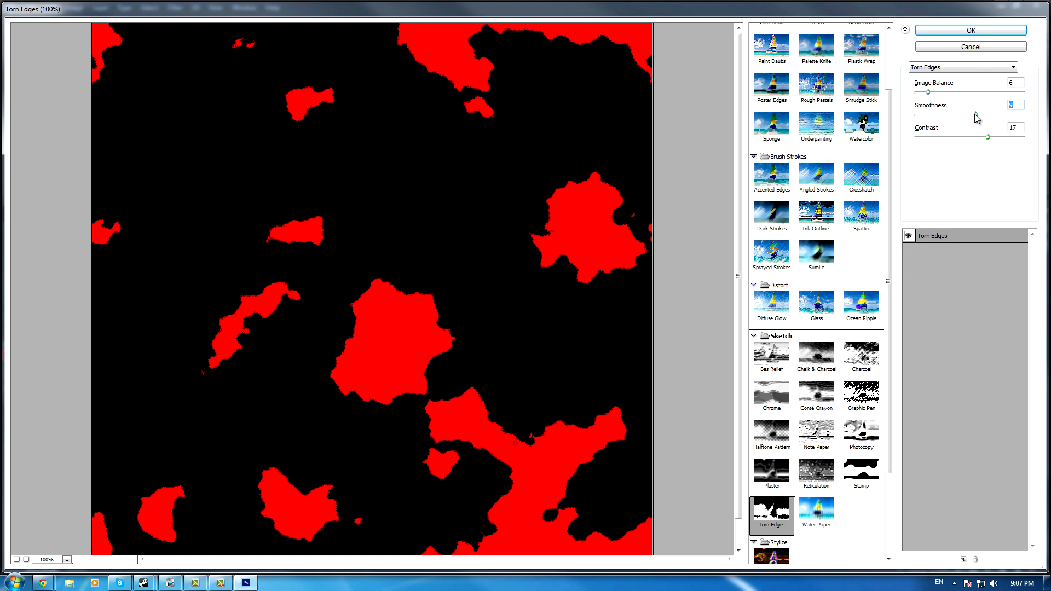
pyautogui.moveTo(999, 115); pyautogui.dragTo(1014, 115)
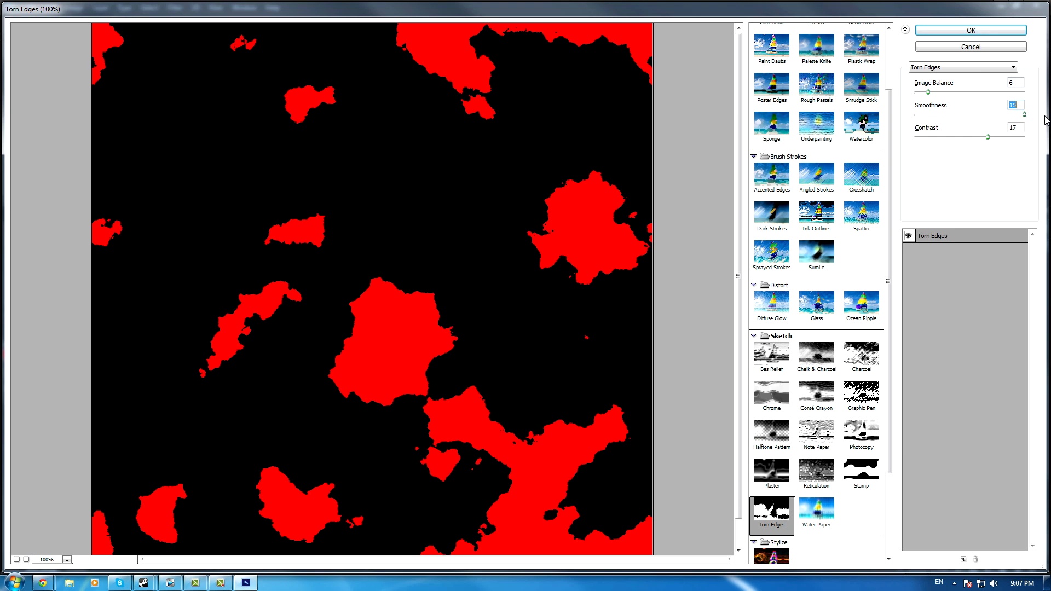
pyautogui.moveTo(1008, 115); pyautogui.dragTo(1004, 115)
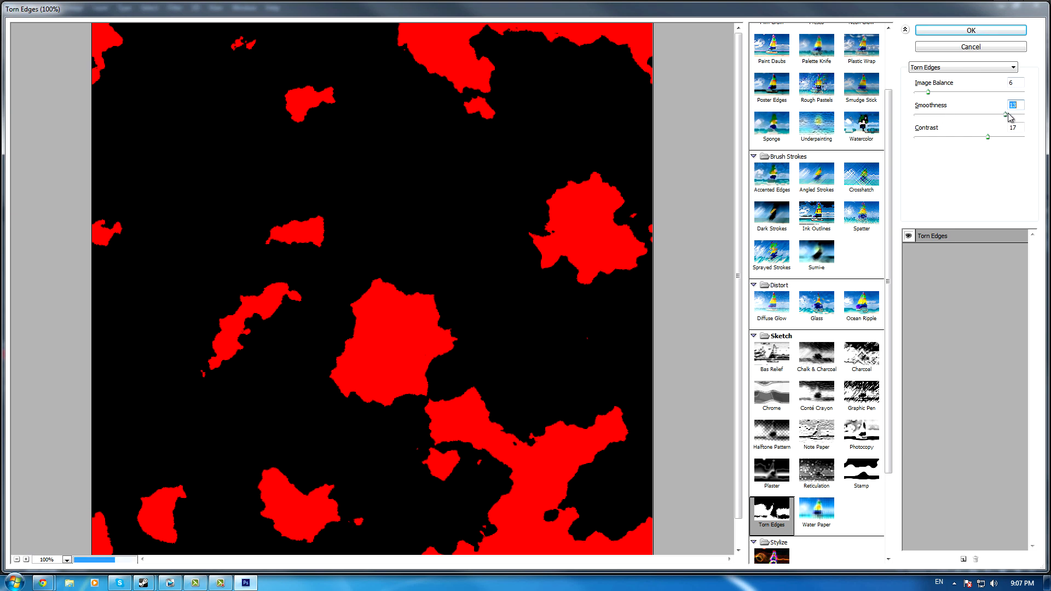
pyautogui.moveTo(1002, 115); pyautogui.dragTo(1011, 115)
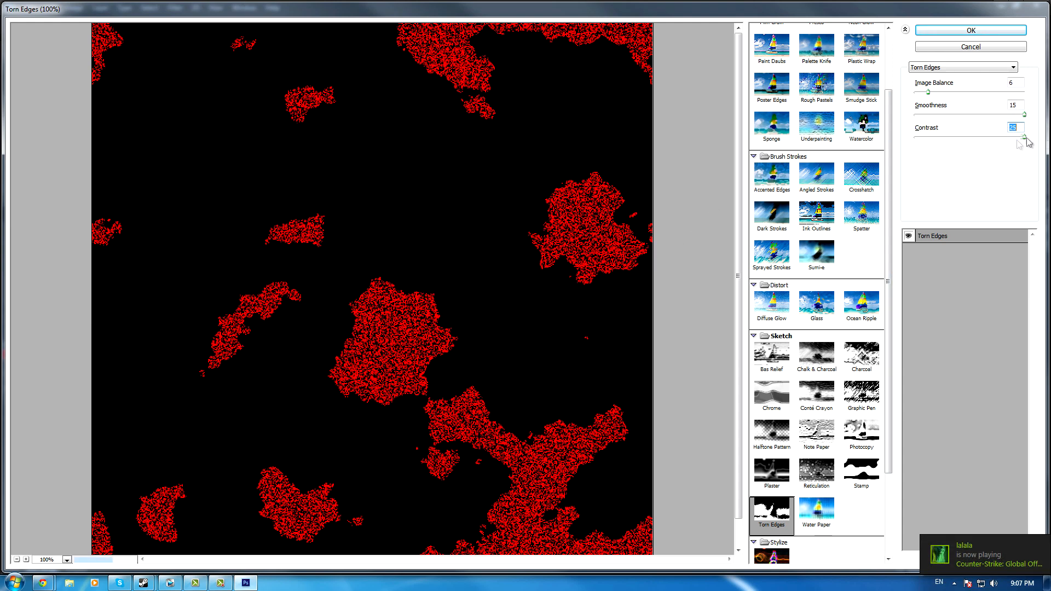
pyautogui.moveTo(1018, 138); pyautogui.dragTo(976, 138)
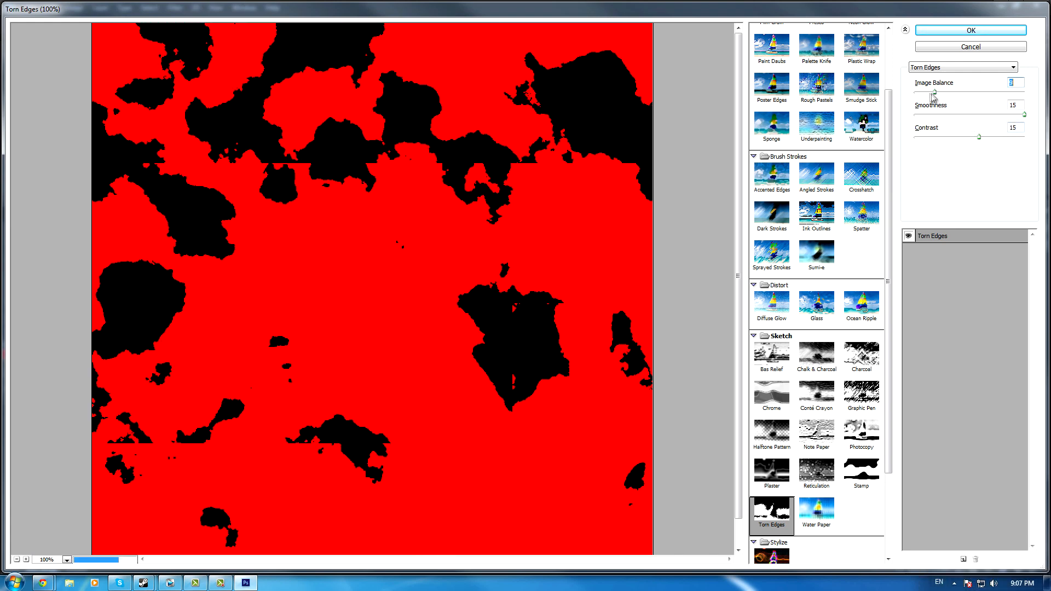
pyautogui.moveTo(931, 92); pyautogui.dragTo(921, 92)
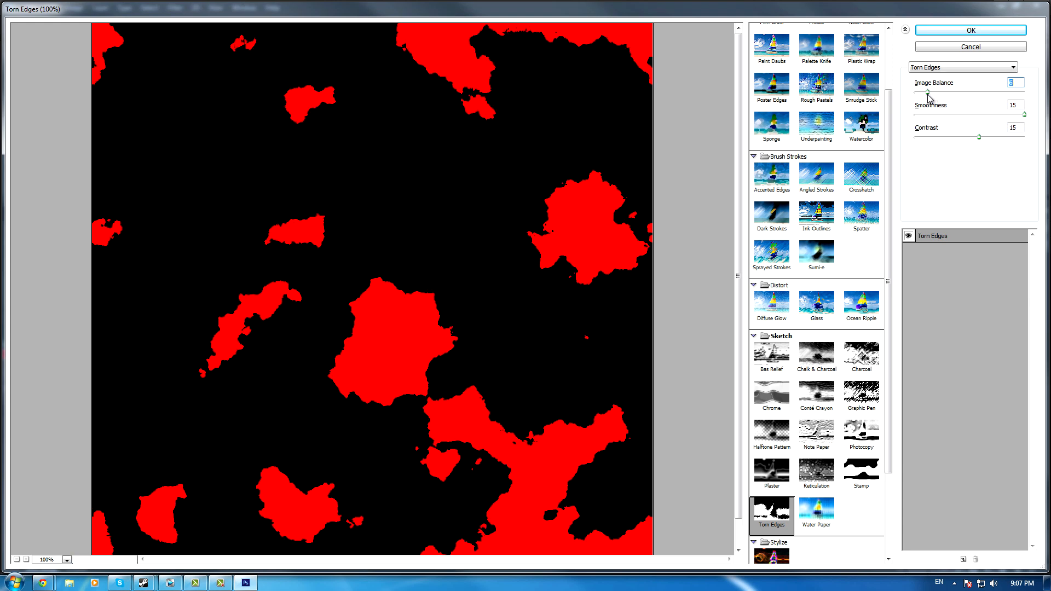
pyautogui.click(969, 30)
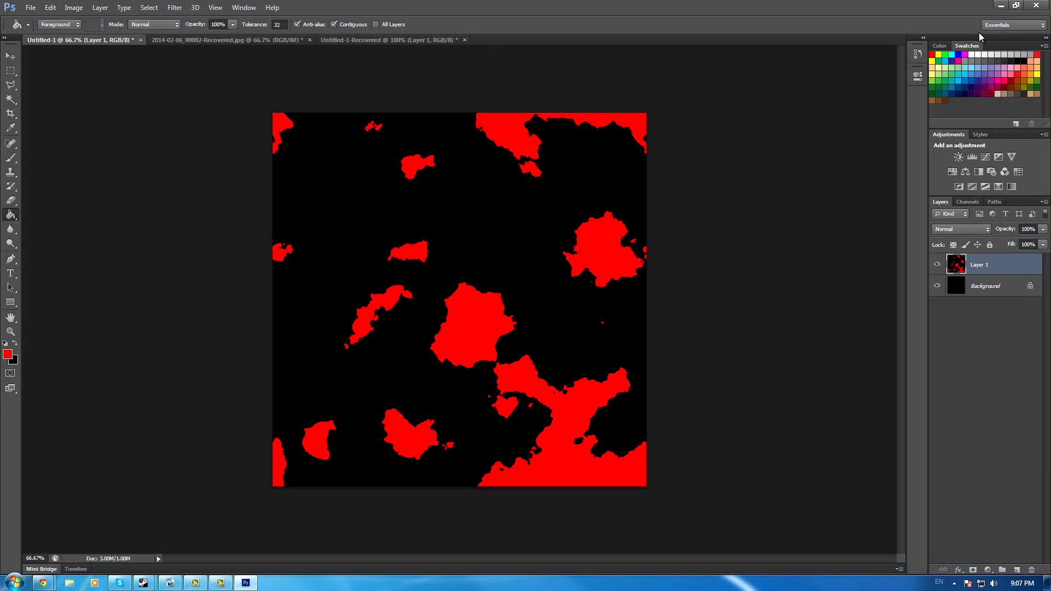
# Step: Apply a Mosaic pixelate with an enlarged cell size so the red blotches become big square blocks
pyautogui.click(174, 8)
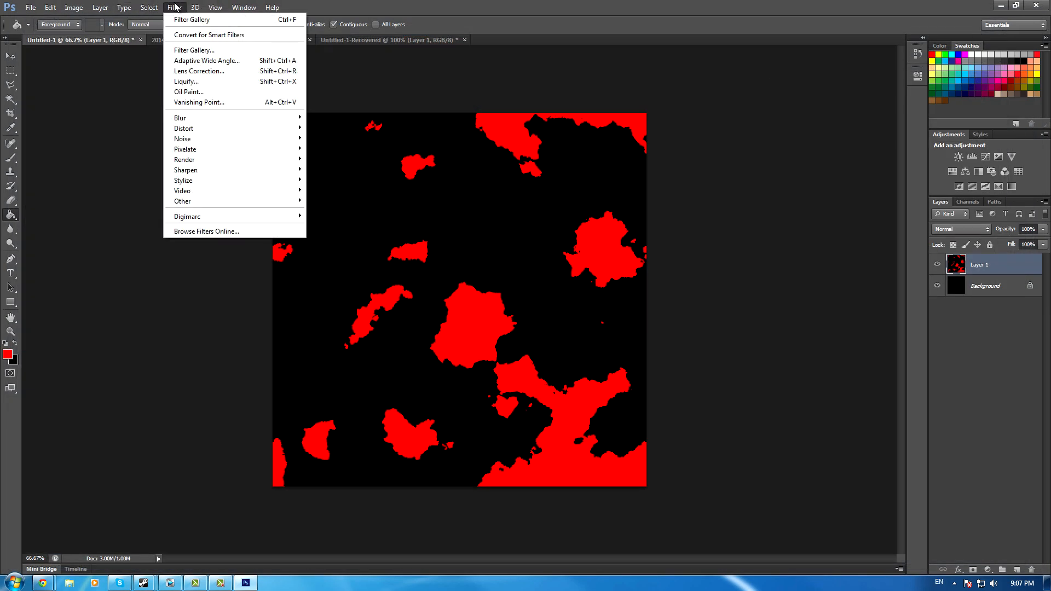
pyautogui.moveTo(184, 160)
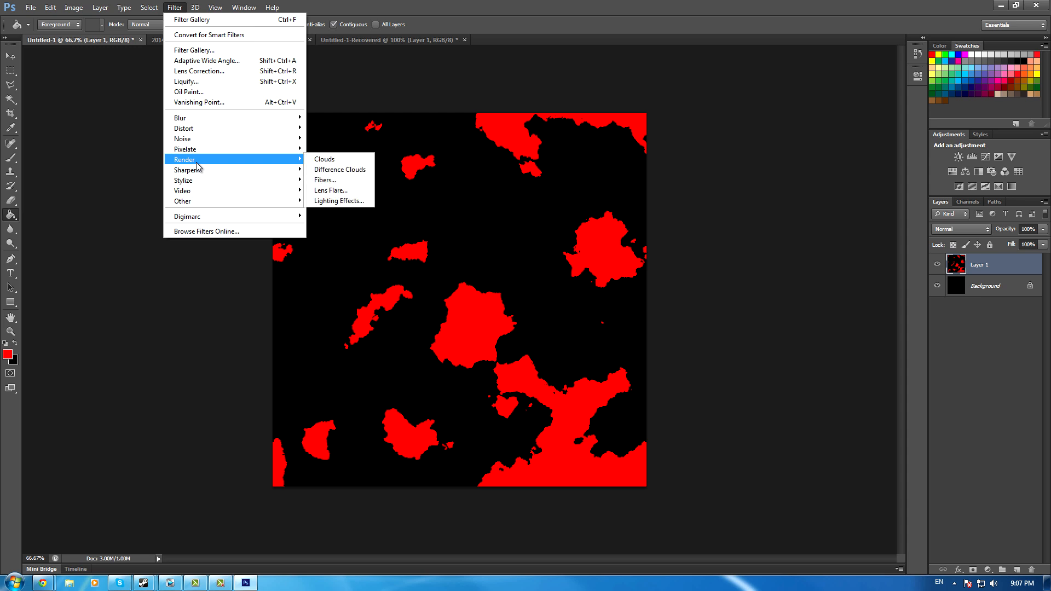
pyautogui.moveTo(185, 148)
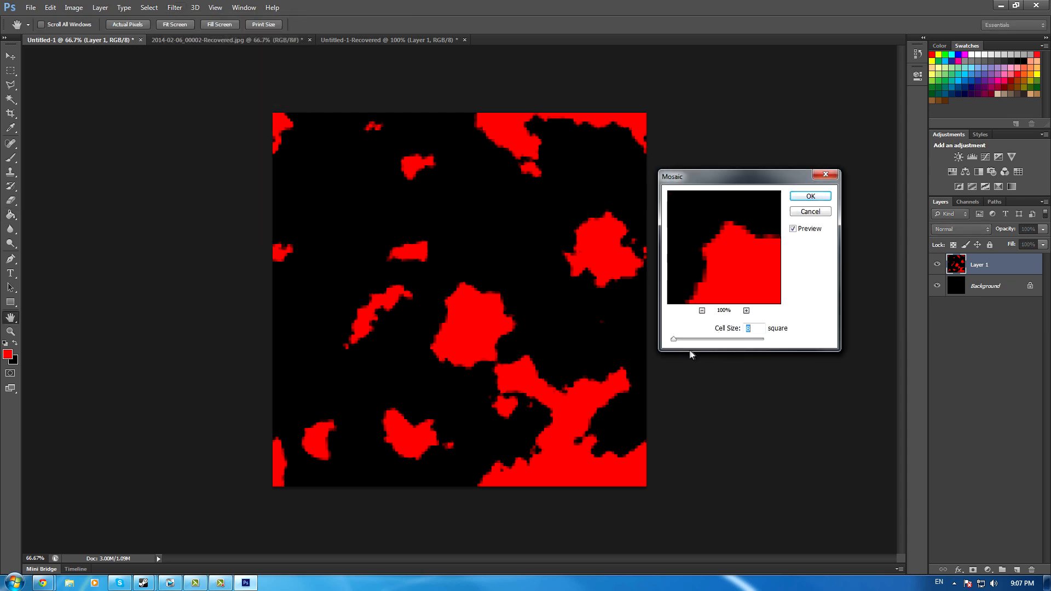
pyautogui.moveTo(673, 339); pyautogui.dragTo(696, 340)
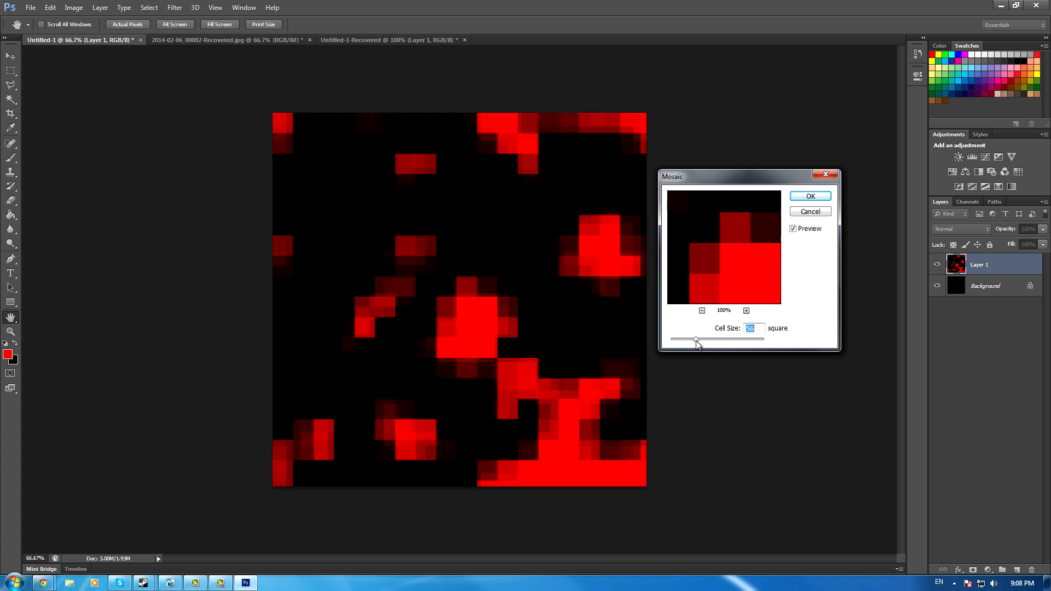
pyautogui.click(810, 196)
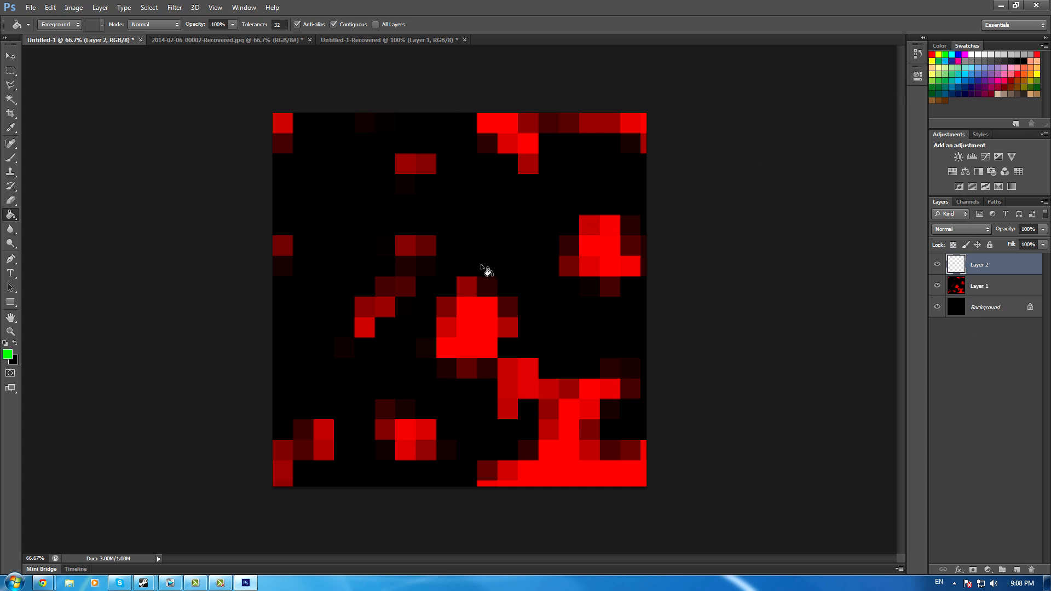
# Step: Render green clouds on Layer 2 and apply Torn Edges to turn them into green blotches on black
pyautogui.click(174, 7)
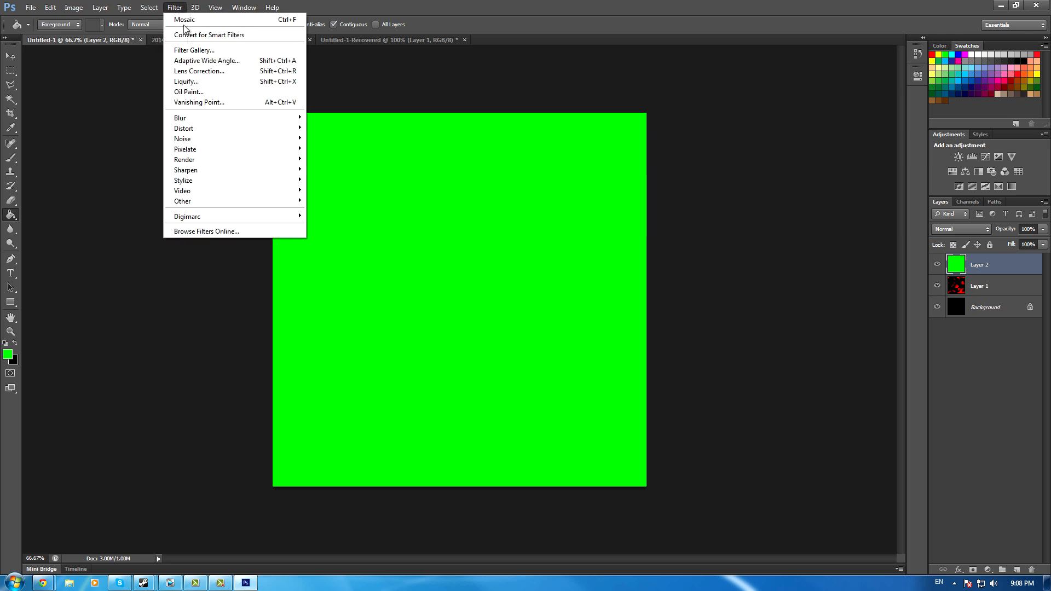
pyautogui.moveTo(184, 160)
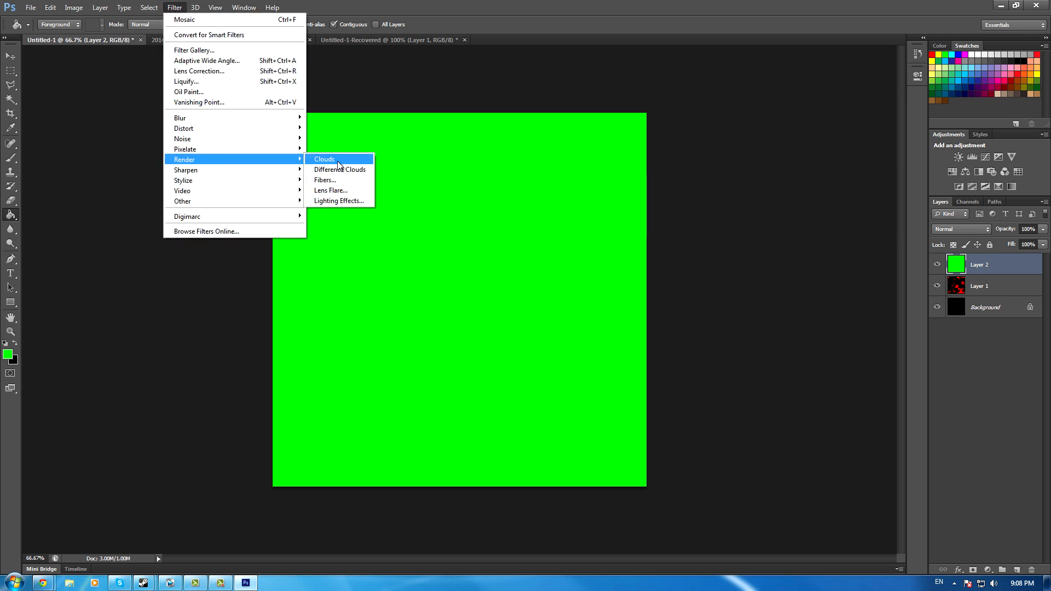
pyautogui.click(324, 159)
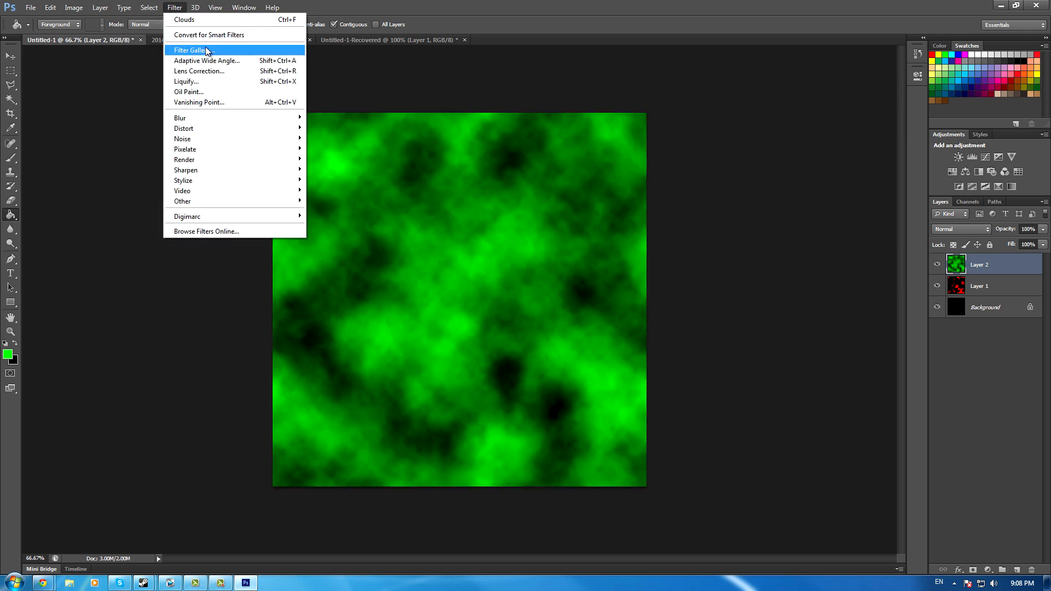
pyautogui.click(191, 49)
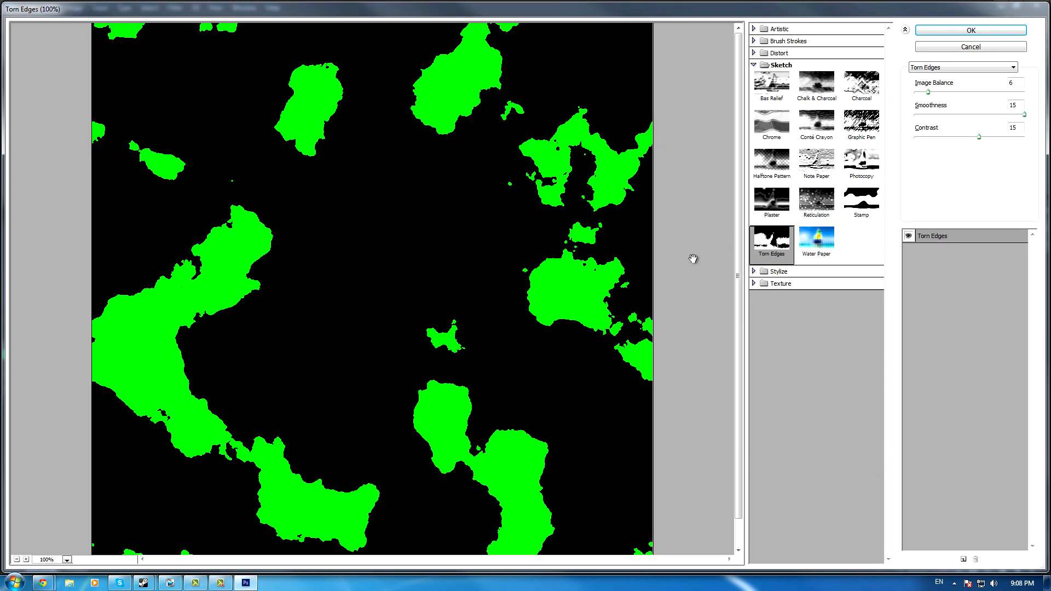
pyautogui.moveTo(984, 32)
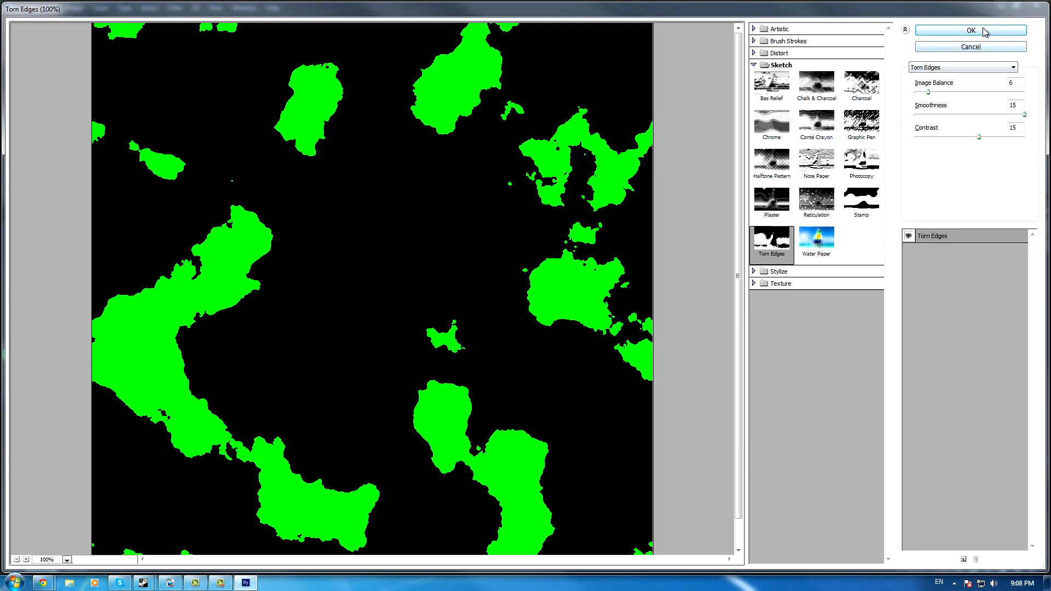
pyautogui.click(970, 31)
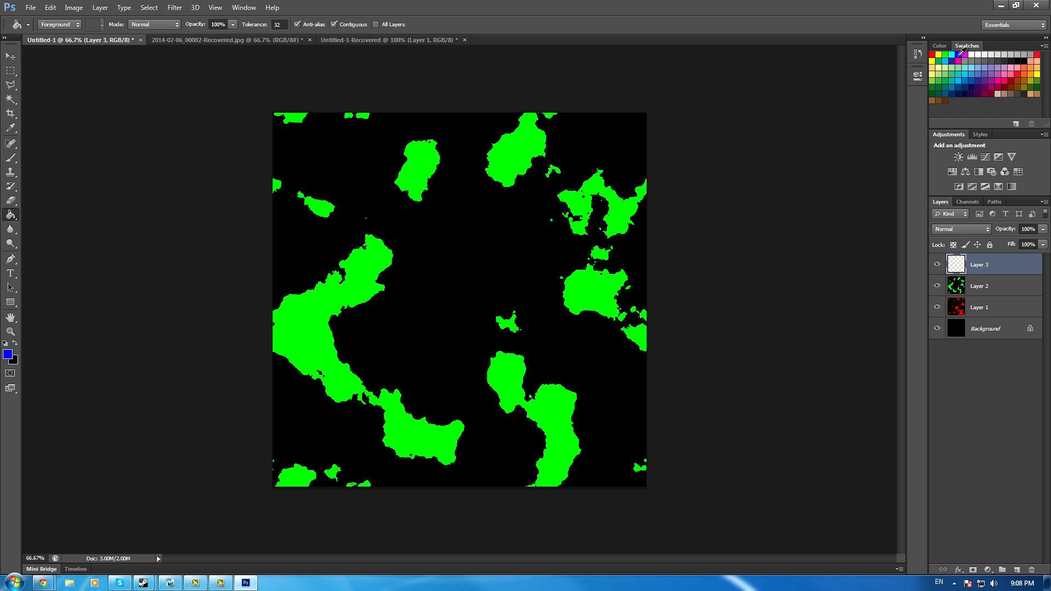
pyautogui.moveTo(502, 221)
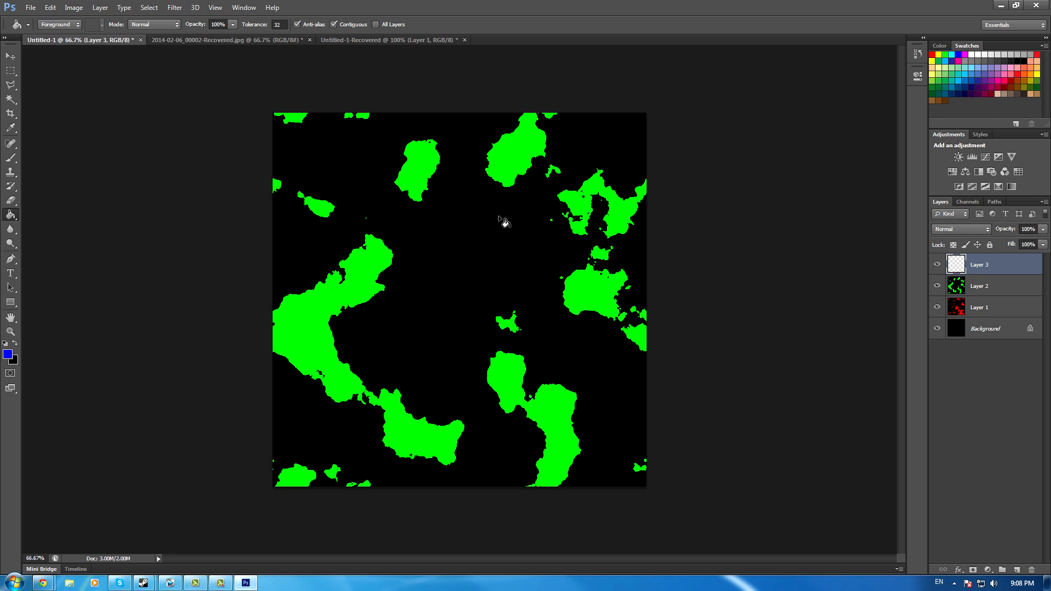
# Step: Render blue clouds on Layer 3, reapply Torn Edges, then Mosaic-pixelate them into square blocks
pyautogui.click(174, 8)
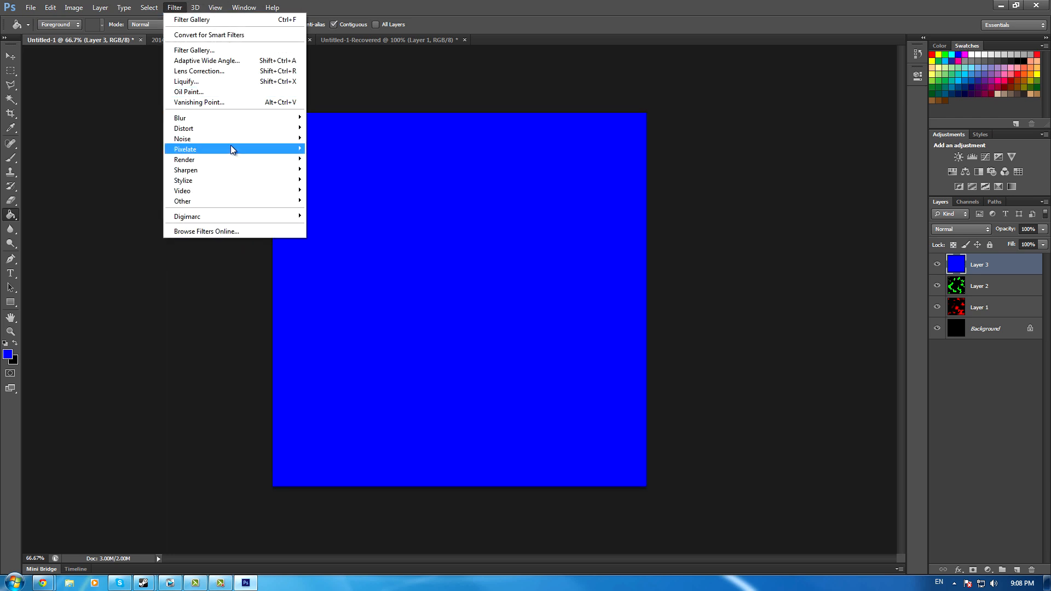
pyautogui.moveTo(184, 160)
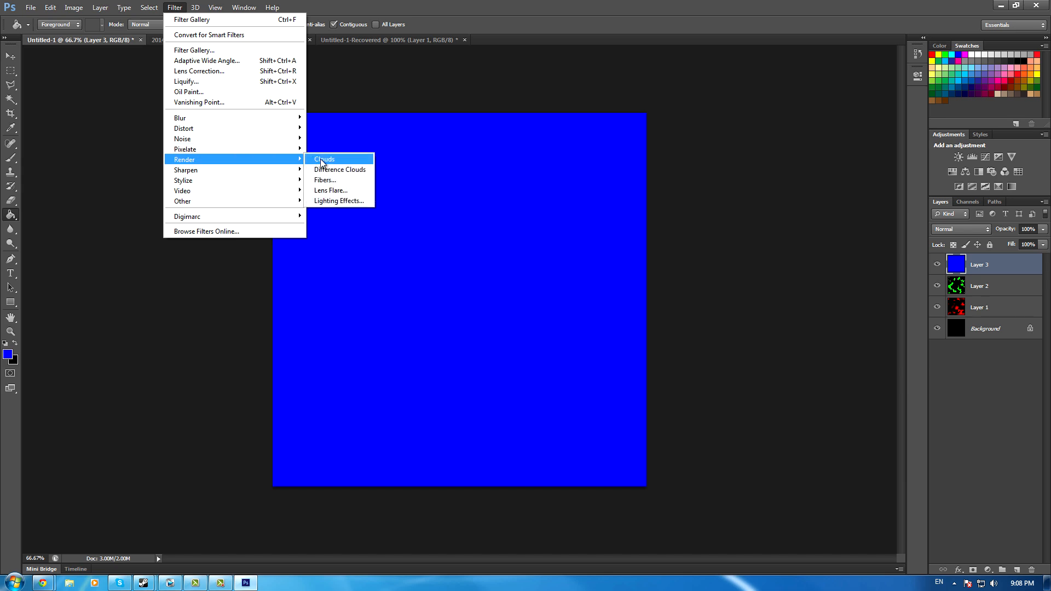
pyautogui.click(324, 158)
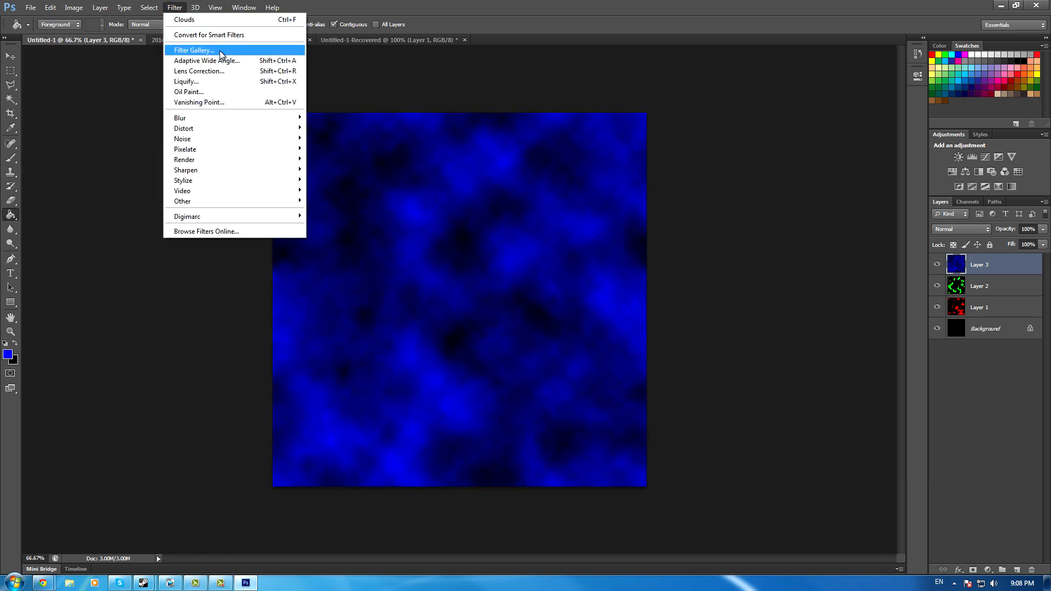
pyautogui.click(194, 50)
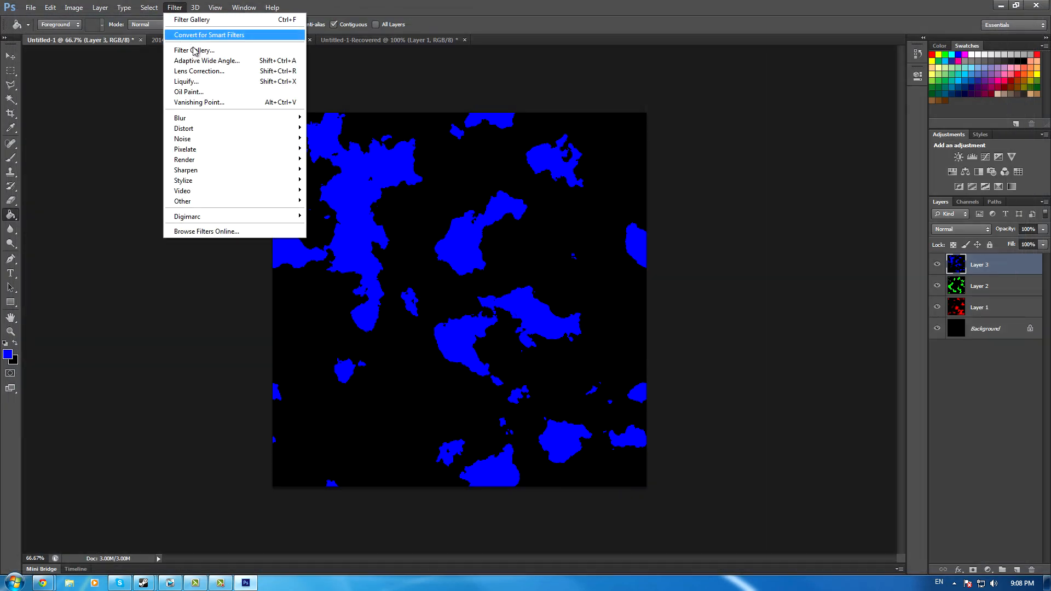
pyautogui.moveTo(185, 149)
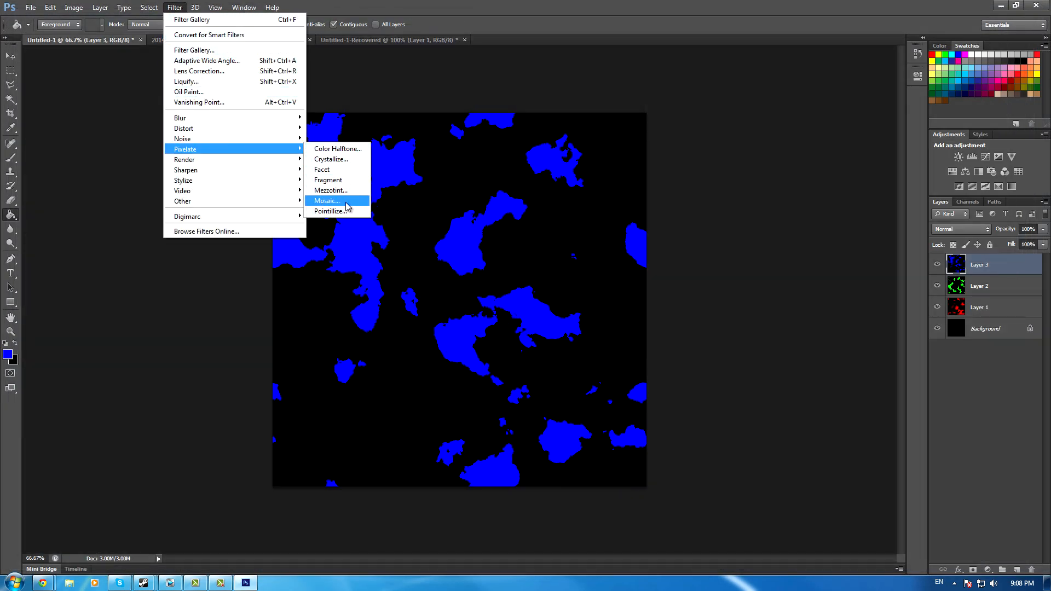
pyautogui.click(325, 200)
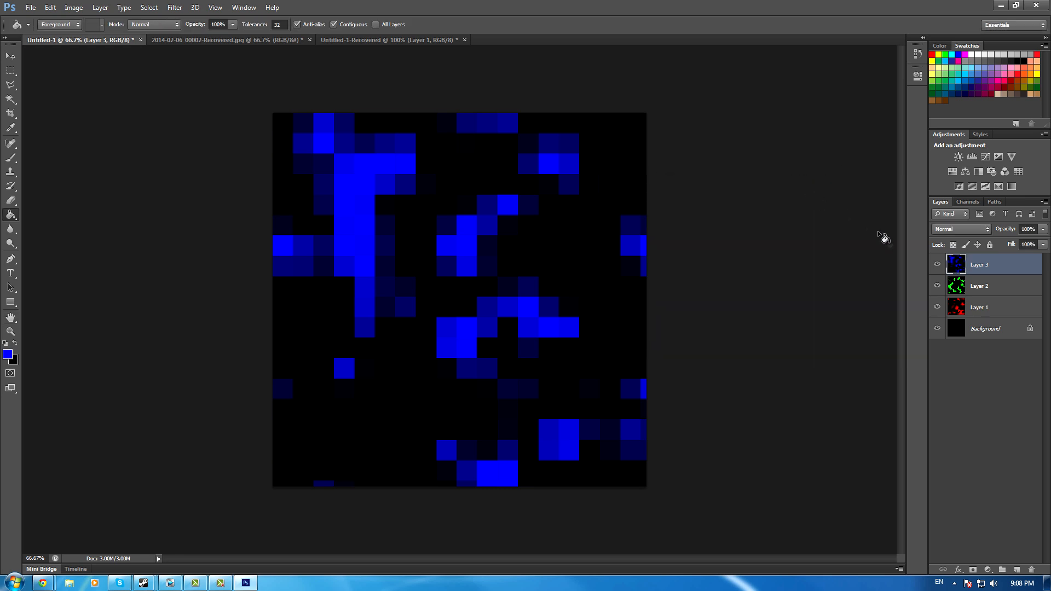
pyautogui.moveTo(55, 109)
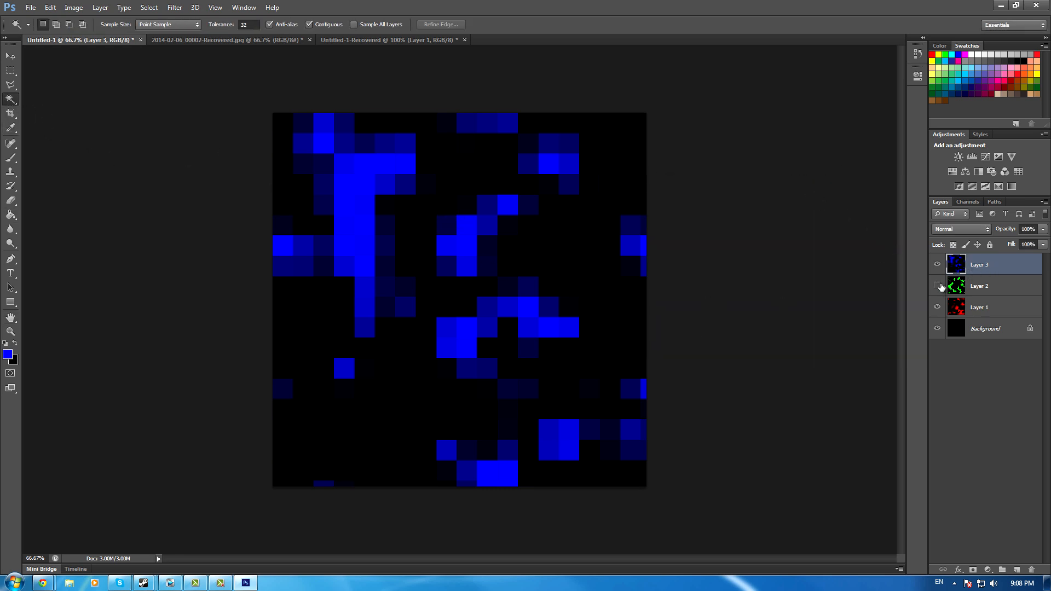
# Step: Hide the green layer and try Replace Color on Layer 3, sampling its black background
pyautogui.click(937, 286)
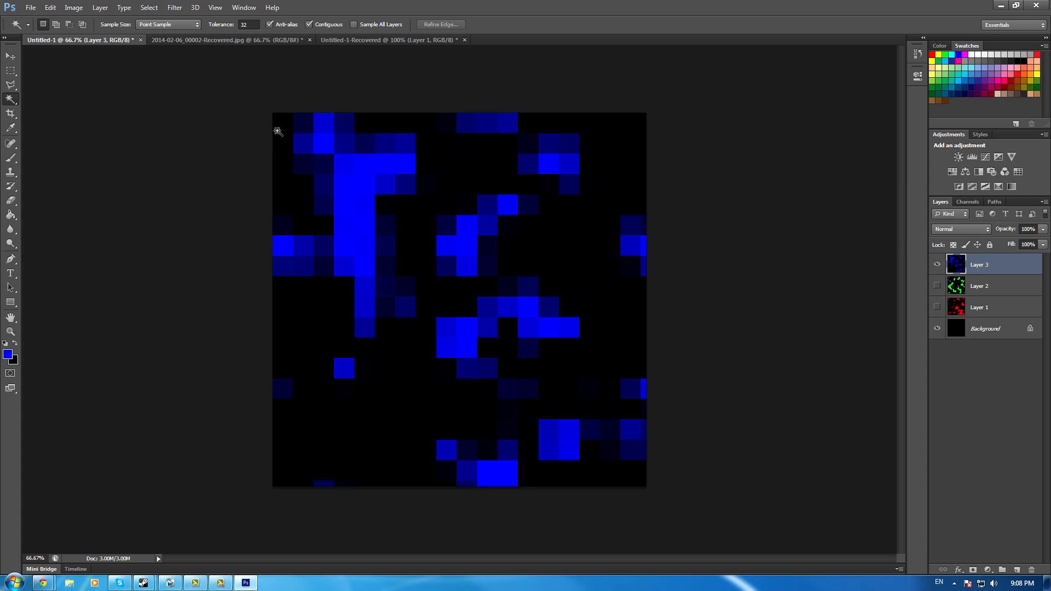
pyautogui.moveTo(166, 48)
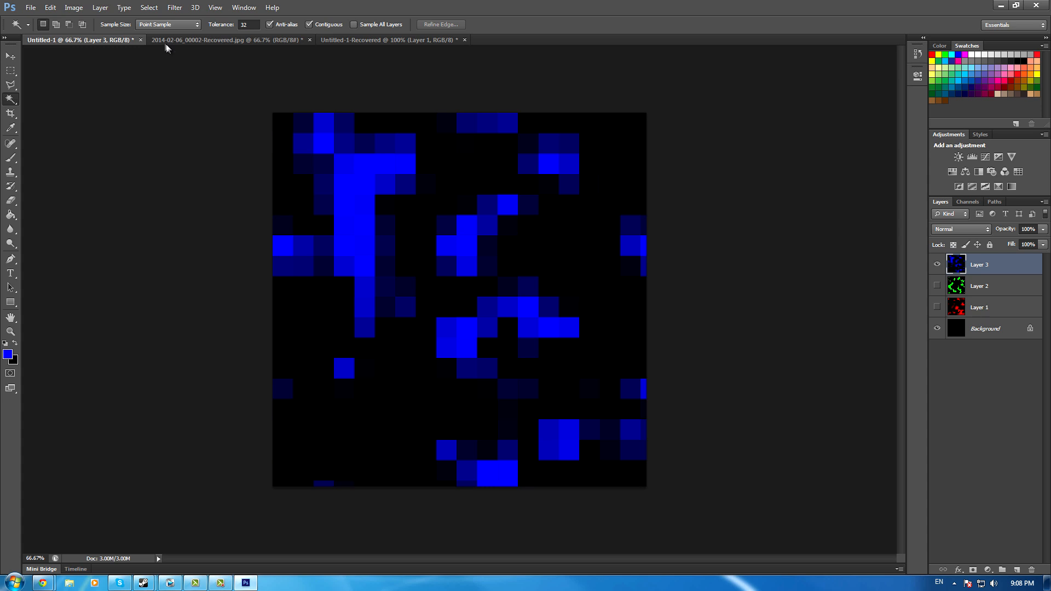
pyautogui.click(73, 7)
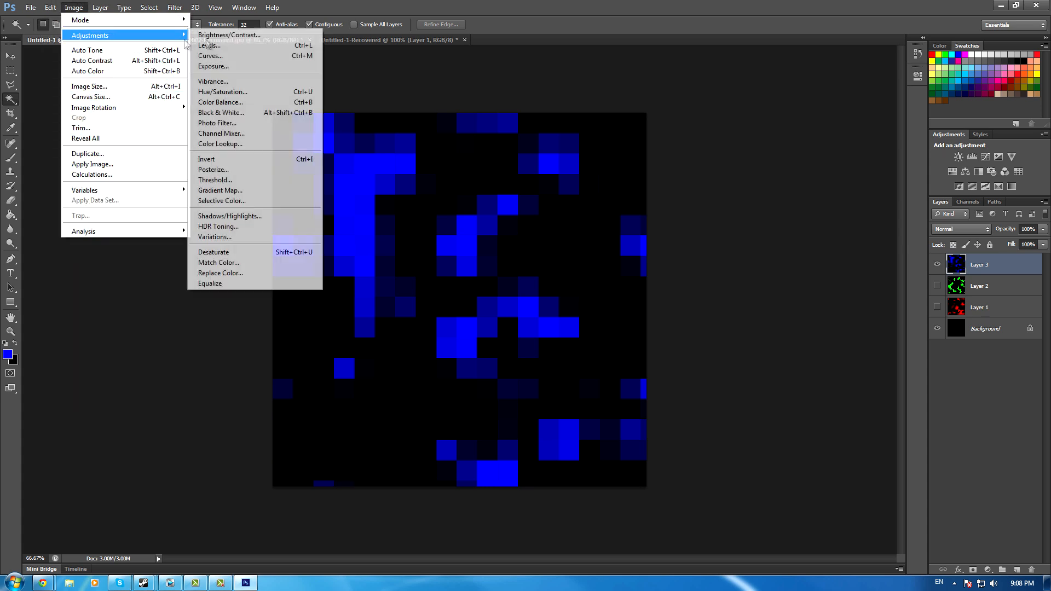
pyautogui.moveTo(221, 273)
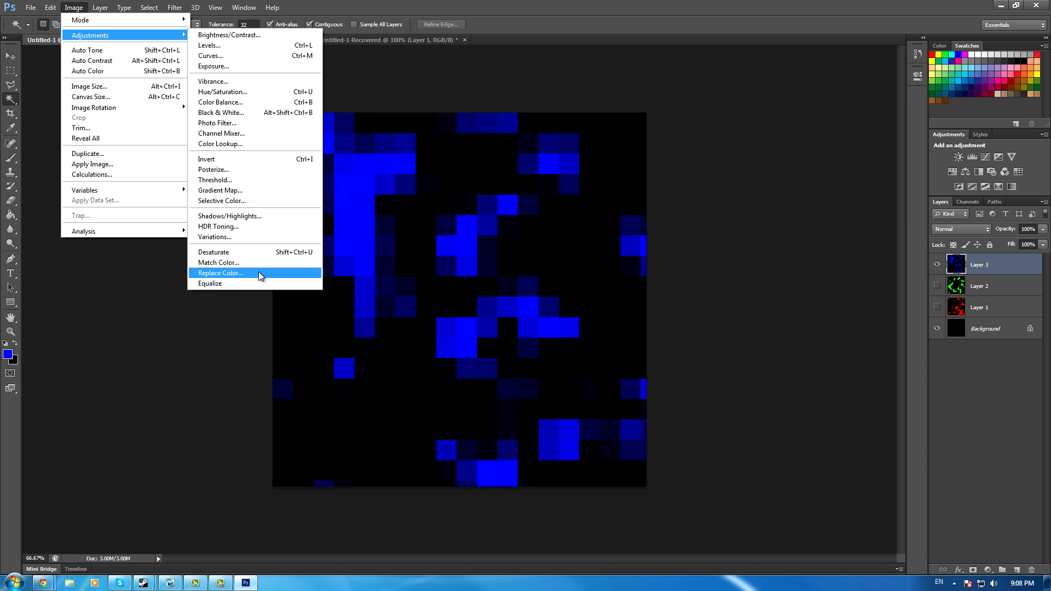
pyautogui.click(219, 272)
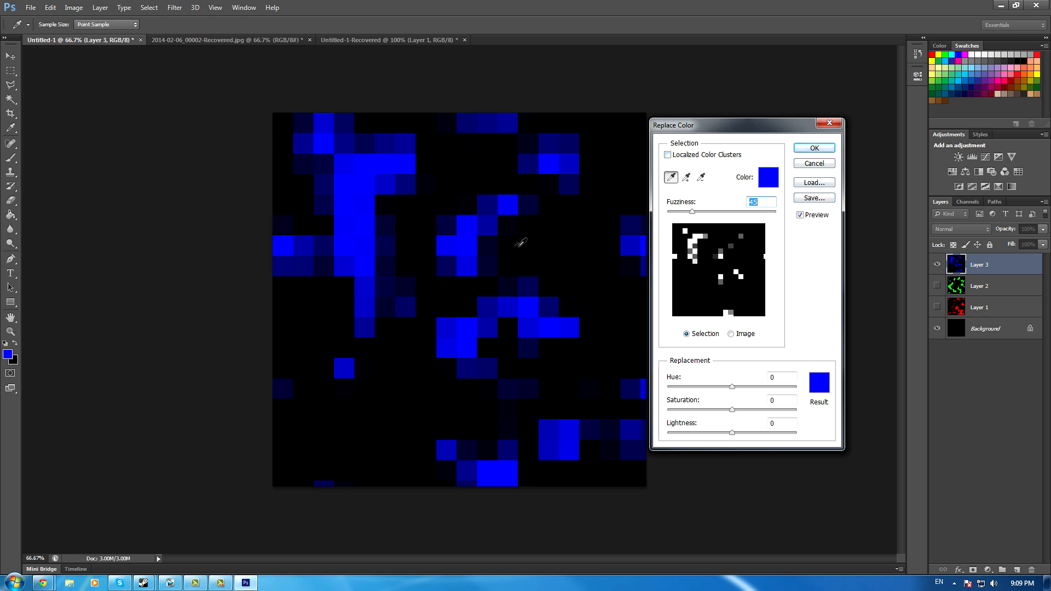
pyautogui.click(819, 384)
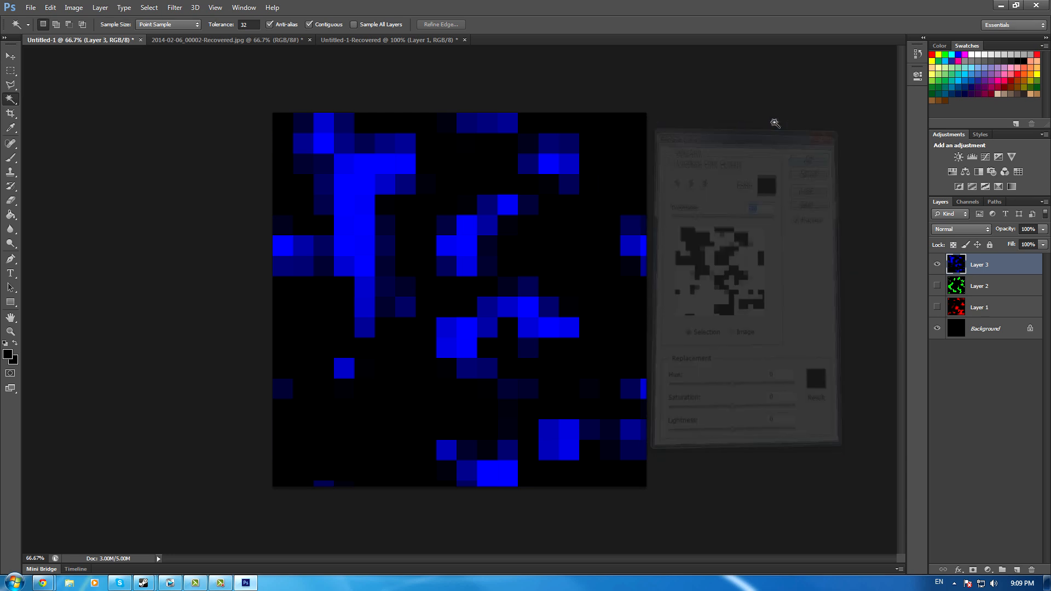
pyautogui.click(73, 8)
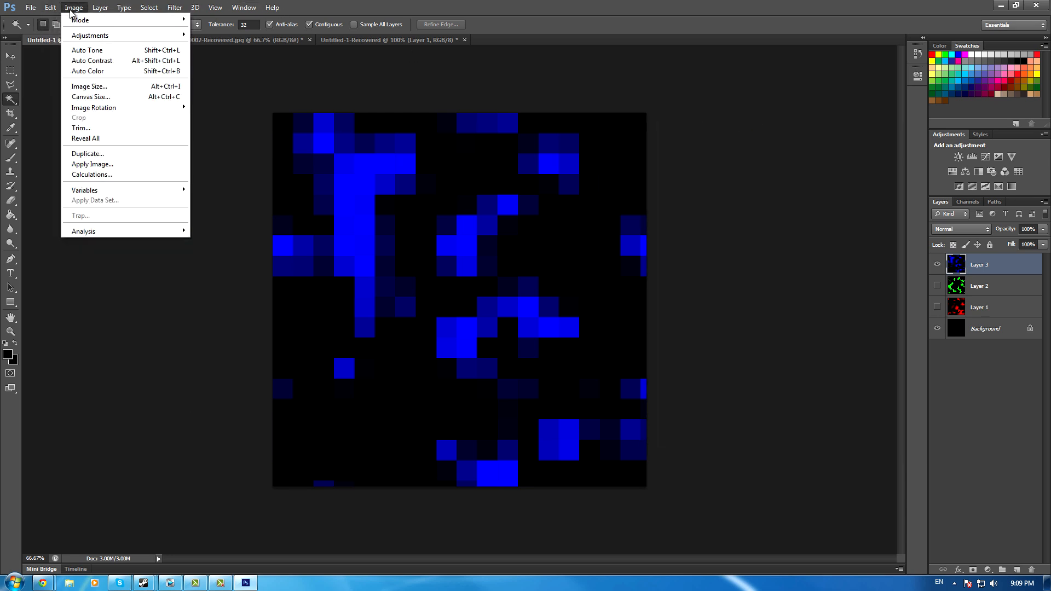
pyautogui.moveTo(90, 35)
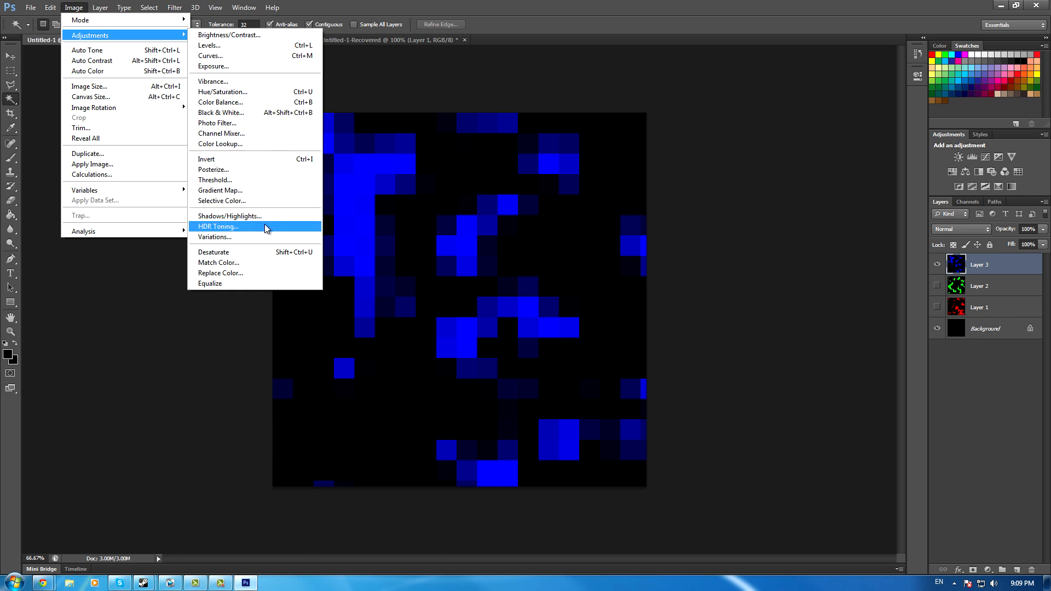
pyautogui.moveTo(172, 301)
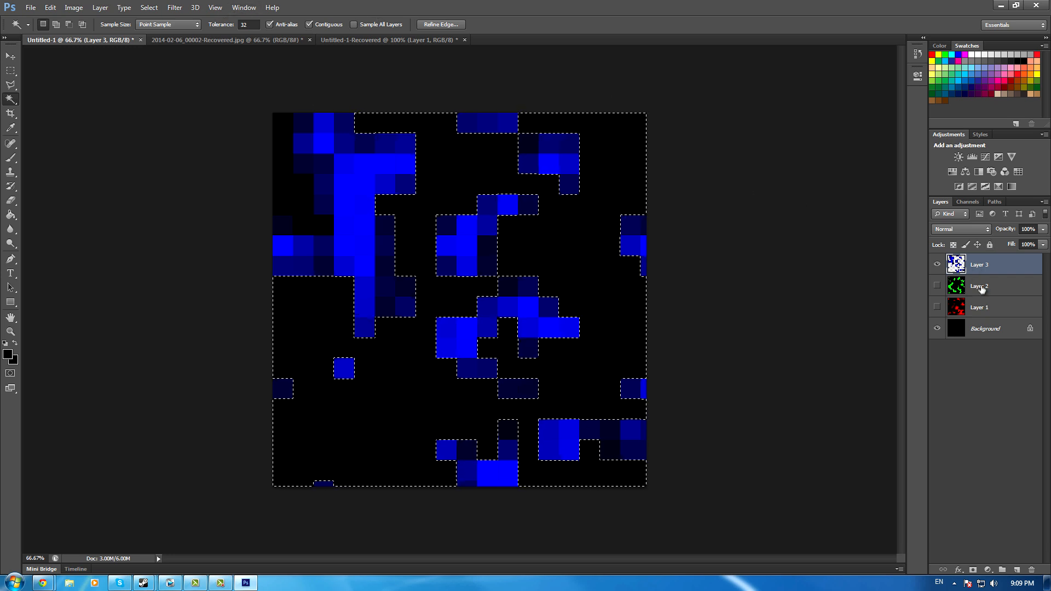
# Step: Hide the Background layer and show the green Layer 2 on its own, selecting it for editing
pyautogui.click(937, 328)
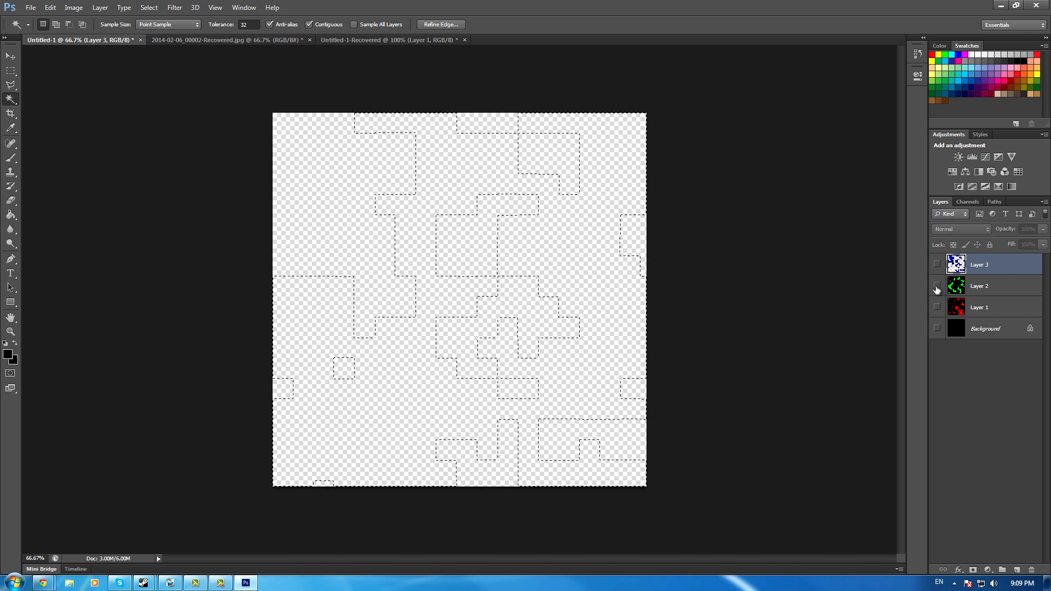
pyautogui.click(936, 286)
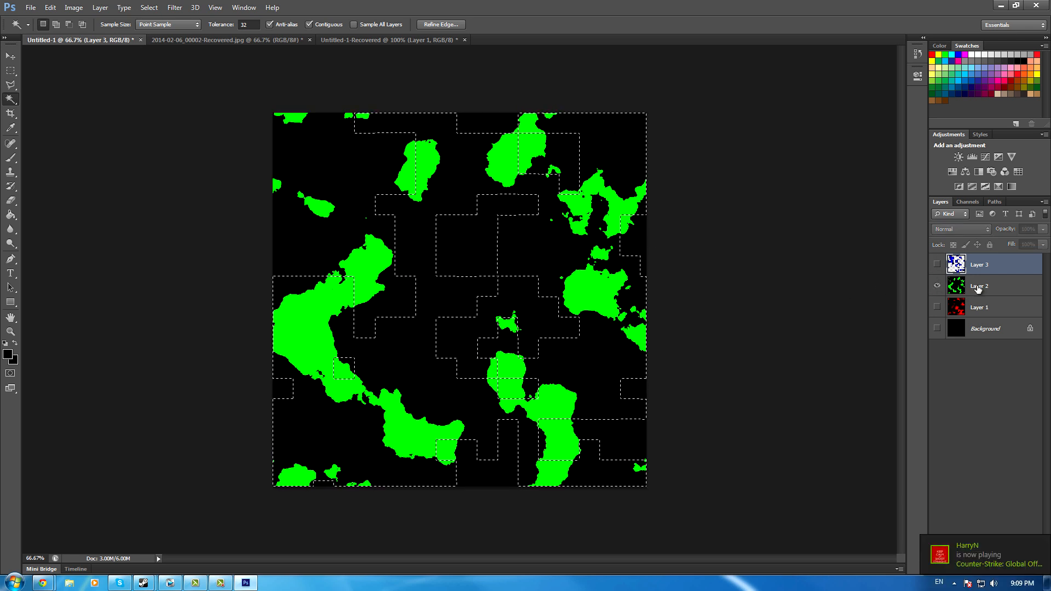
pyautogui.click(979, 285)
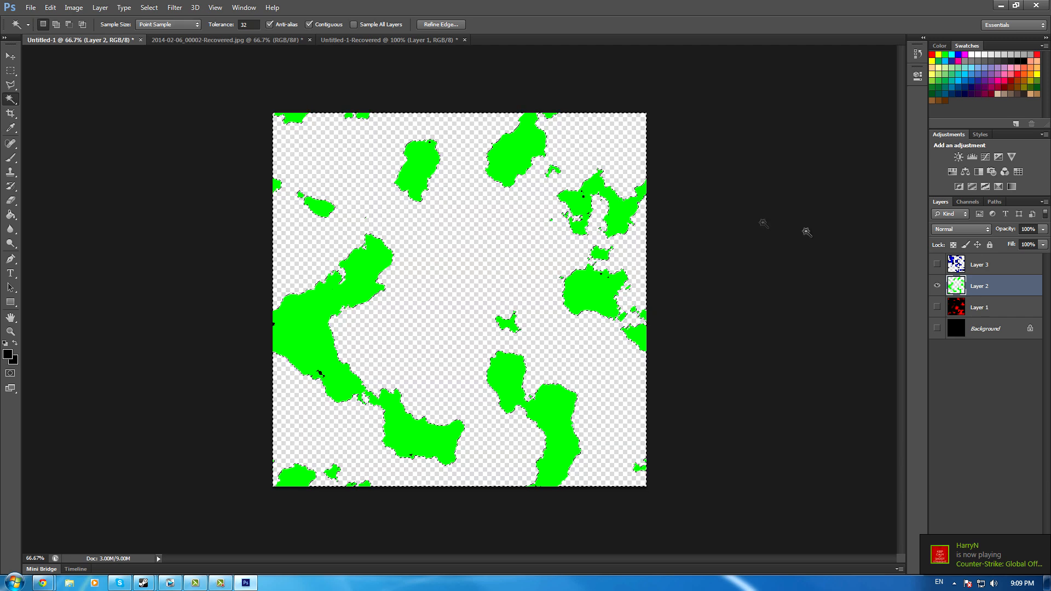
pyautogui.click(979, 307)
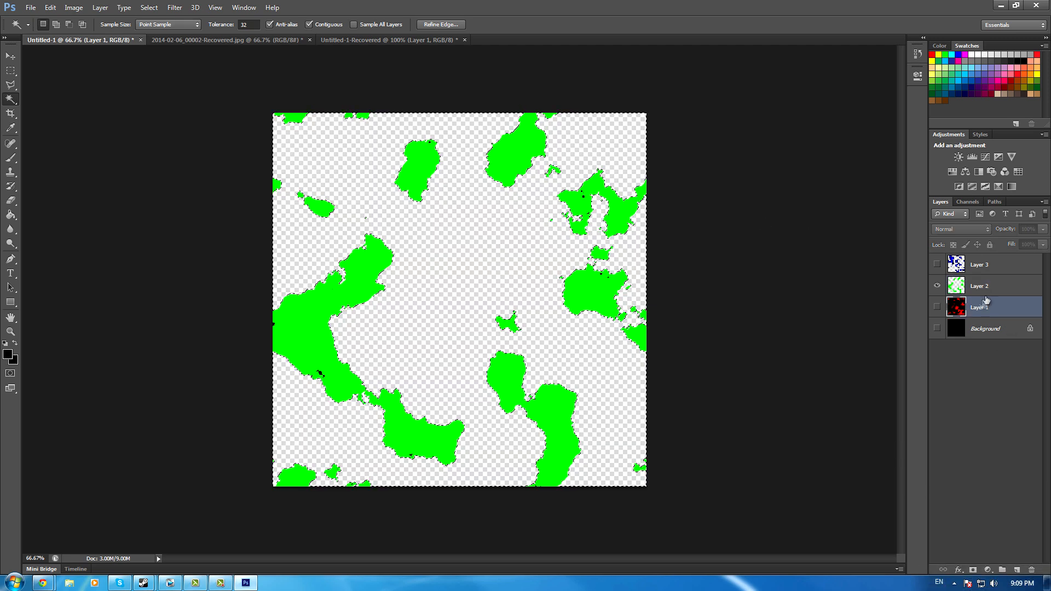
# Step: Mosaic-pixelate the green layer, magic-wand its black areas and delete them
pyautogui.click(174, 8)
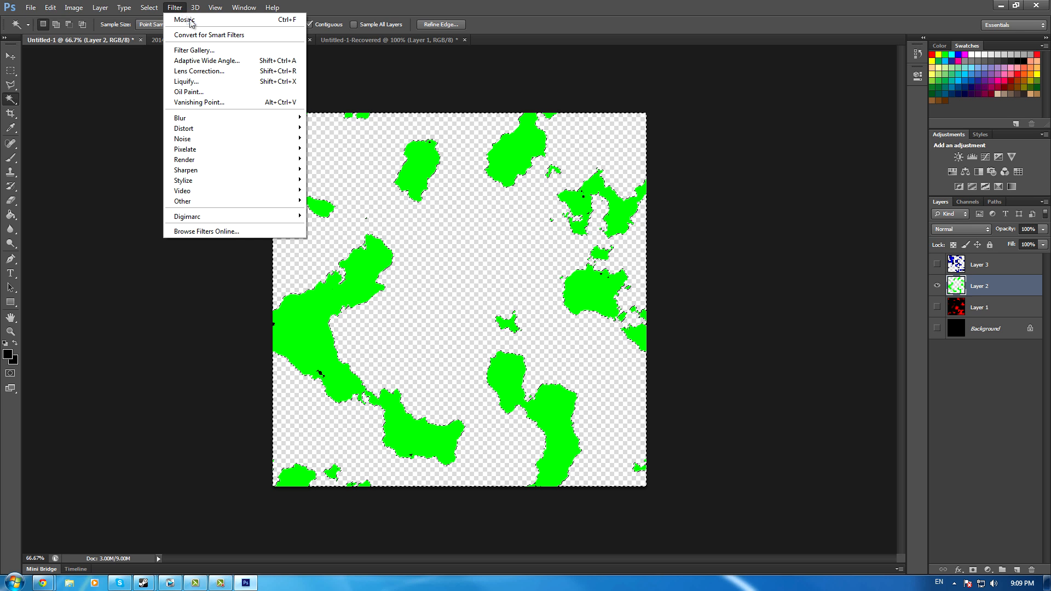
pyautogui.moveTo(186, 149)
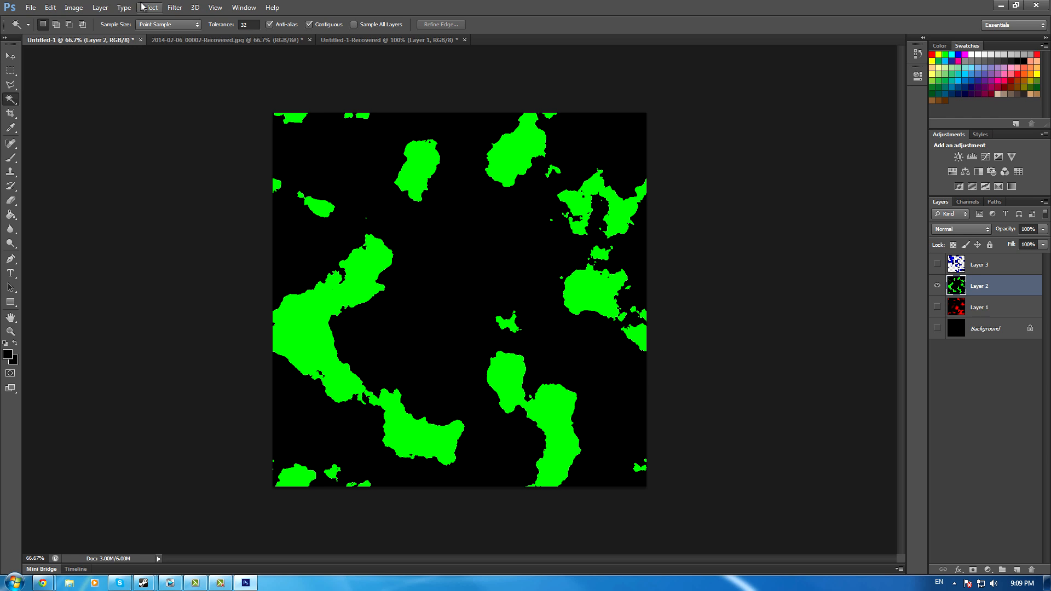
pyautogui.click(174, 8)
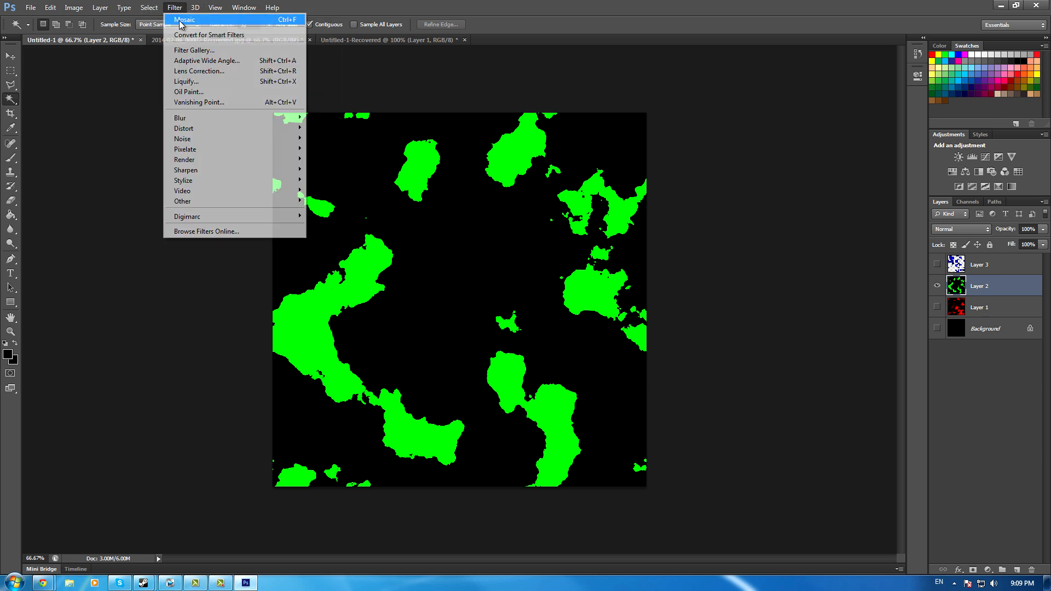
pyautogui.click(185, 20)
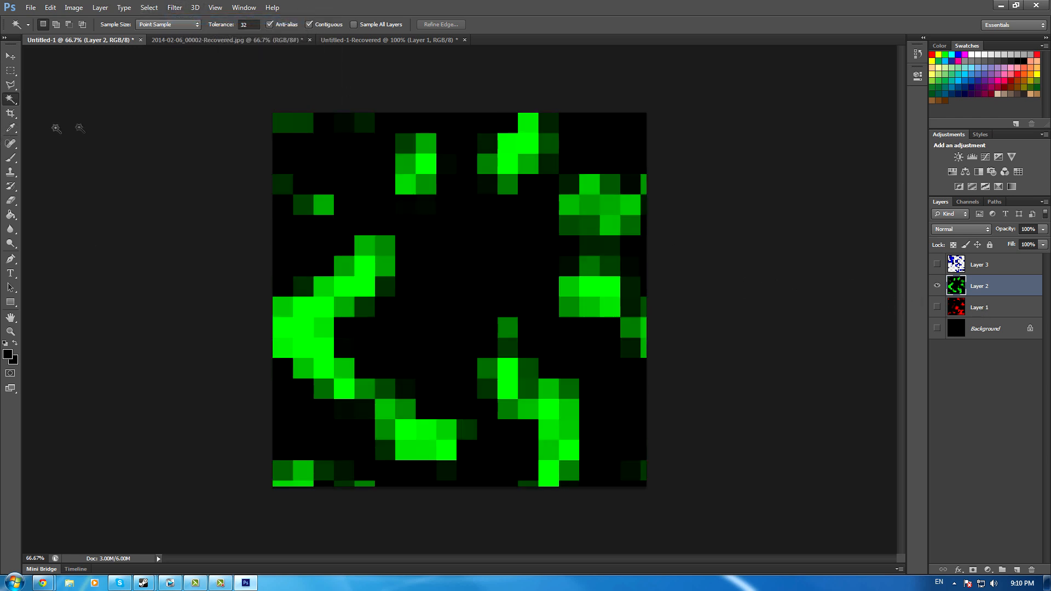
pyautogui.click(479, 261)
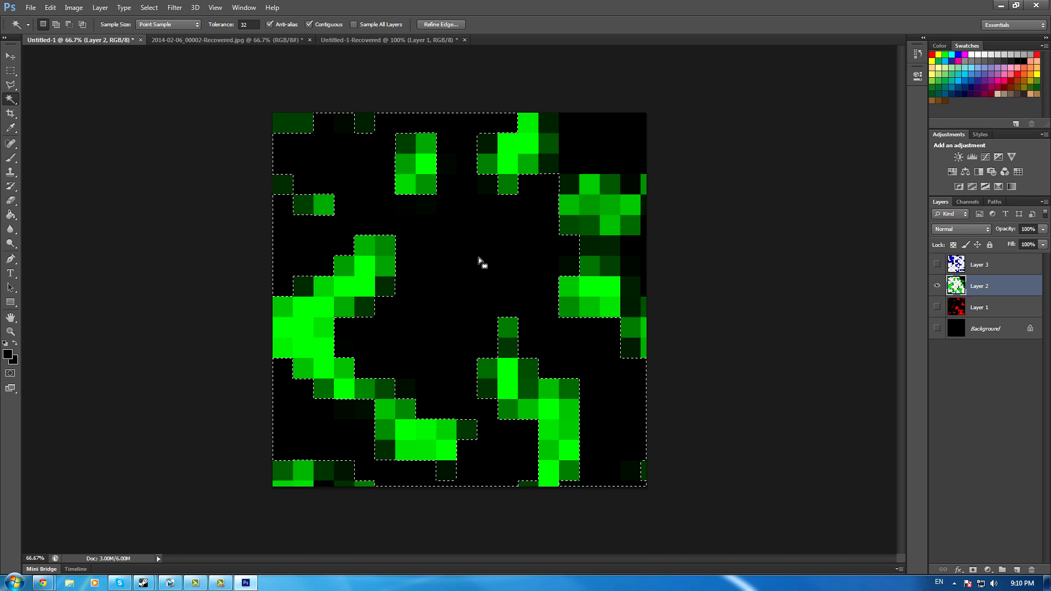
pyautogui.press('Delete')
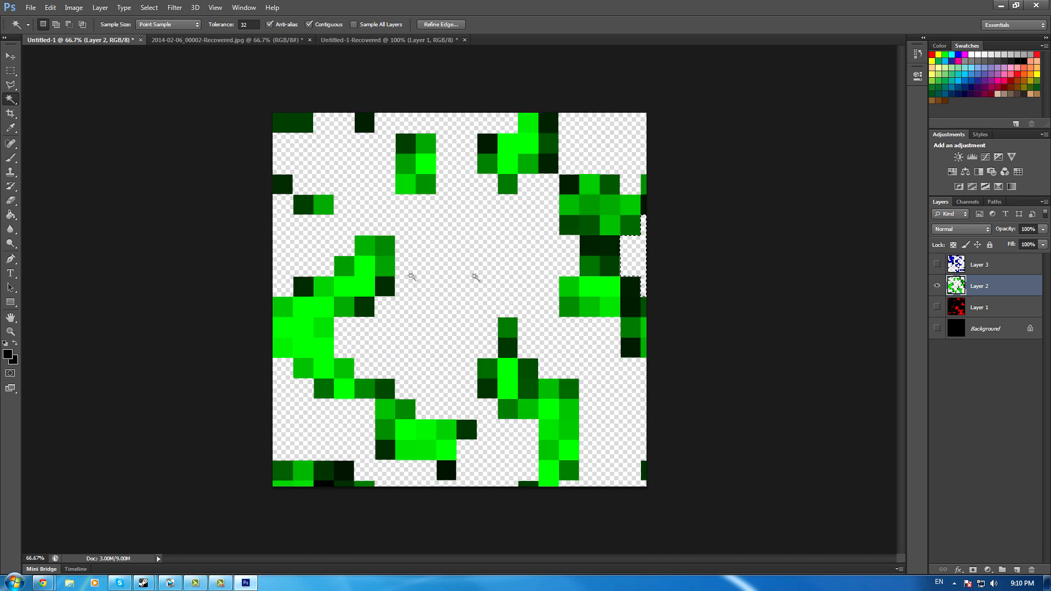
# Step: Switch to the red Layer 1 and delete its black areas as well
pyautogui.click(325, 483)
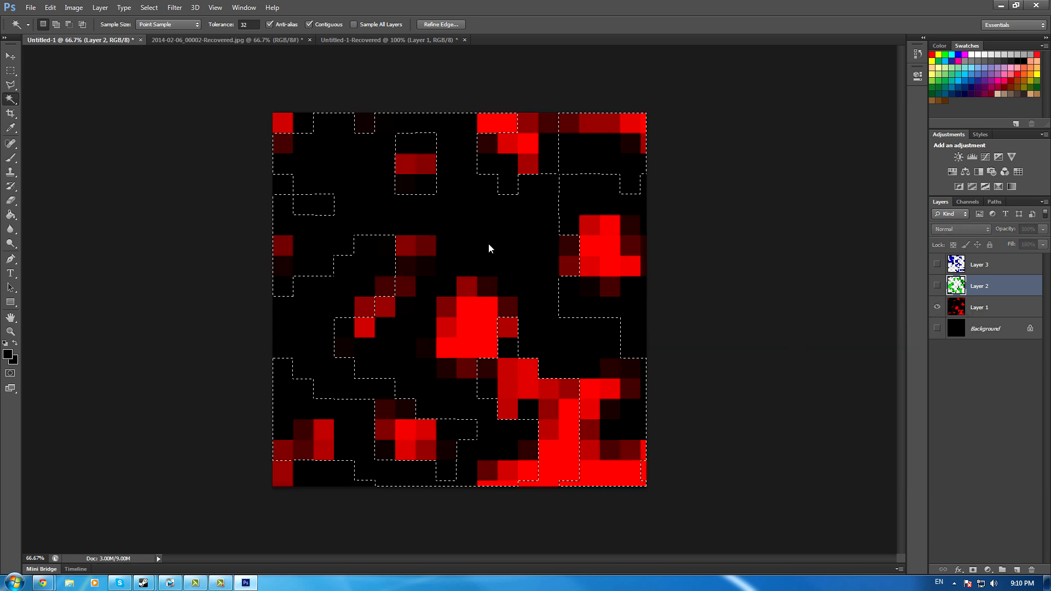
pyautogui.click(978, 306)
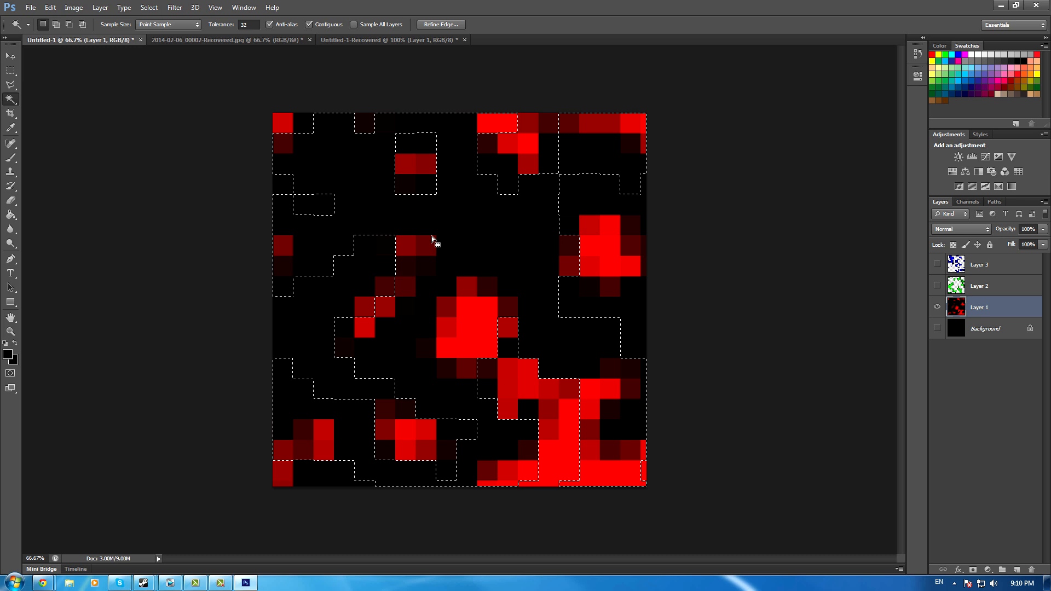
pyautogui.press('Delete')
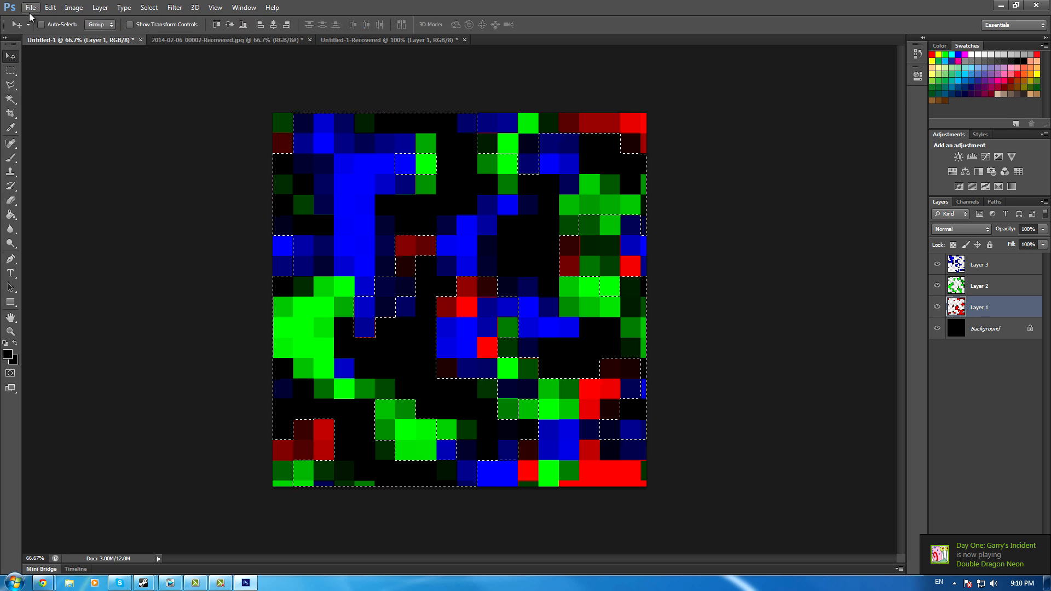
pyautogui.moveTo(123, 144)
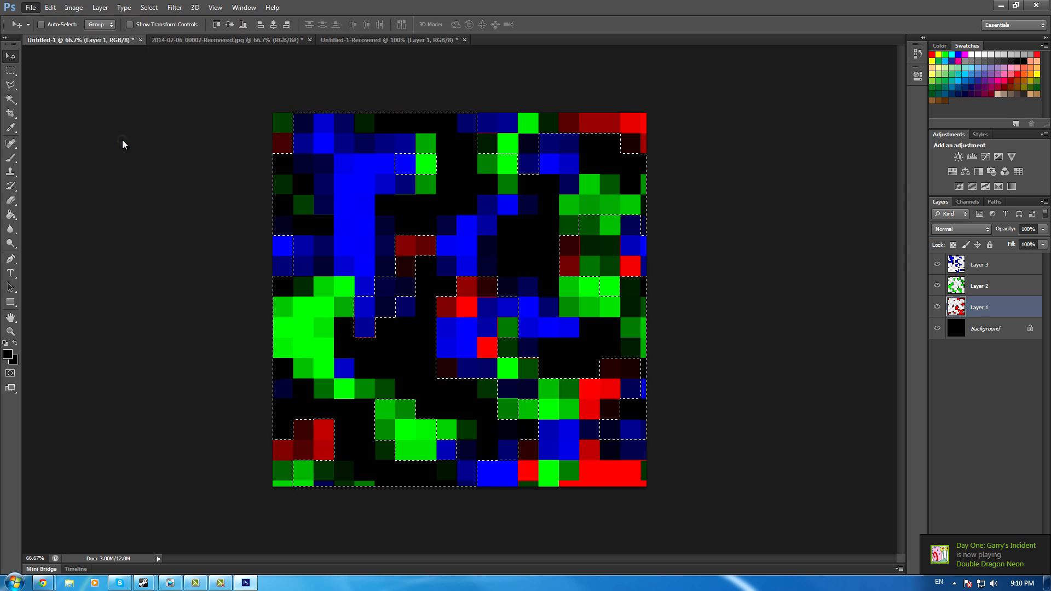
pyautogui.moveTo(507, 264)
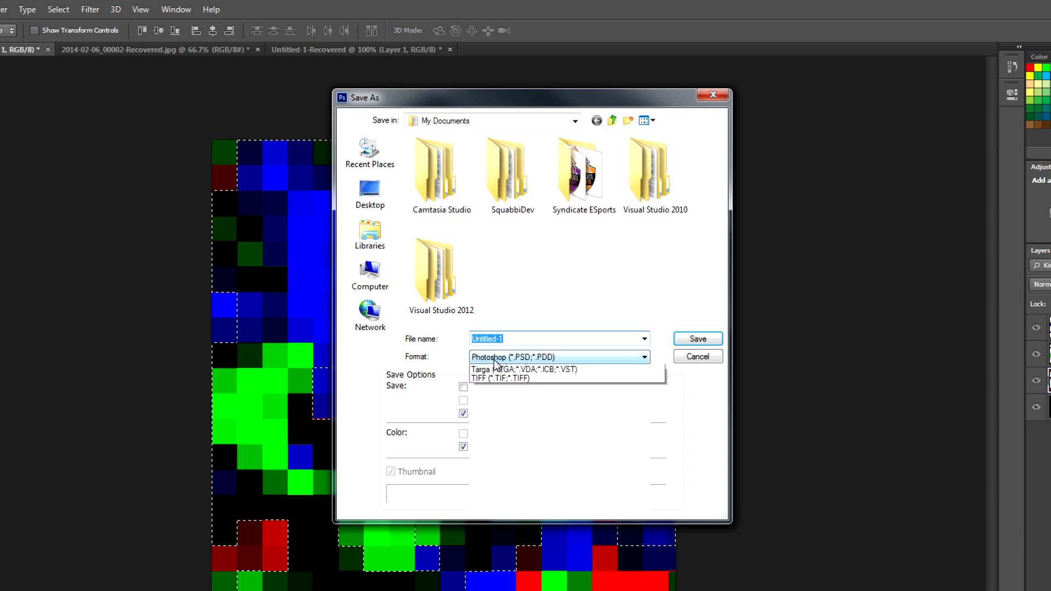
# Step: Save the camo as a Targa copy named mycamo.tga in My Documents
pyautogui.click(558, 357)
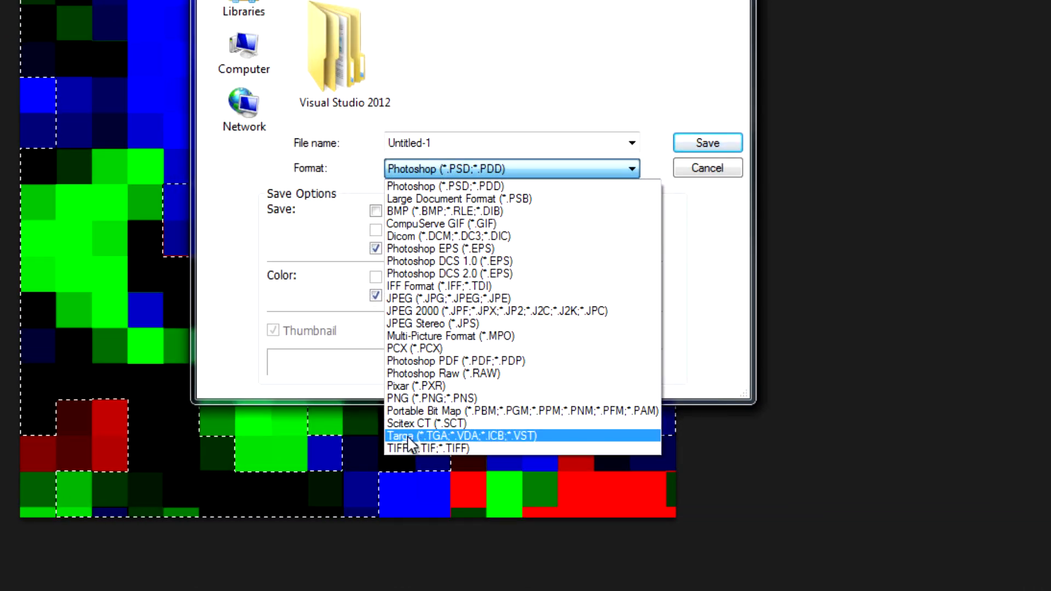
pyautogui.moveTo(563, 441)
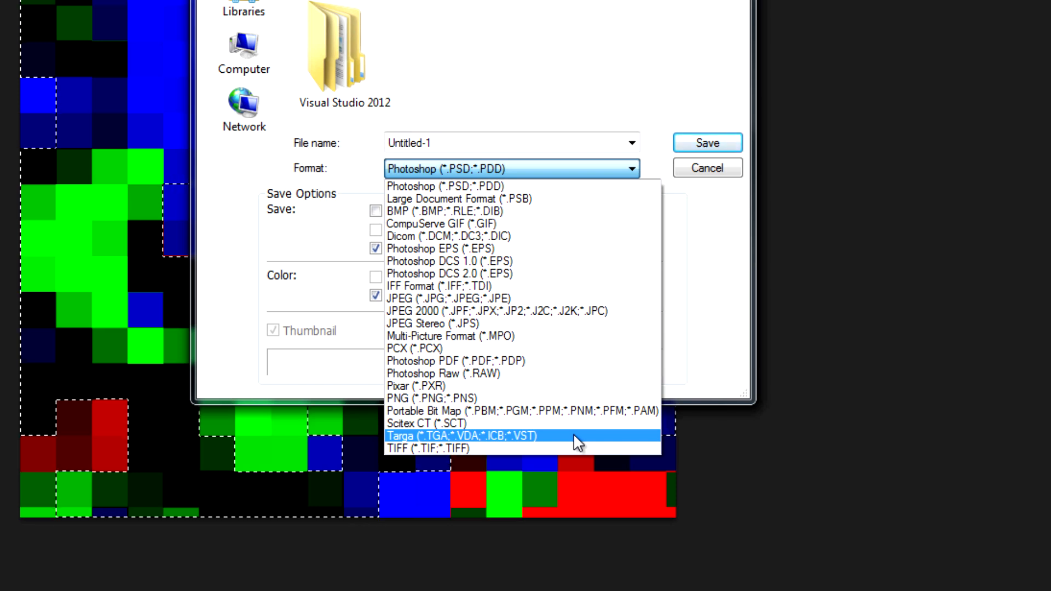
pyautogui.click(462, 437)
pyautogui.write('mycamo.tga')
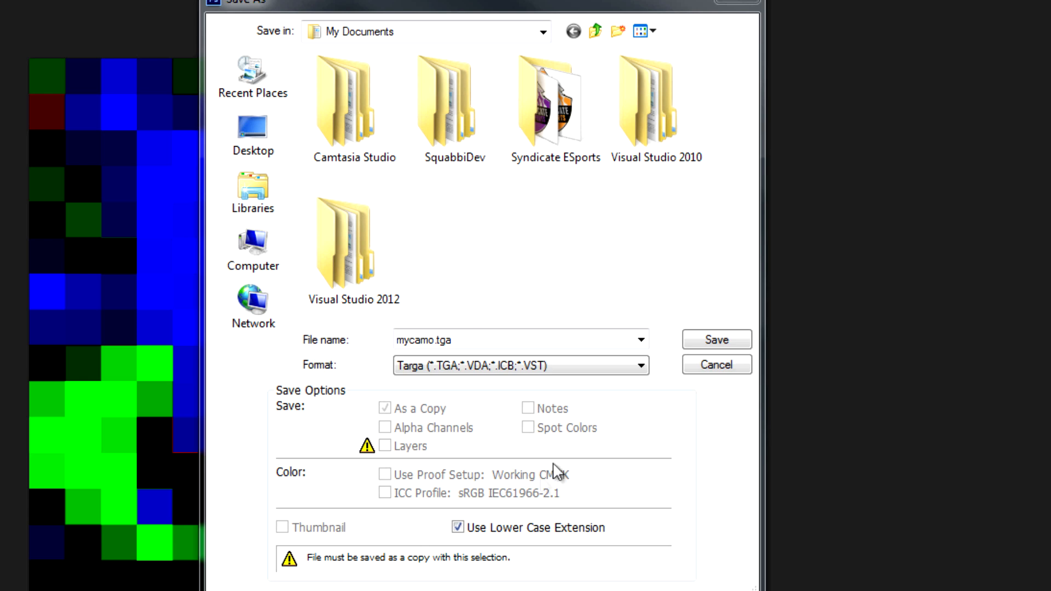
pyautogui.moveTo(553, 474)
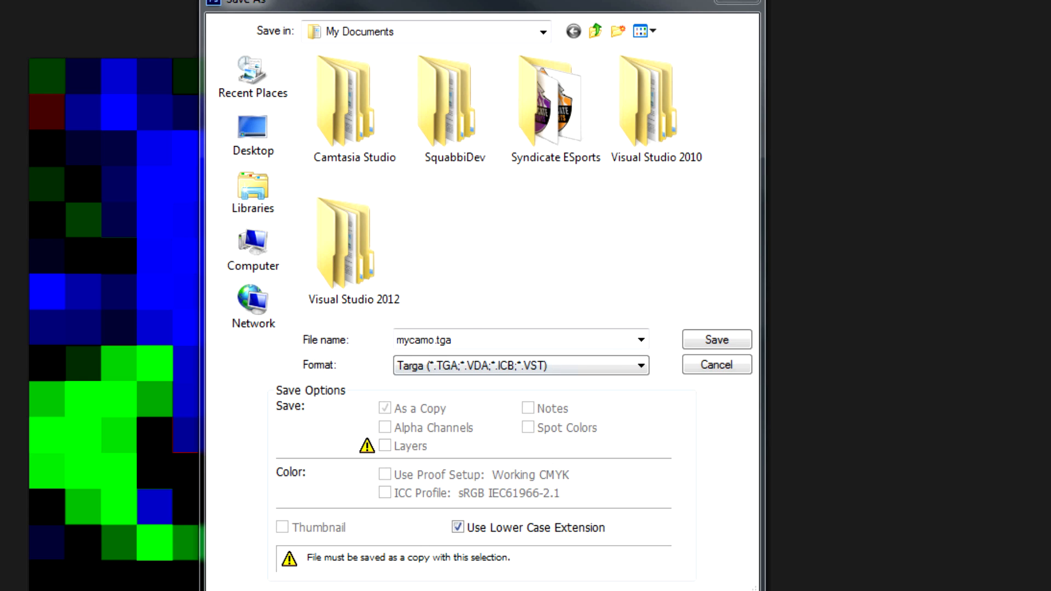
pyautogui.moveTo(716, 339)
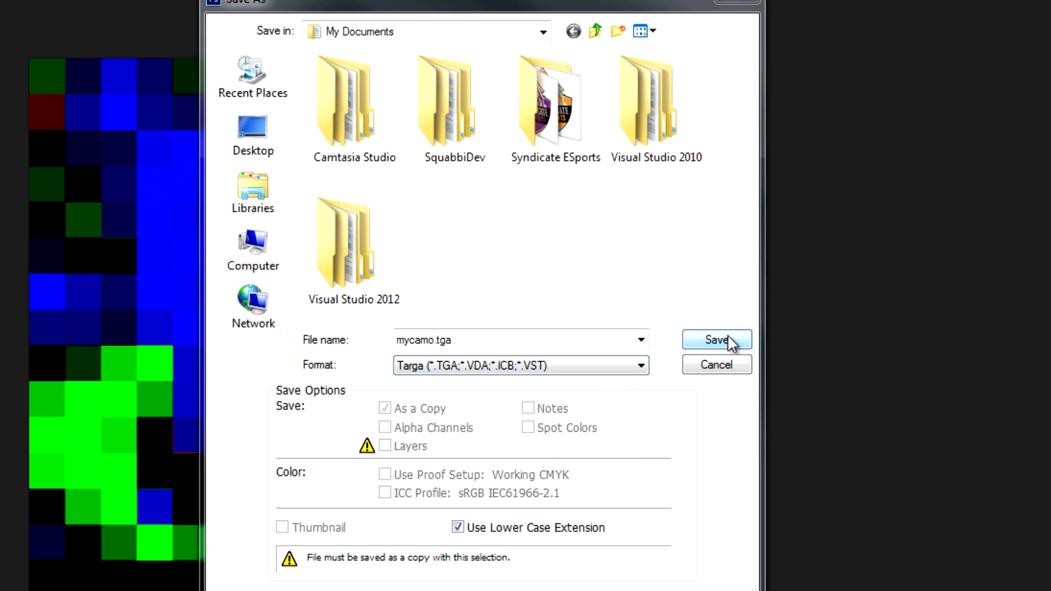
pyautogui.click(515, 339)
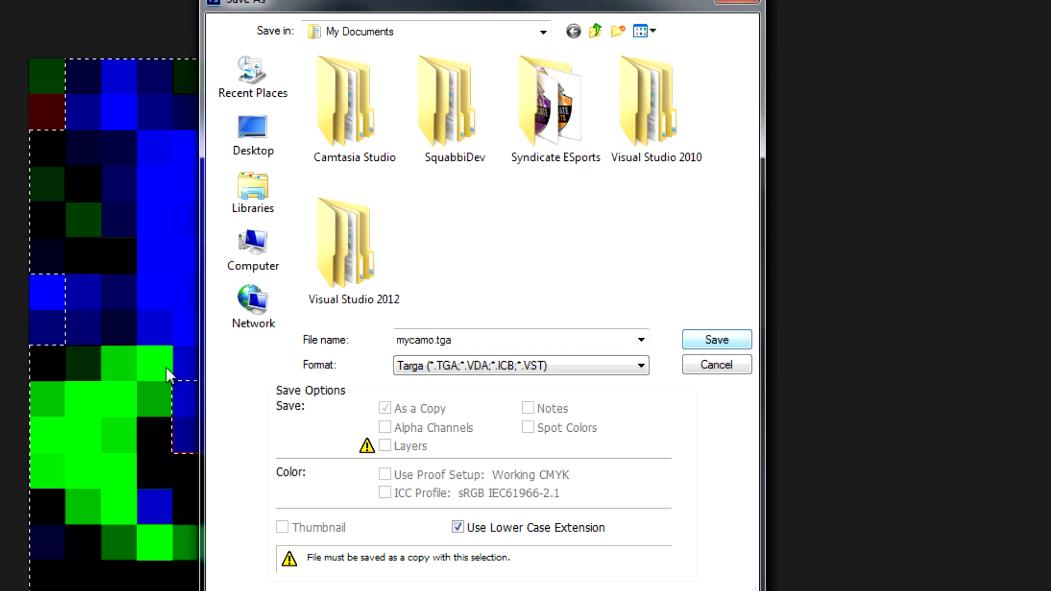
pyautogui.moveTo(540, 529)
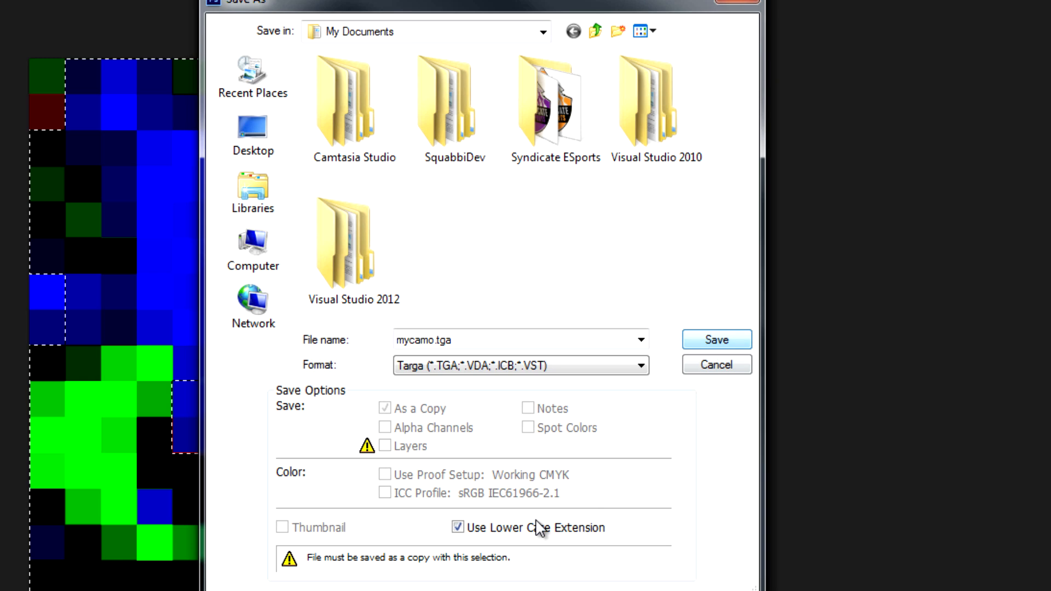
pyautogui.click(715, 340)
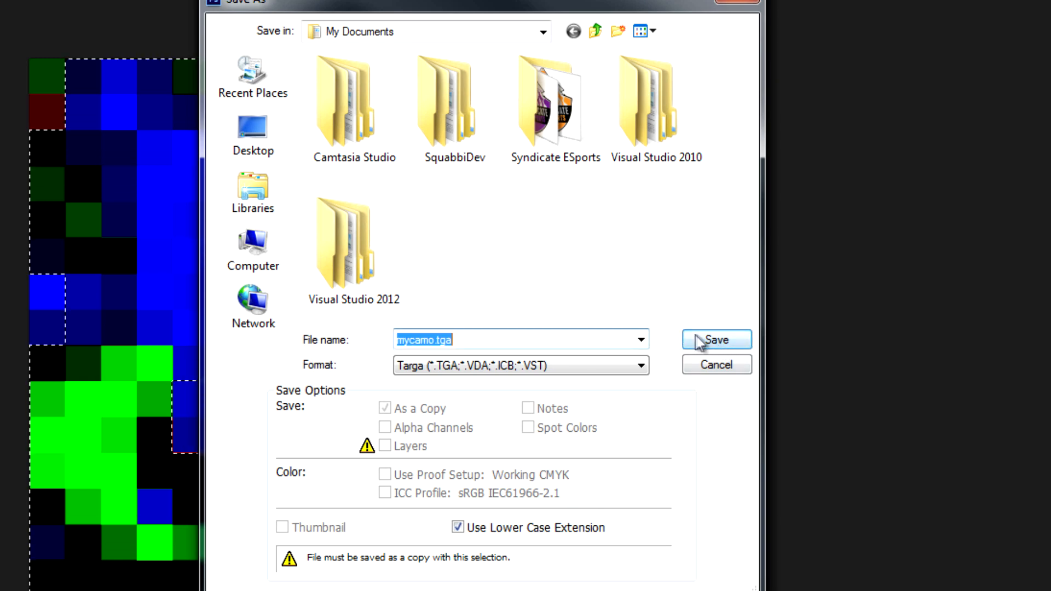
pyautogui.click(714, 339)
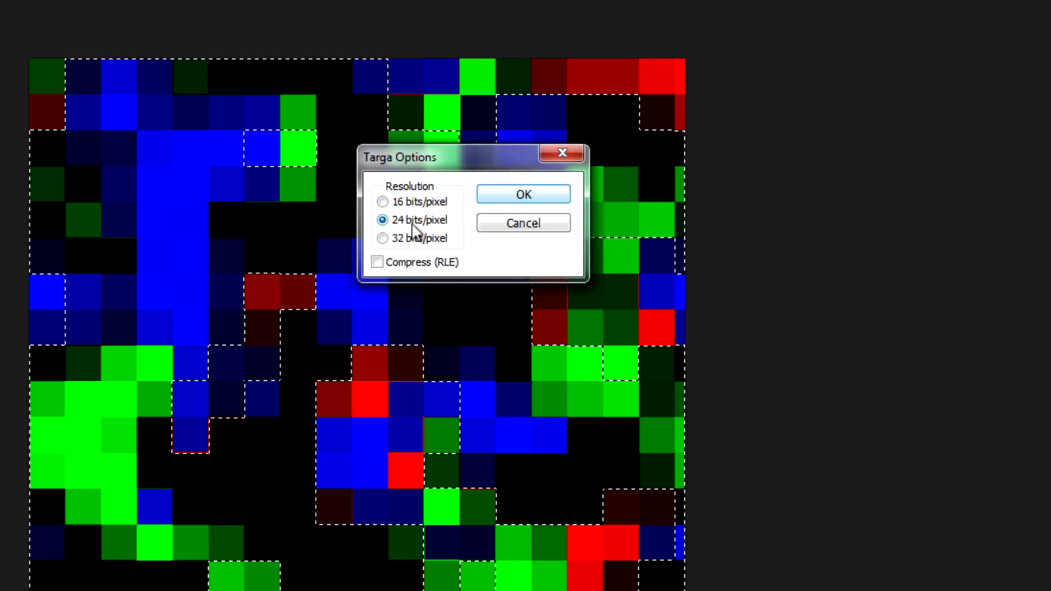
pyautogui.moveTo(511, 160)
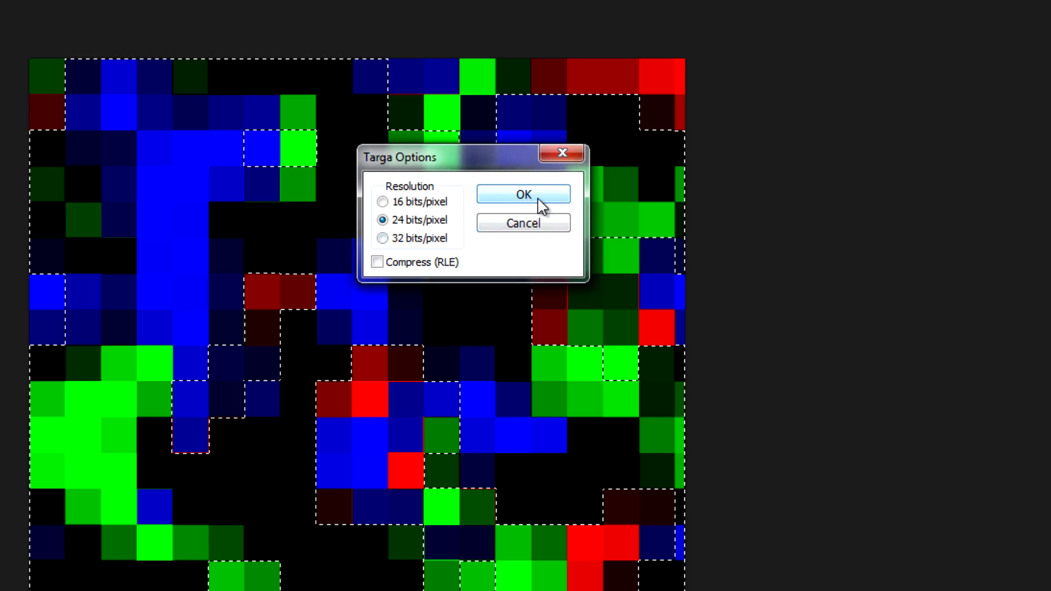
# Step: Confirm 24 bits/pixel uncompressed Targa output, then launch VTFEdit from the taskbar
pyautogui.click(523, 194)
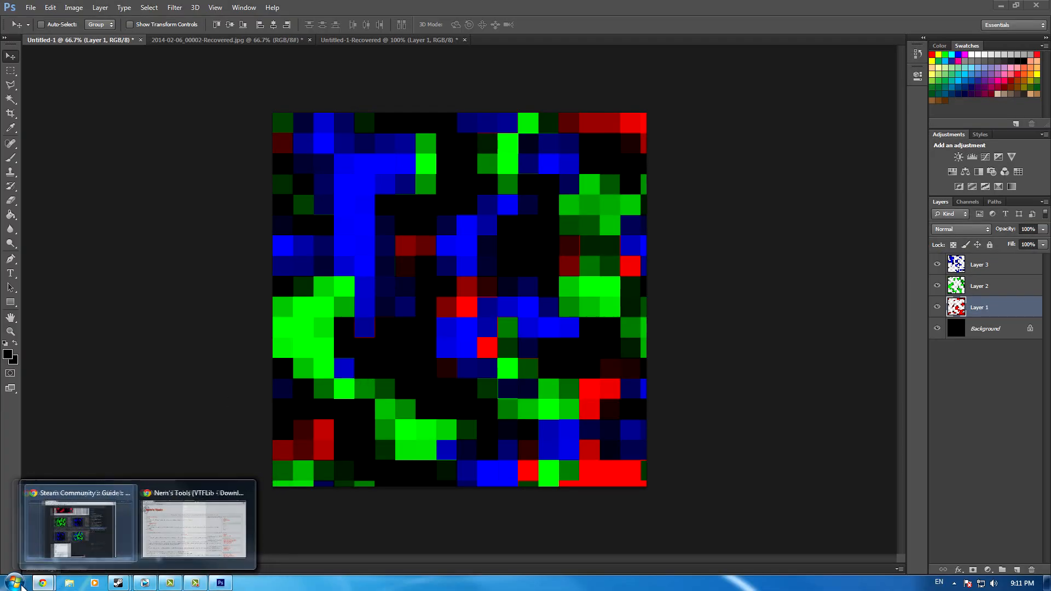
pyautogui.click(12, 581)
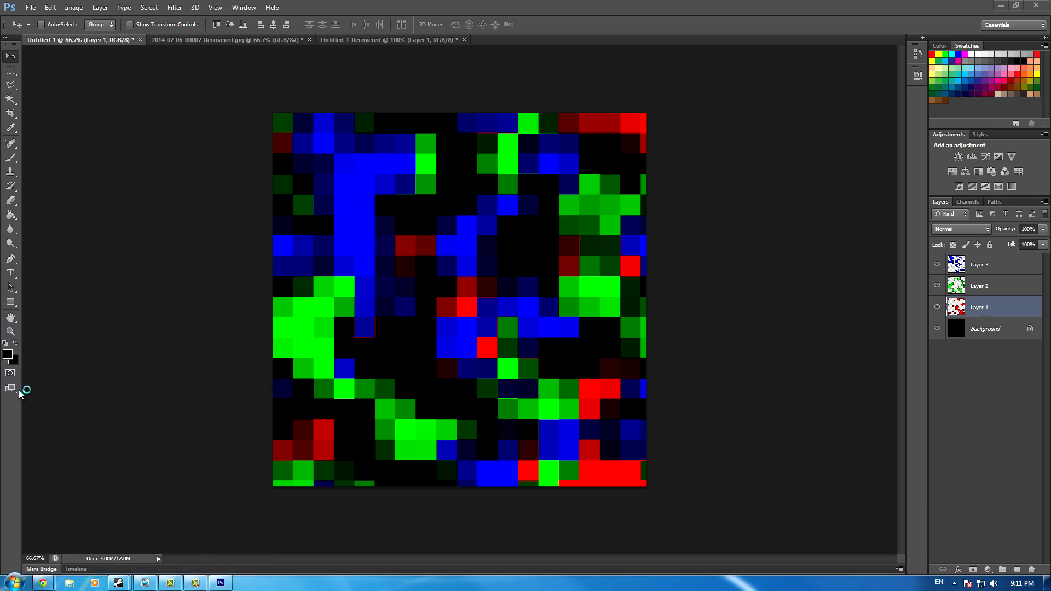
pyautogui.moveTo(543, 167)
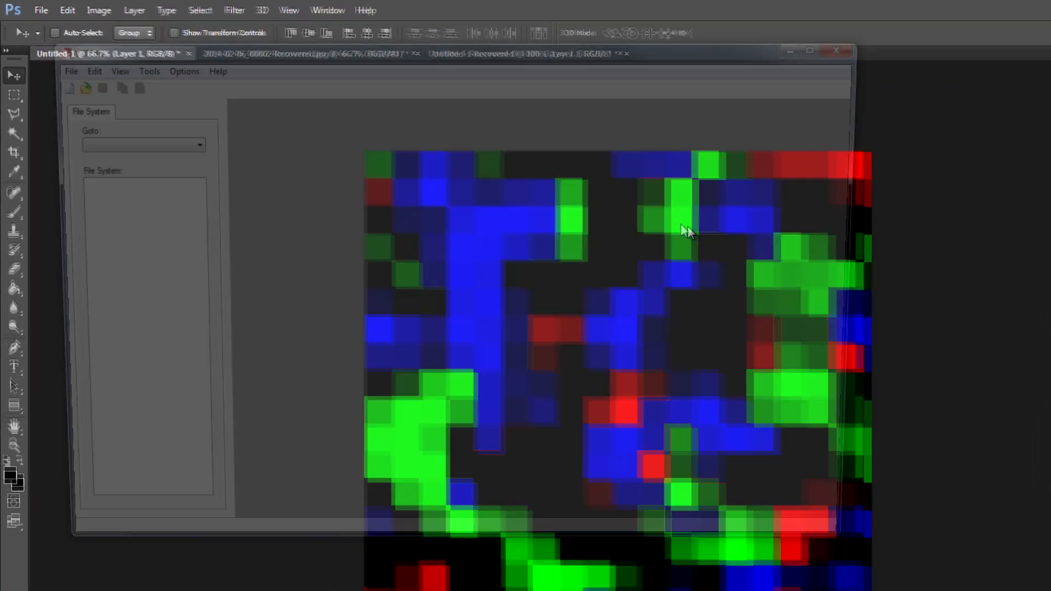
# Step: Import mycamo.tga from Documents as a new VTF texture, accepting the default conversion options
pyautogui.click(55, 68)
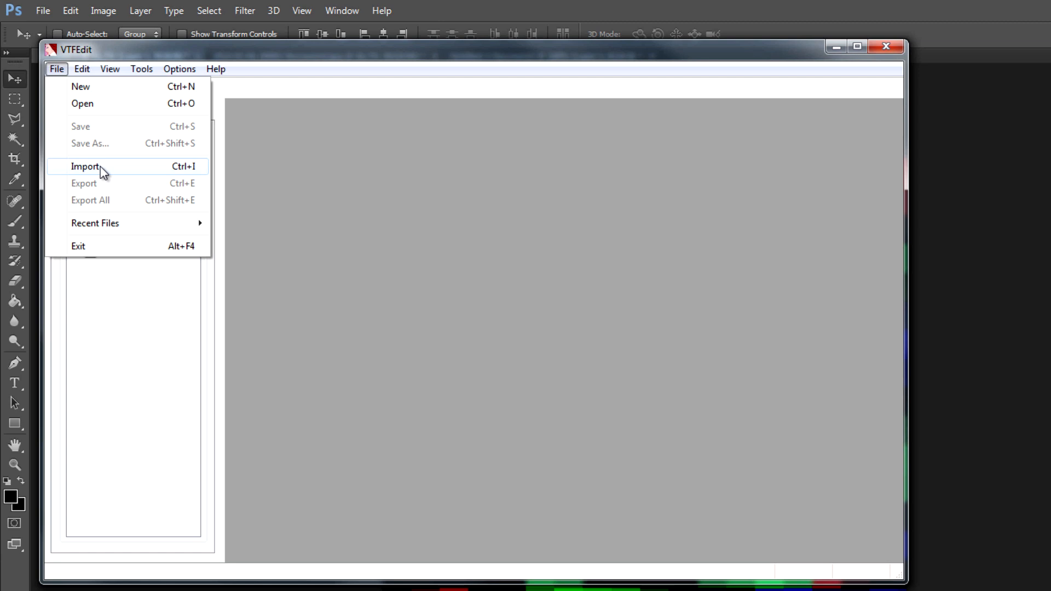
pyautogui.click(85, 166)
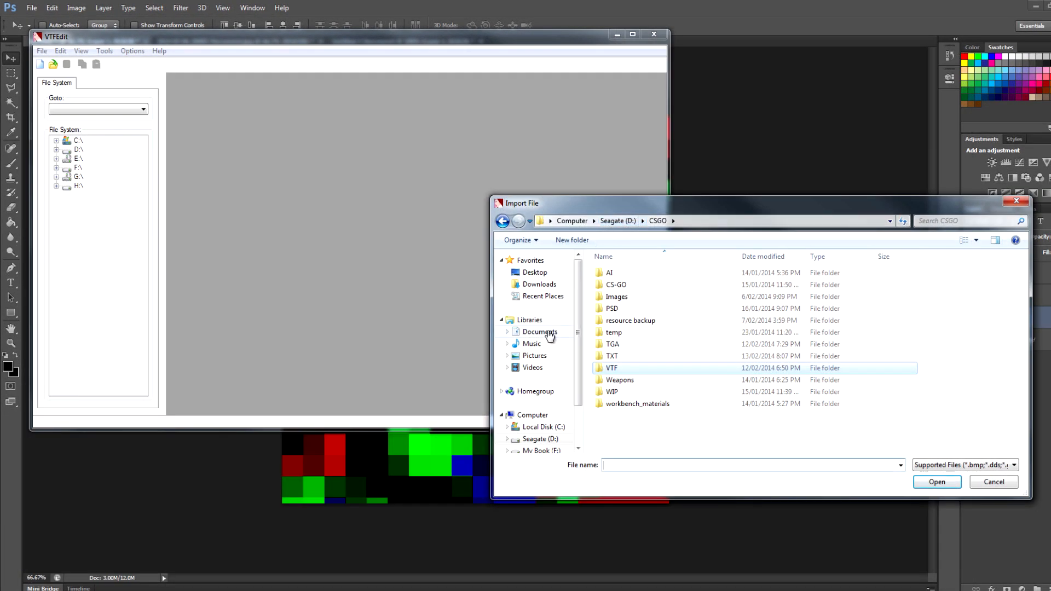
pyautogui.click(540, 331)
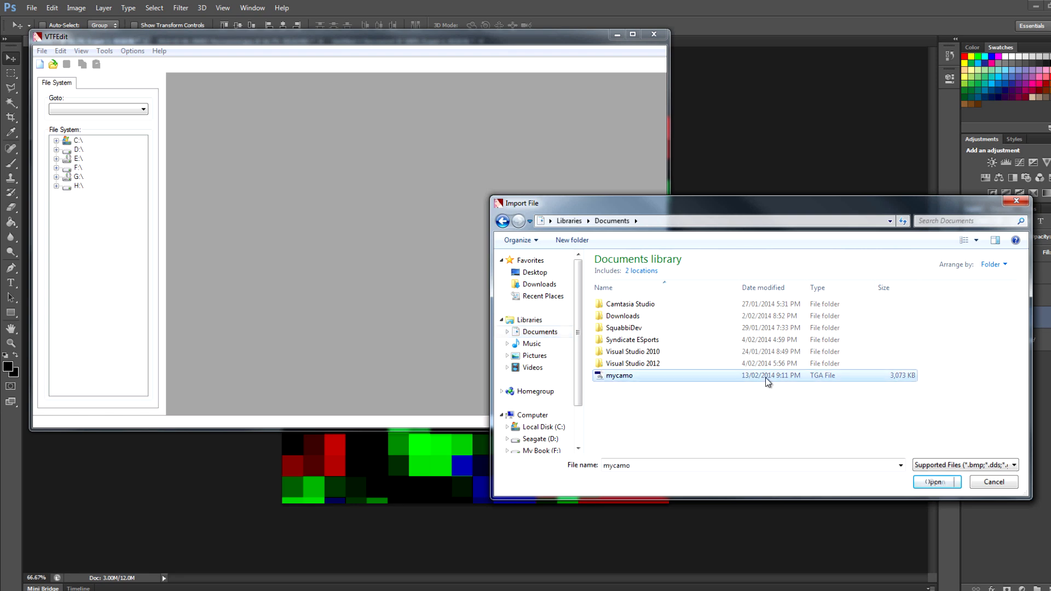
pyautogui.click(935, 482)
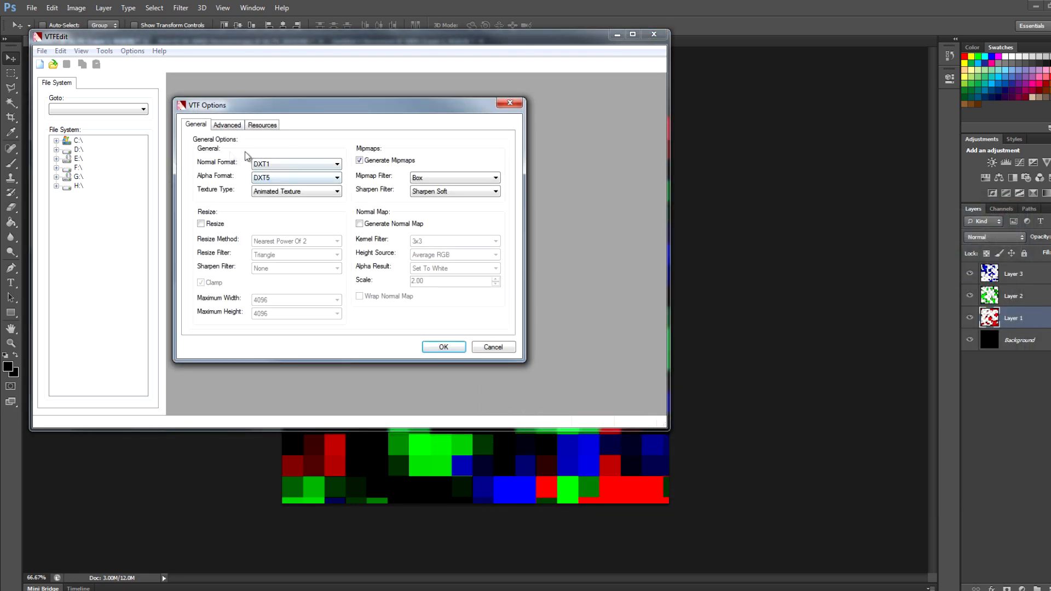
pyautogui.click(442, 347)
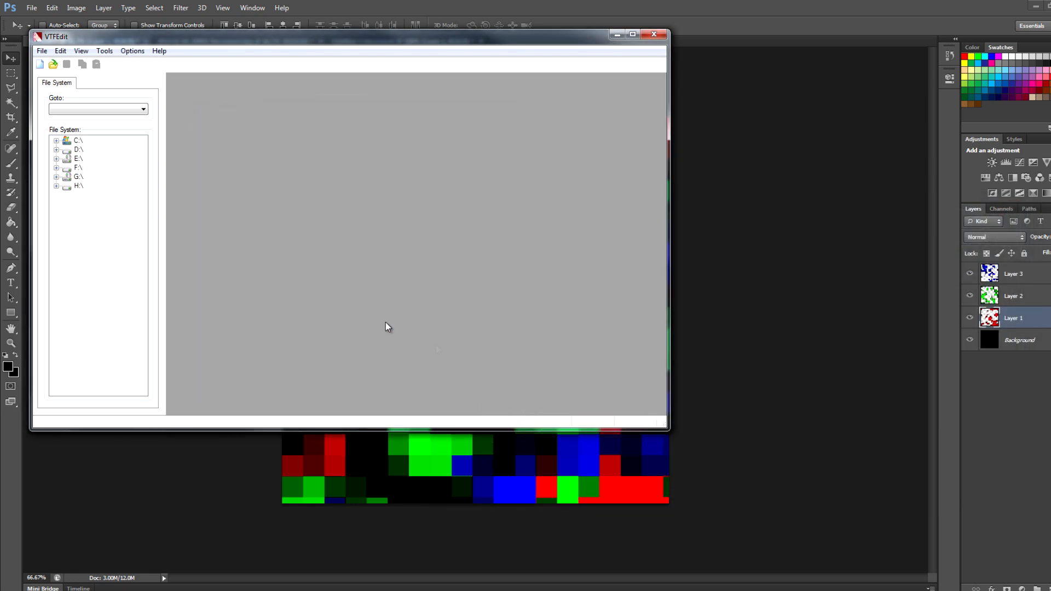
pyautogui.click(40, 64)
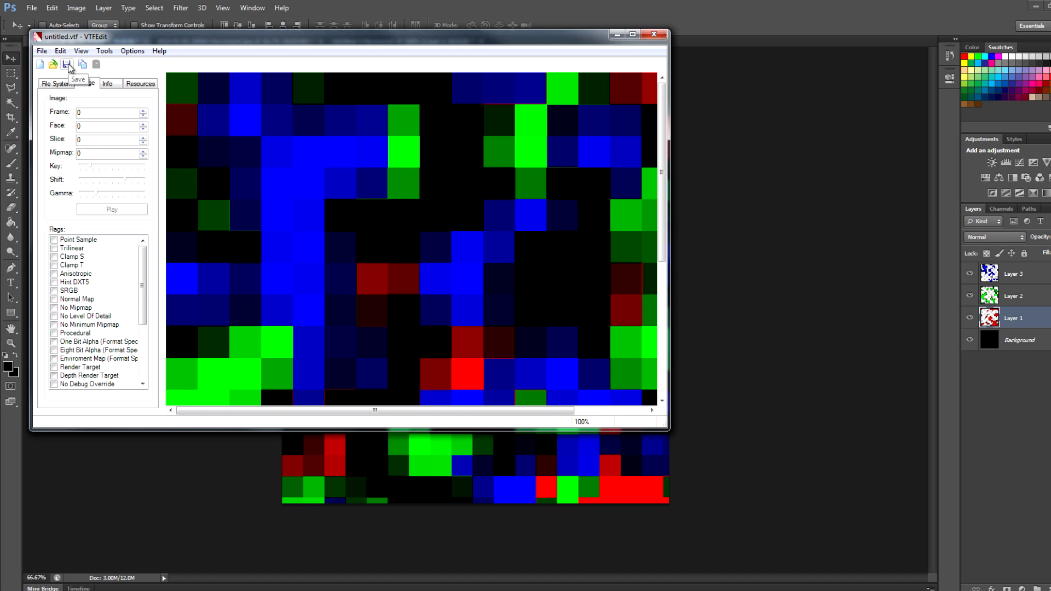
# Step: Begin saving the converted camo texture as a VTF file in Documents, ready for a name
pyautogui.click(67, 64)
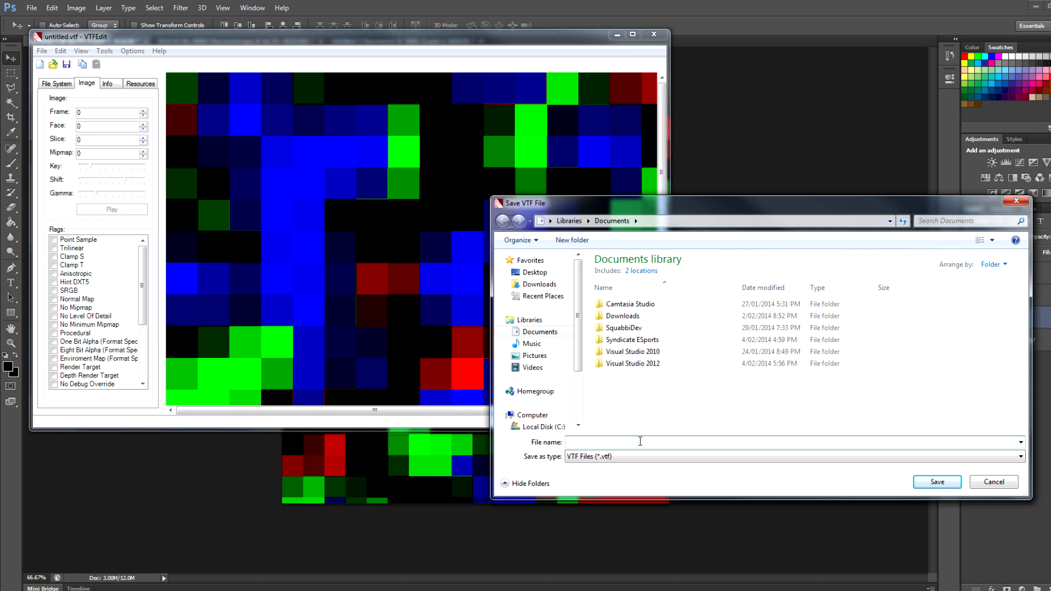
pyautogui.click(936, 482)
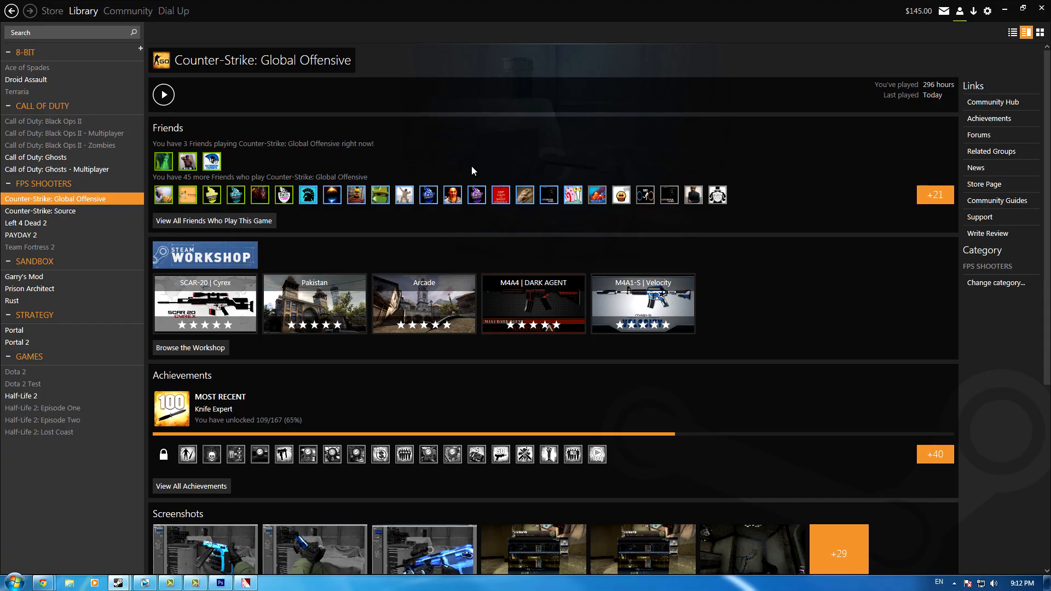
# Step: Launch CS:GO from Steam and check Game Settings that the developer console is enabled
pyautogui.click(163, 94)
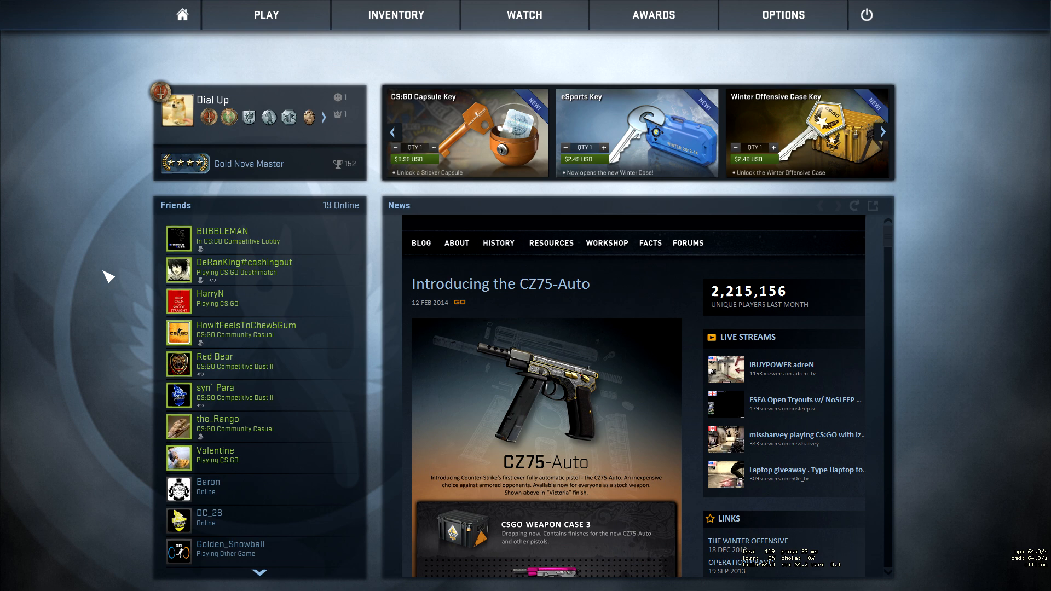
pyautogui.moveTo(464, 104)
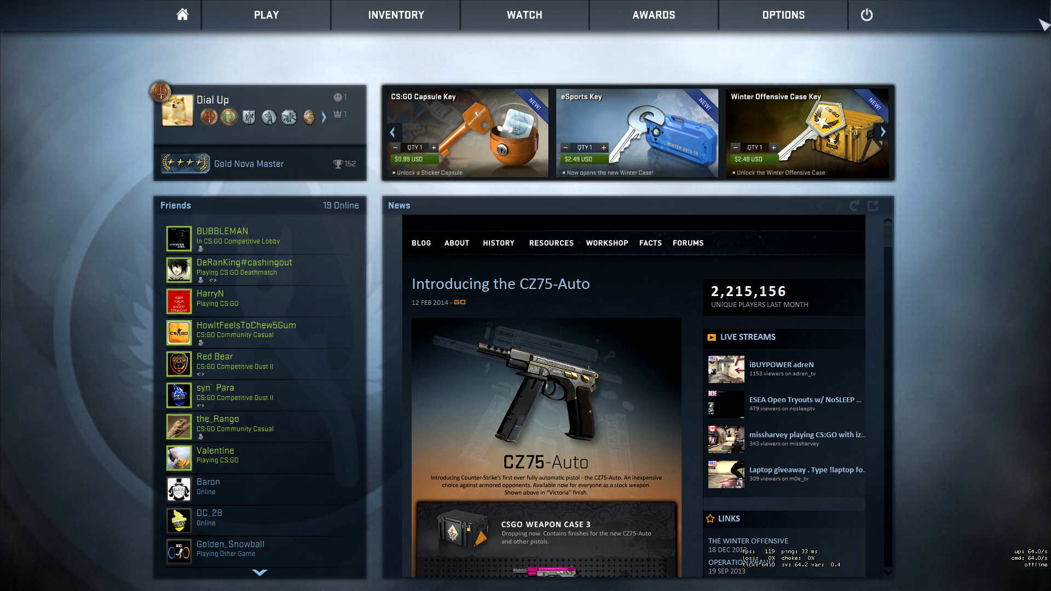
pyautogui.click(781, 15)
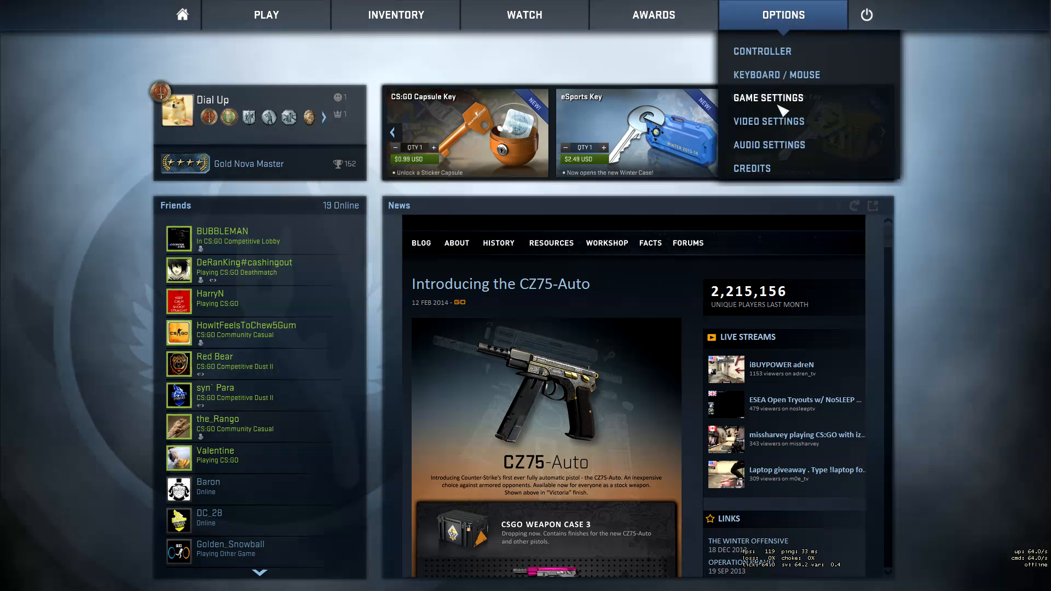
pyautogui.click(769, 97)
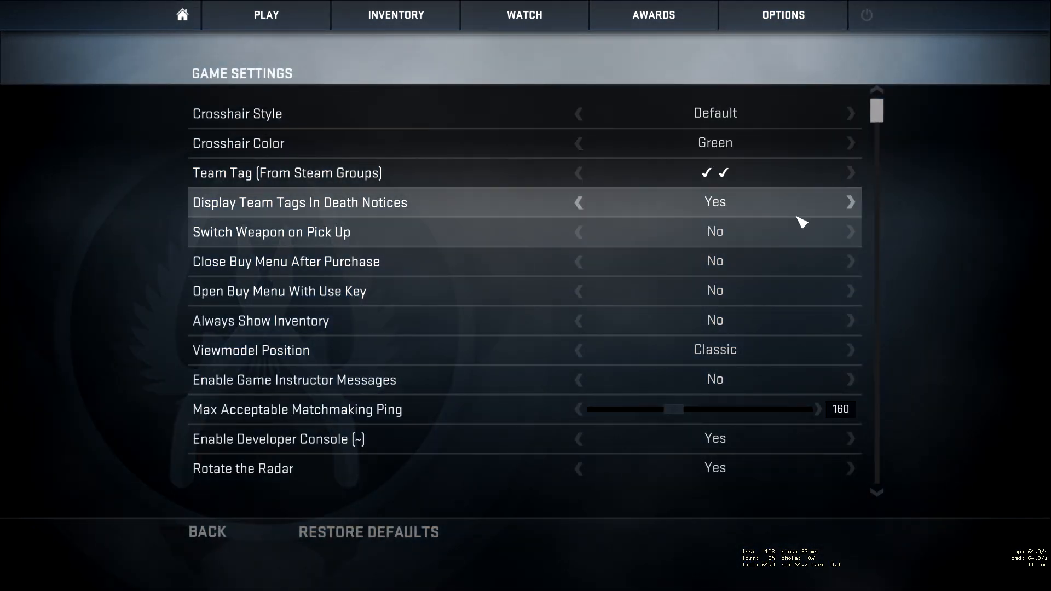
pyautogui.moveTo(288, 452)
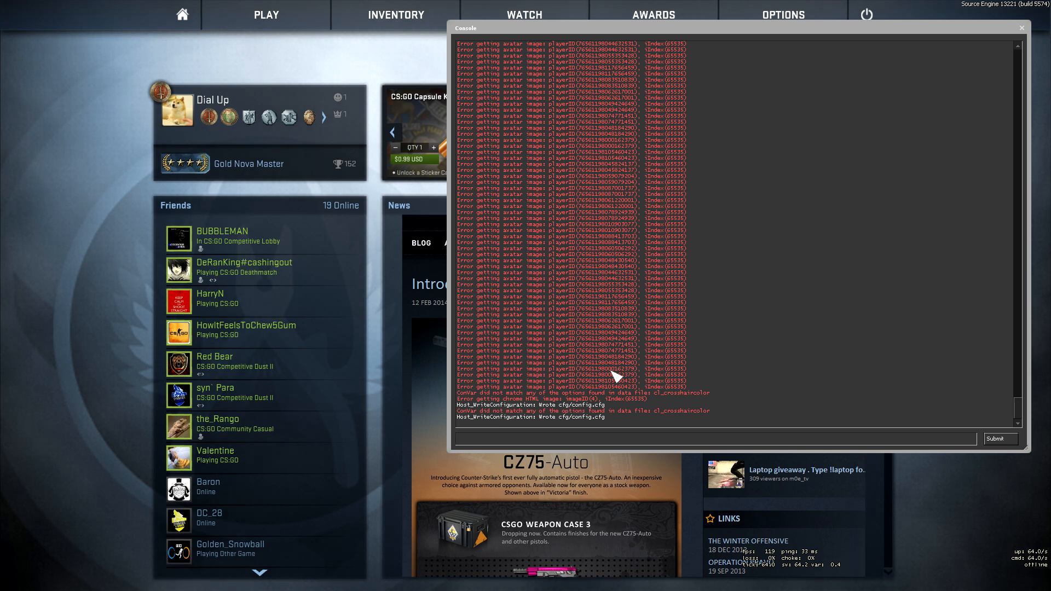
# Step: Open workshop_workbench from the console and browse the finish style list without changing it
pyautogui.write('work')
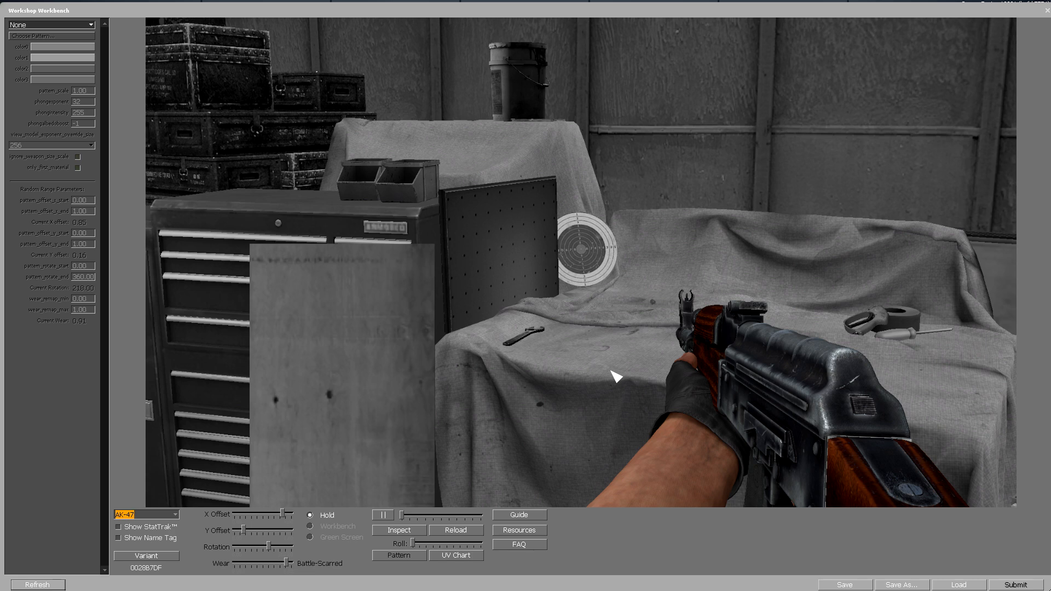
pyautogui.click(50, 35)
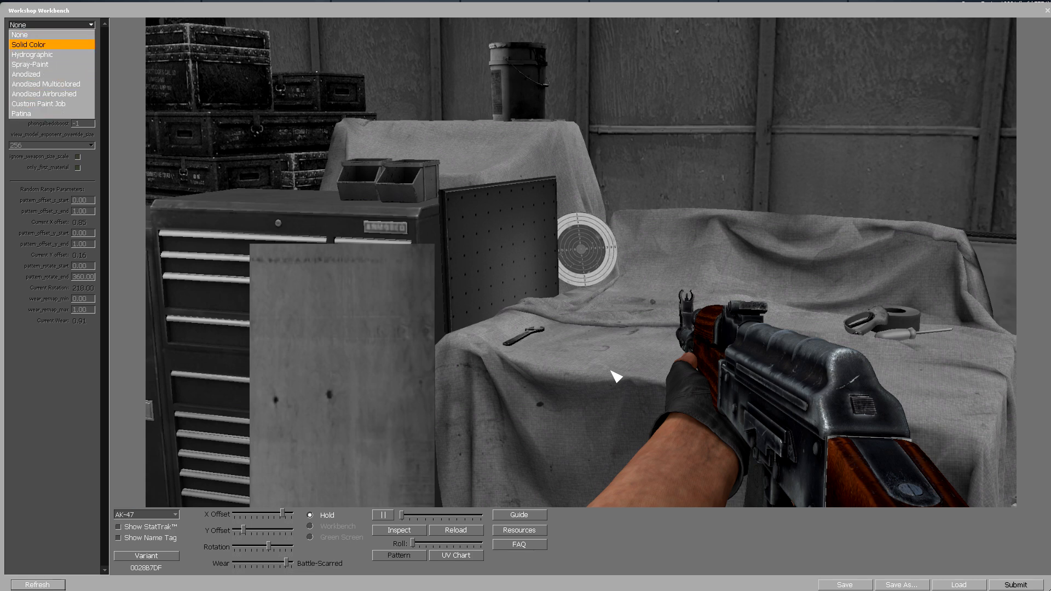
pyautogui.click(32, 55)
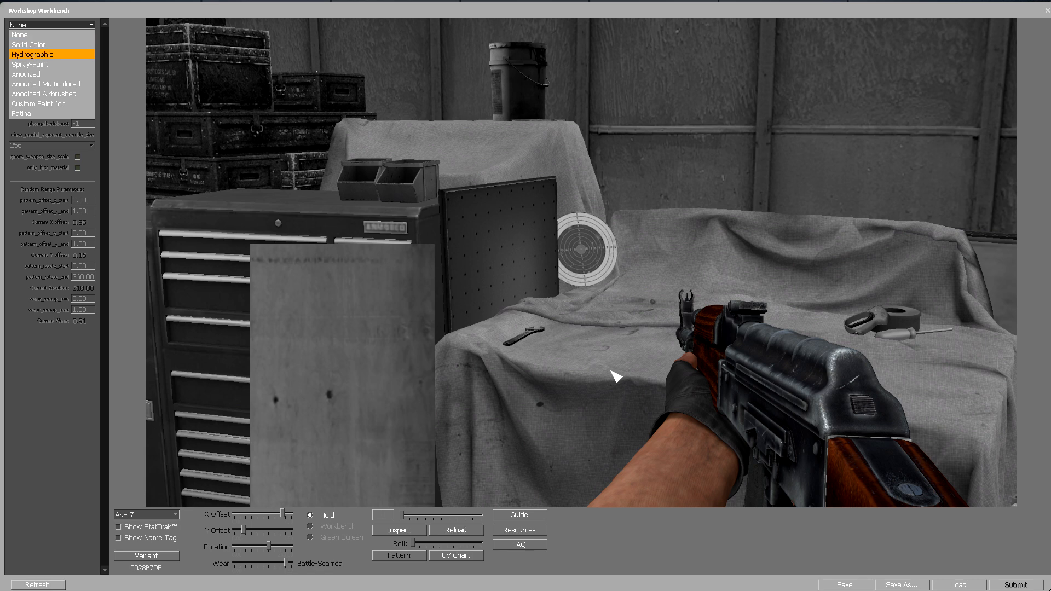
pyautogui.click(44, 93)
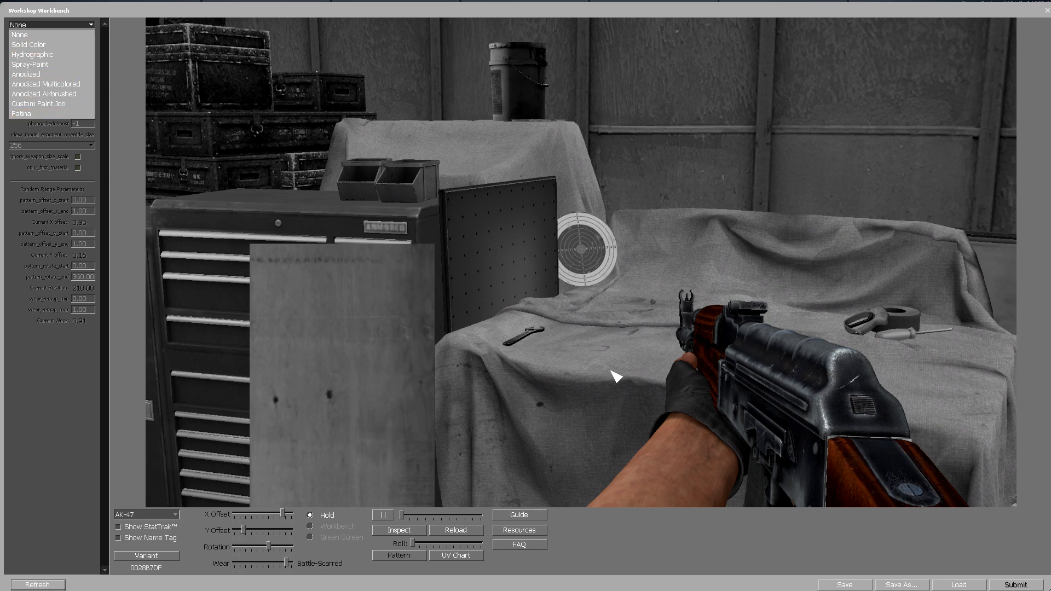
pyautogui.click(51, 25)
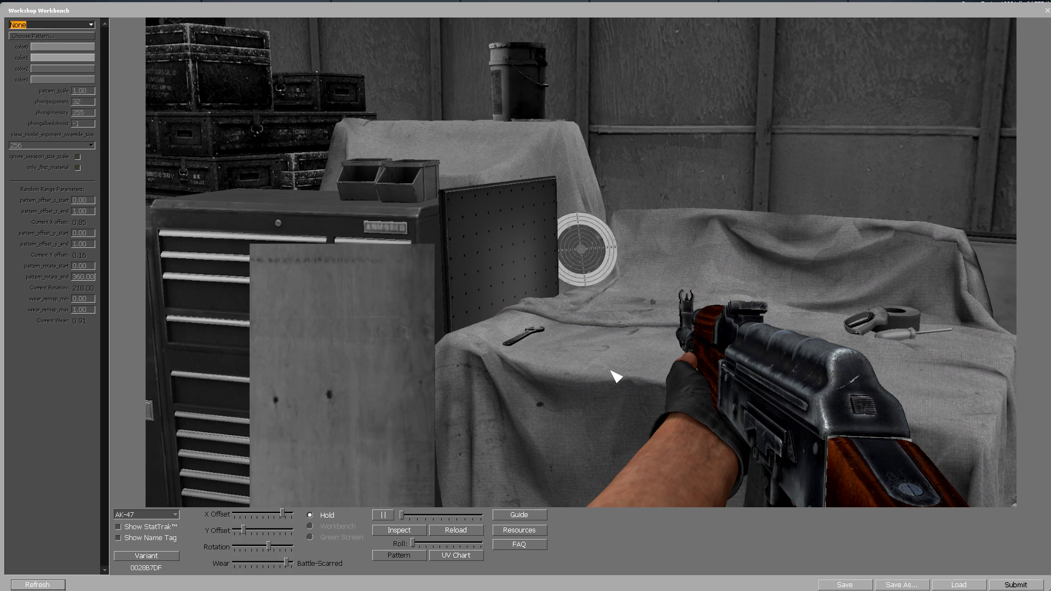
# Step: Switch the preview weapon to CZ75-Auto and pause its animation
pyautogui.click(146, 515)
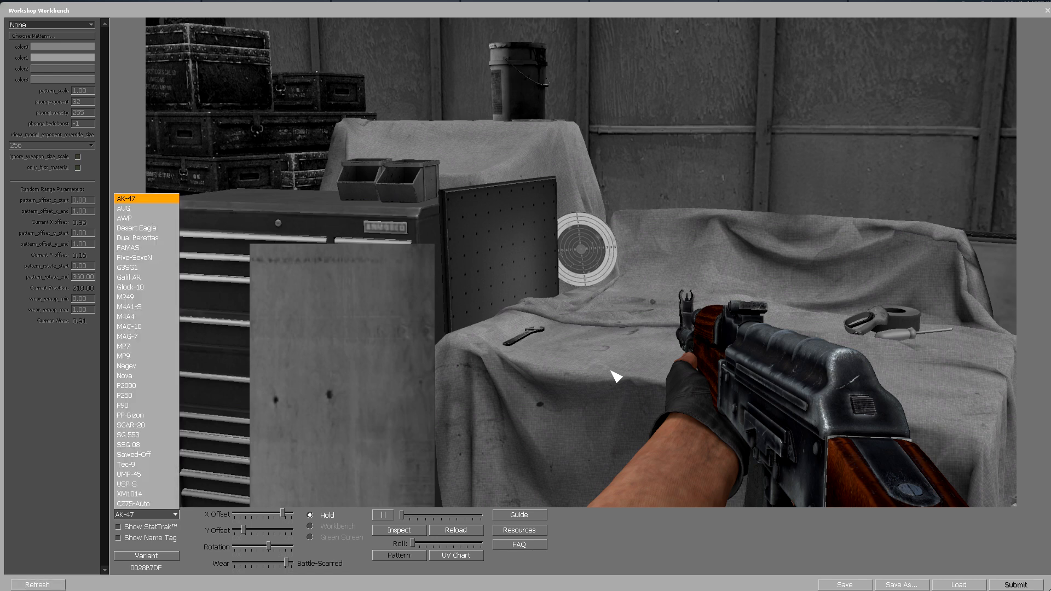
pyautogui.click(133, 503)
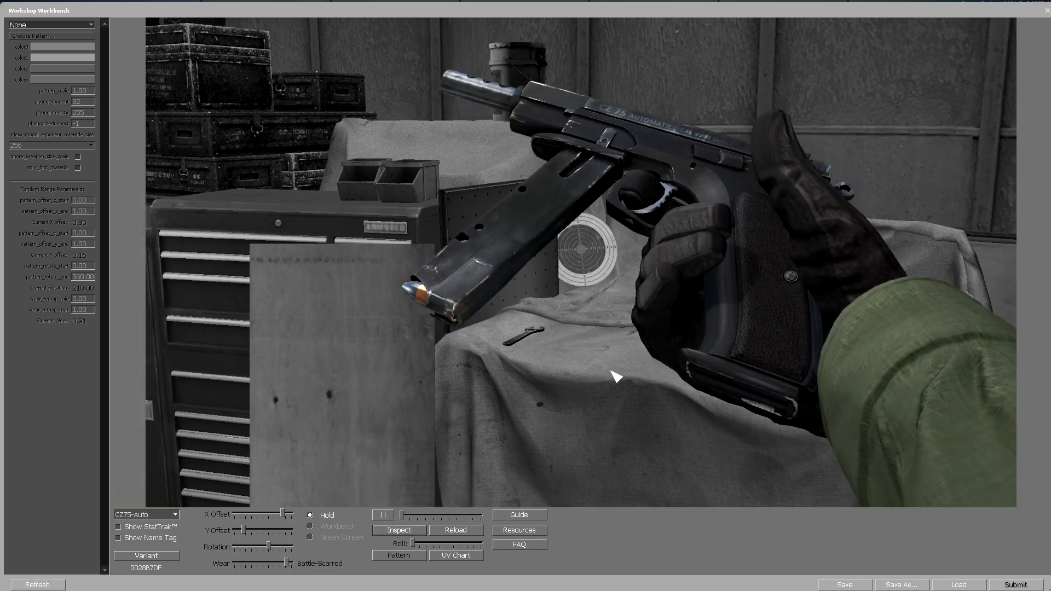
pyautogui.click(383, 514)
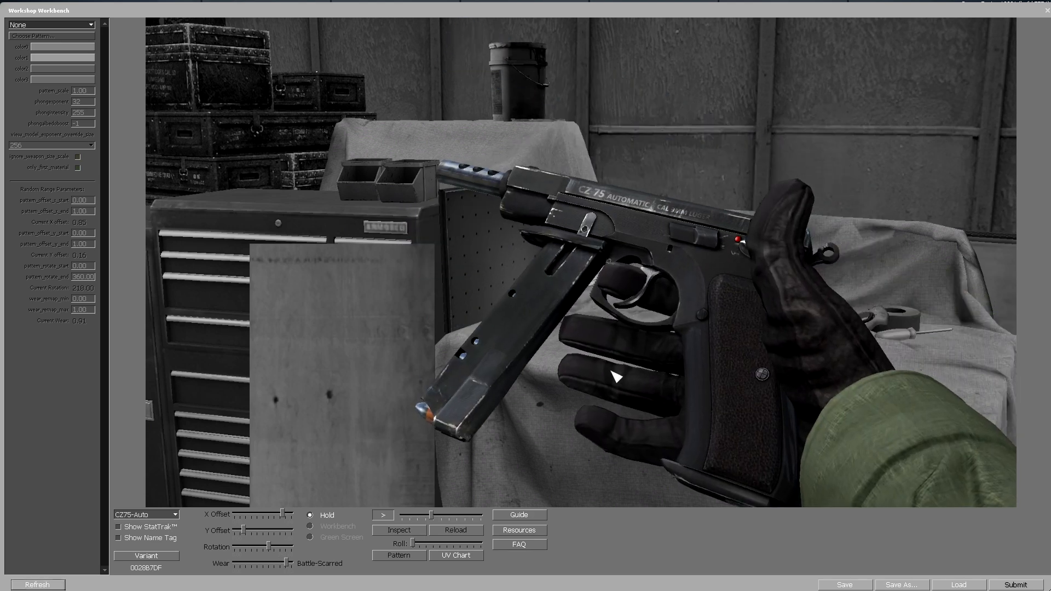
pyautogui.click(49, 25)
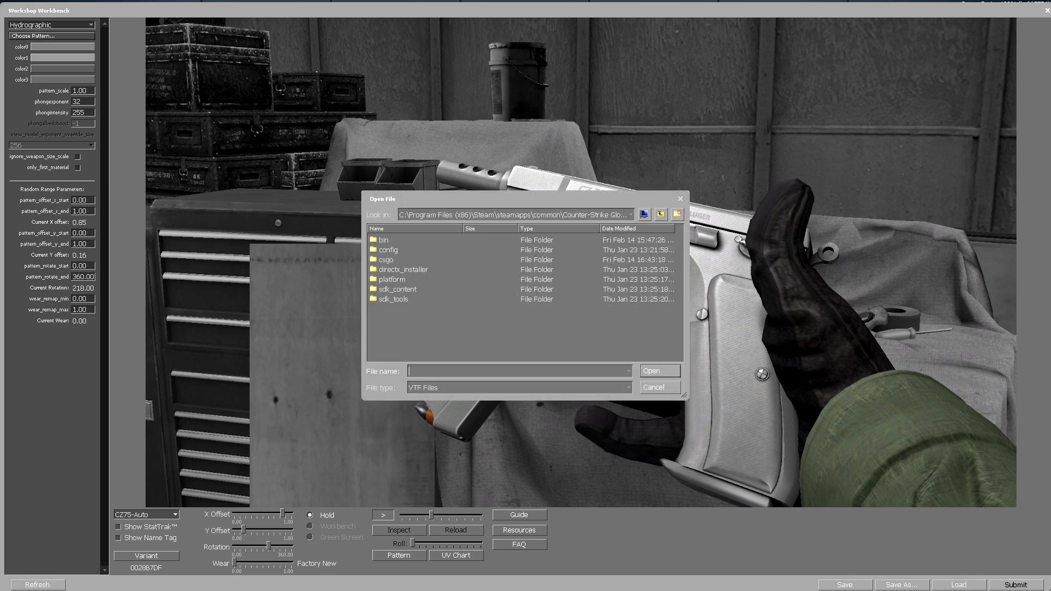
# Step: Load the mycamo pattern and set the CZ75 pattern scale to 5
pyautogui.click(659, 215)
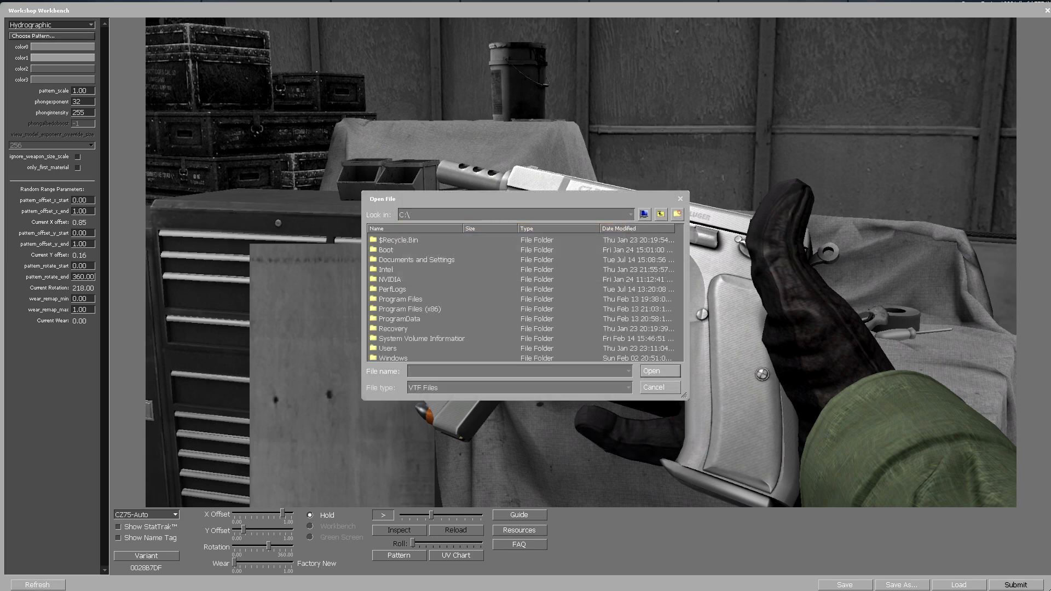
pyautogui.doubleClick(388, 348)
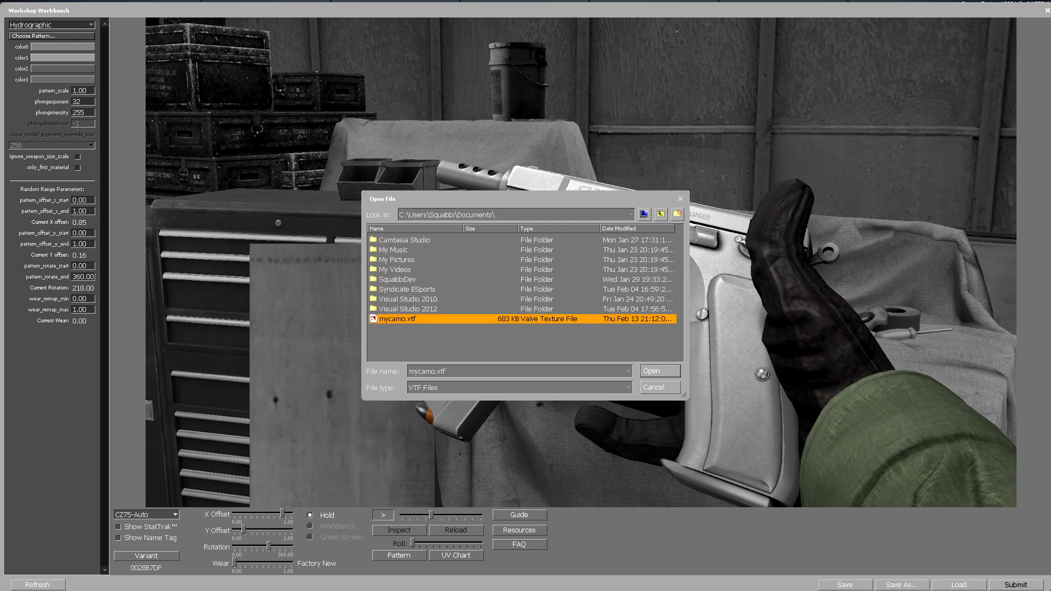
pyautogui.click(657, 371)
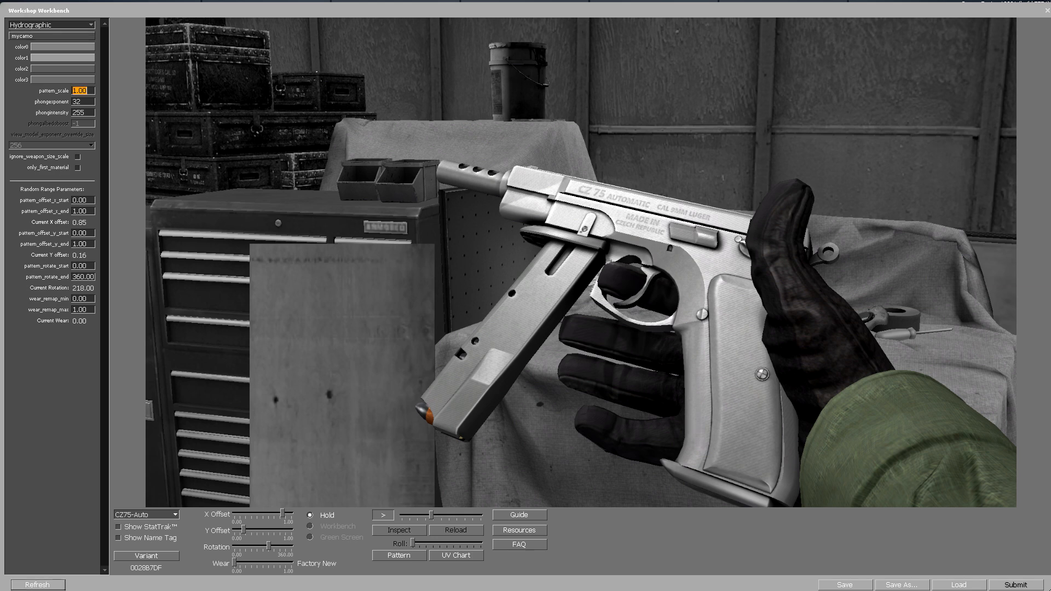
pyautogui.write('5')
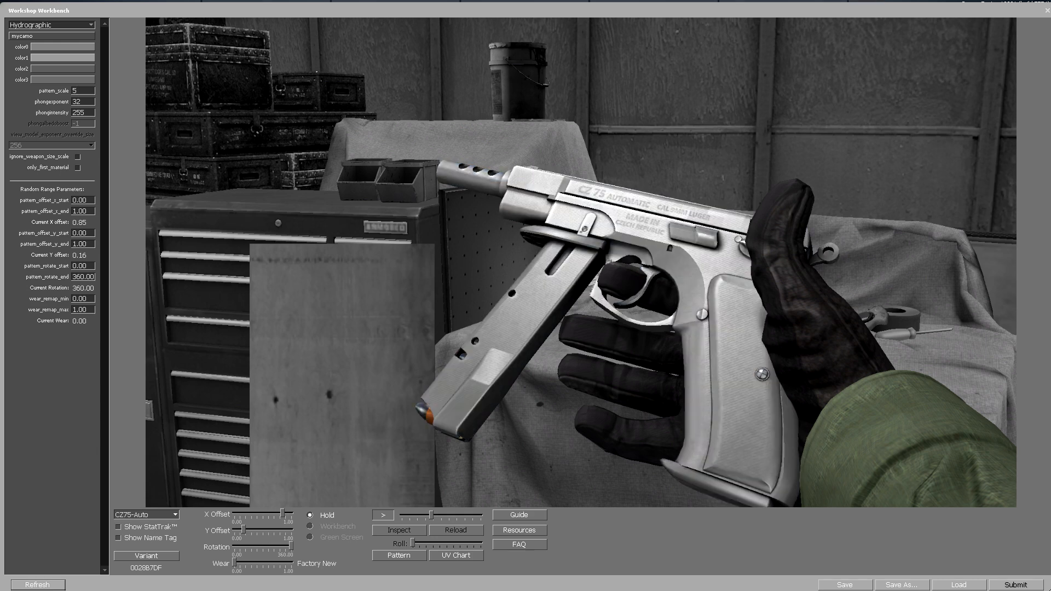
# Step: Pick blue, light blue and dark navy for the finish colours via the Select Color dialogs
pyautogui.click(63, 46)
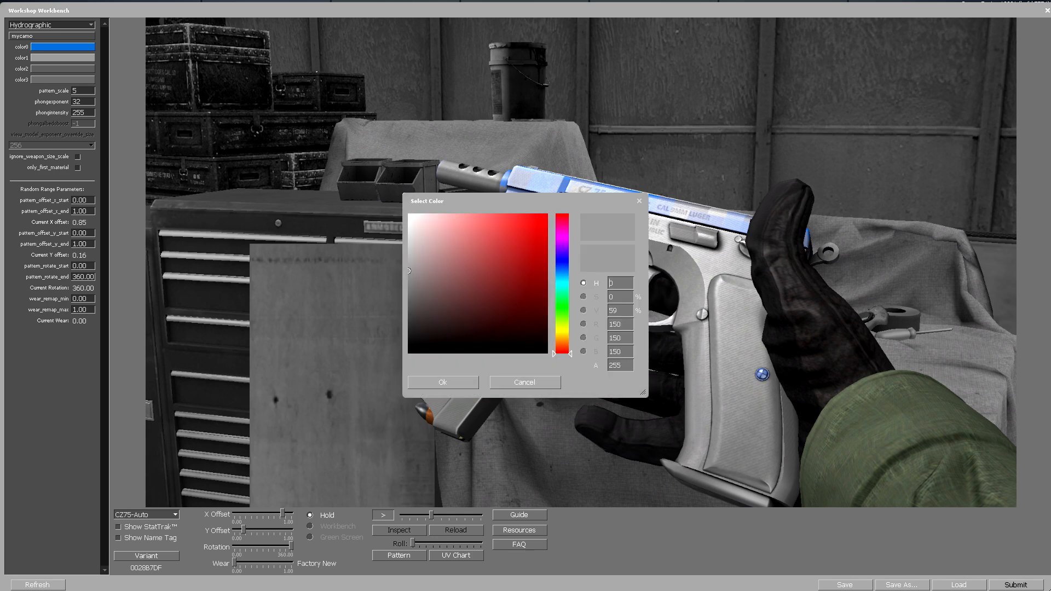
pyautogui.click(524, 382)
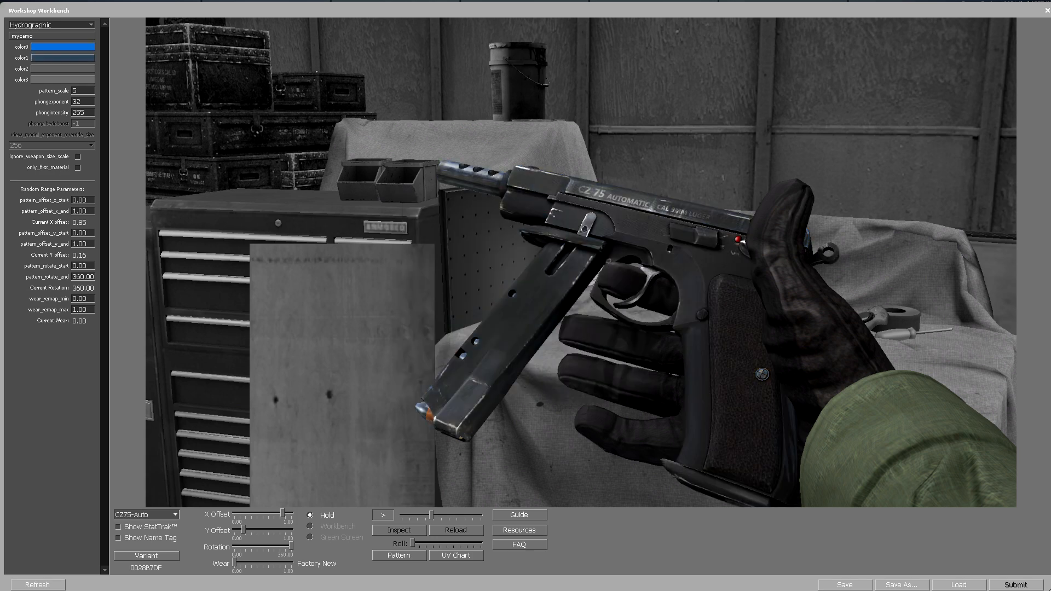
pyautogui.click(62, 47)
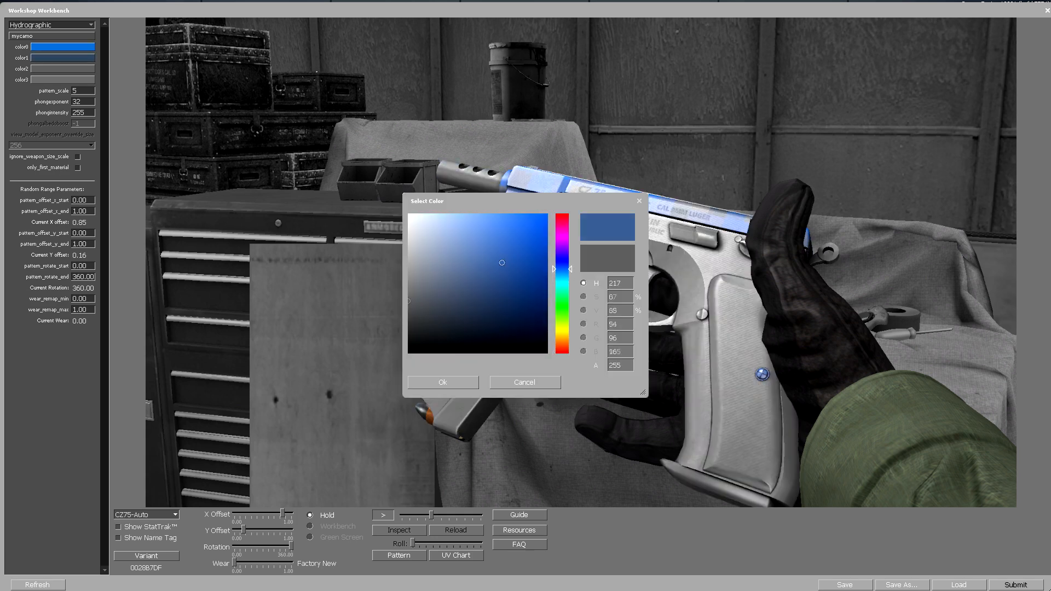
pyautogui.click(441, 382)
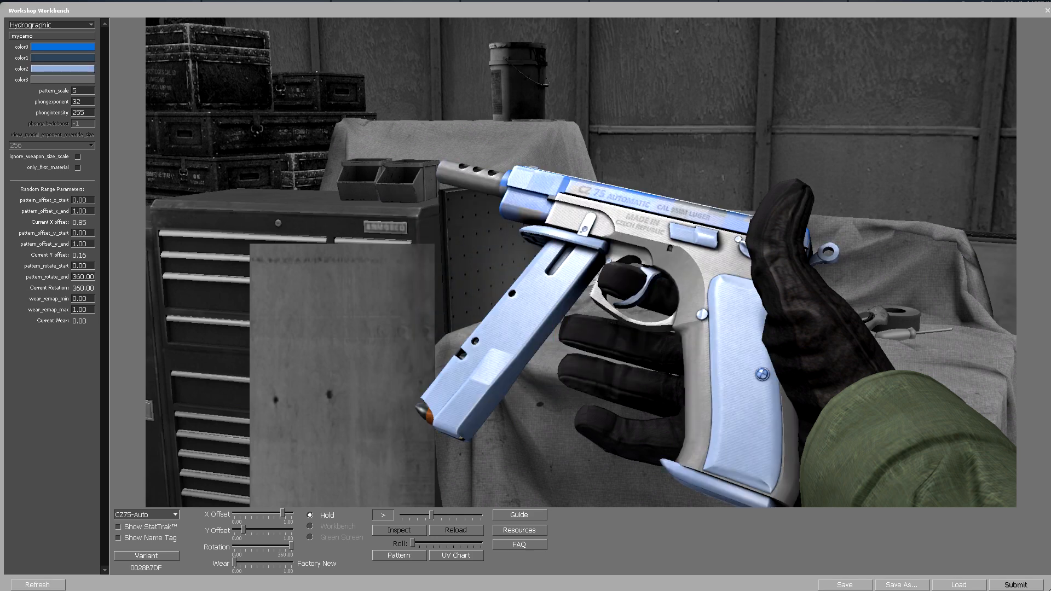
pyautogui.click(64, 46)
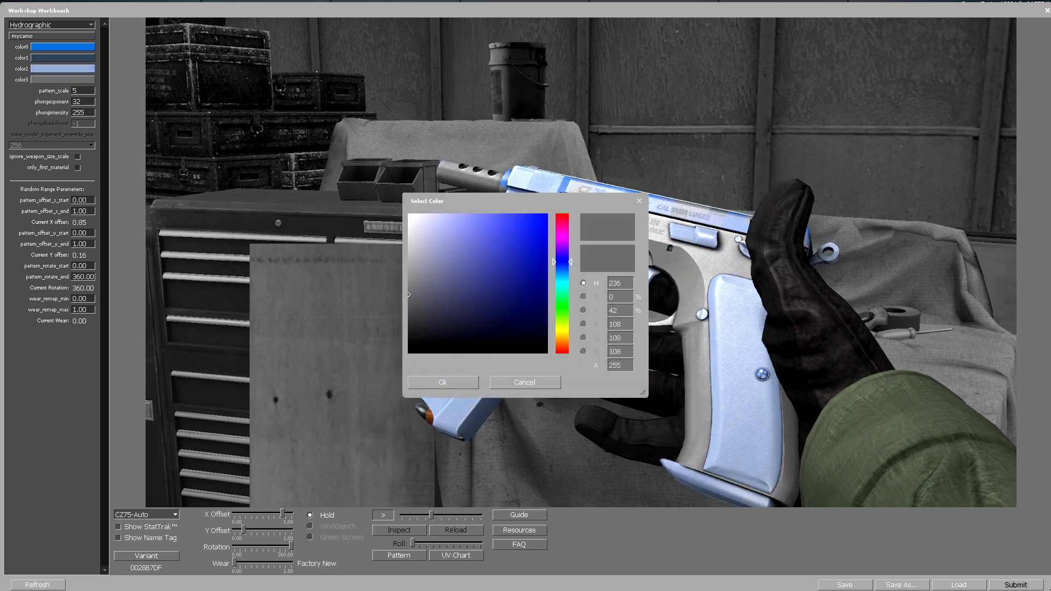
pyautogui.click(532, 304)
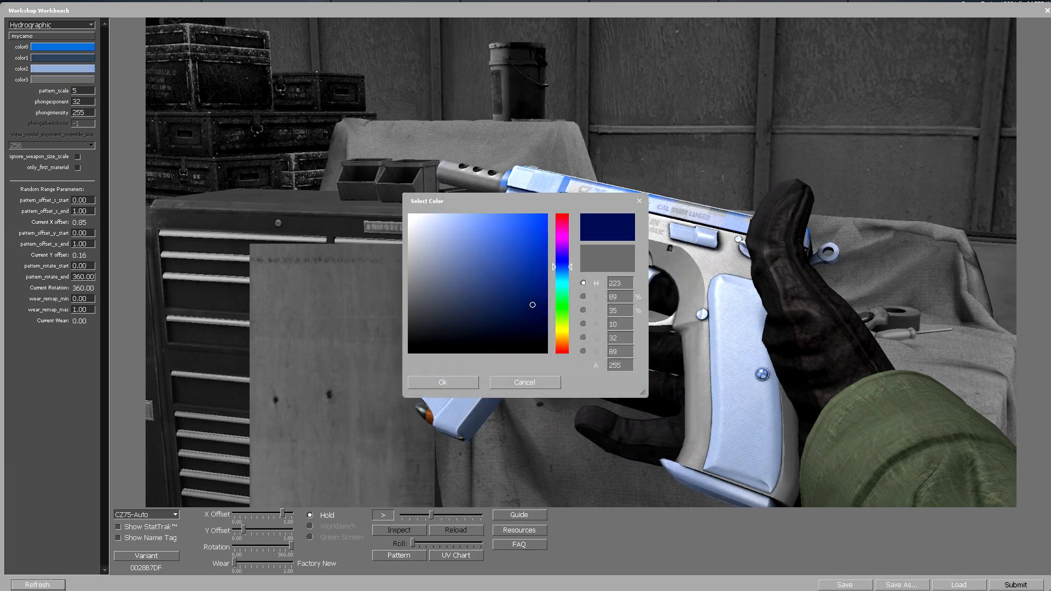
pyautogui.click(441, 384)
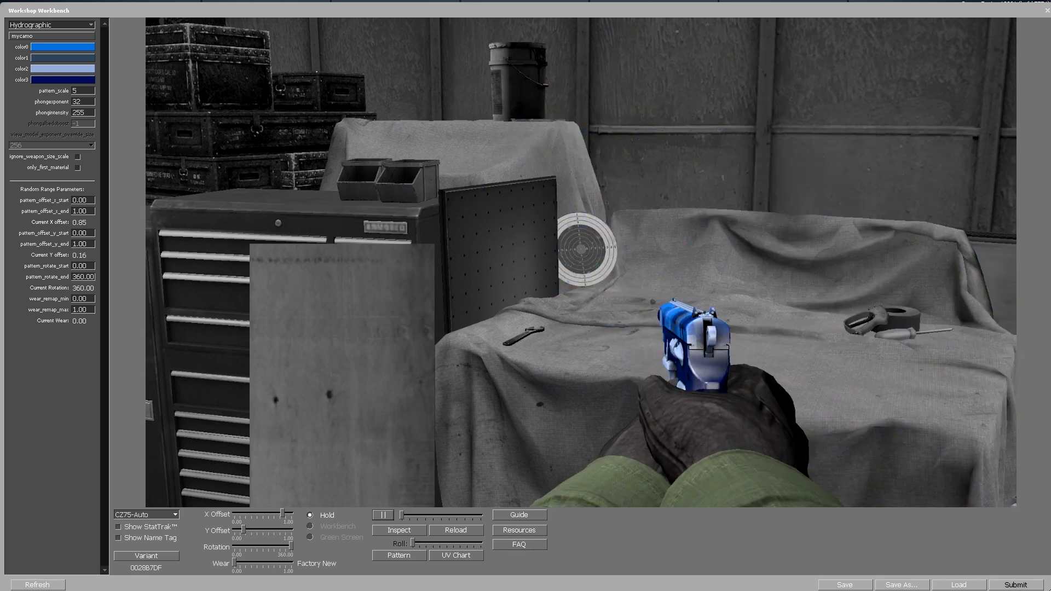
# Step: Apply Anodized Airbrushed with phong exponent 128 and albedo boost 64, replay the preview and start saving
pyautogui.click(51, 25)
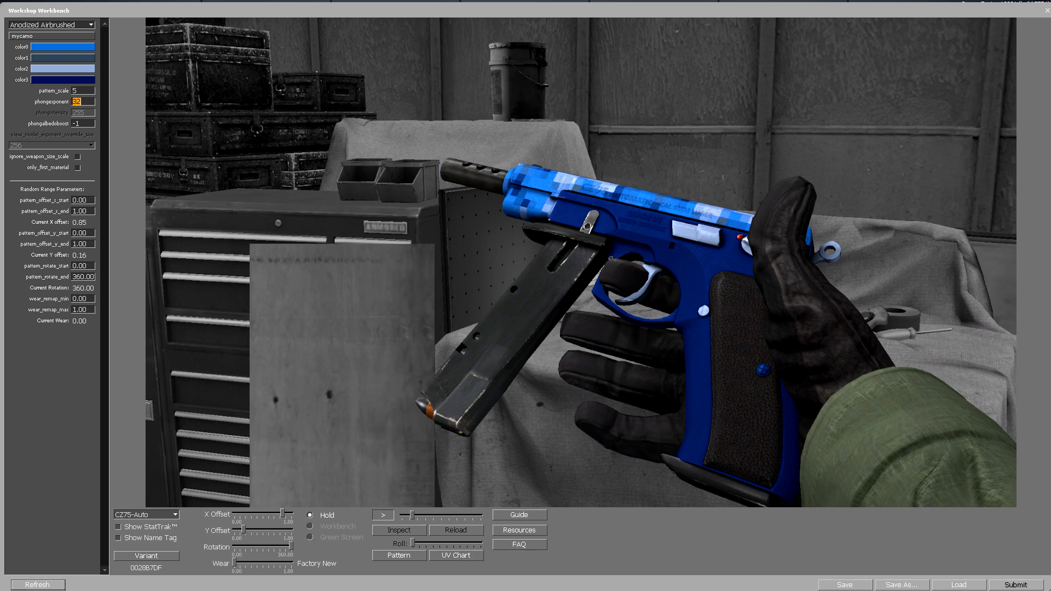
pyautogui.write('128')
pyautogui.click(82, 123)
pyautogui.write('64')
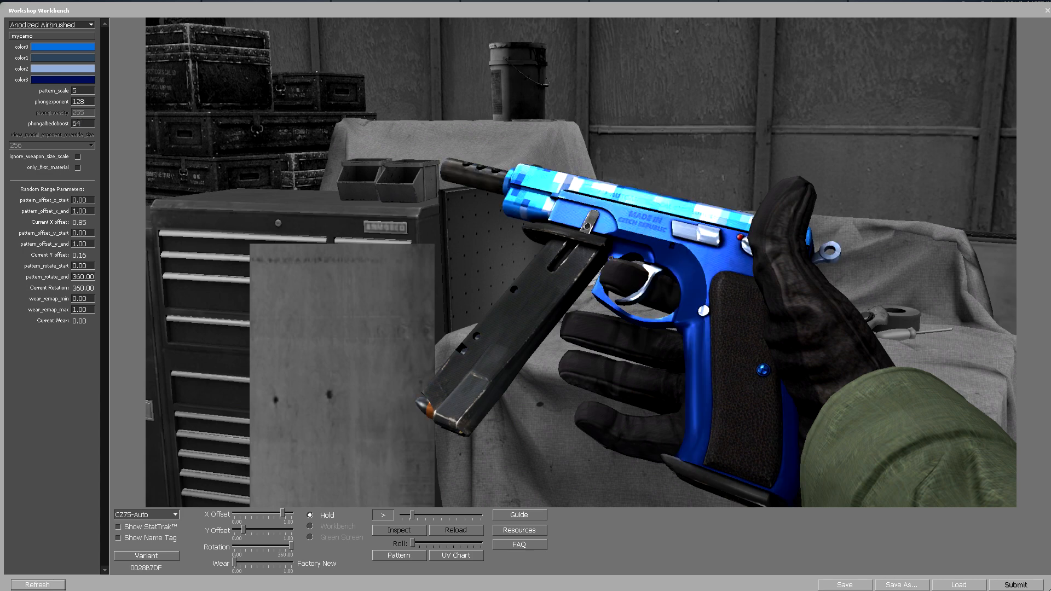
pyautogui.click(382, 514)
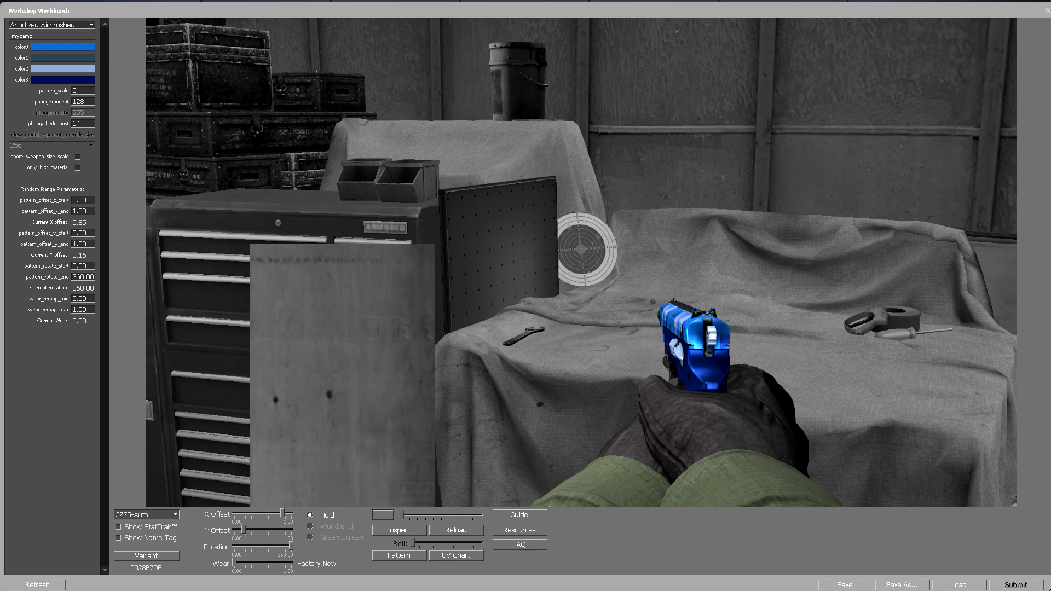
pyautogui.click(901, 584)
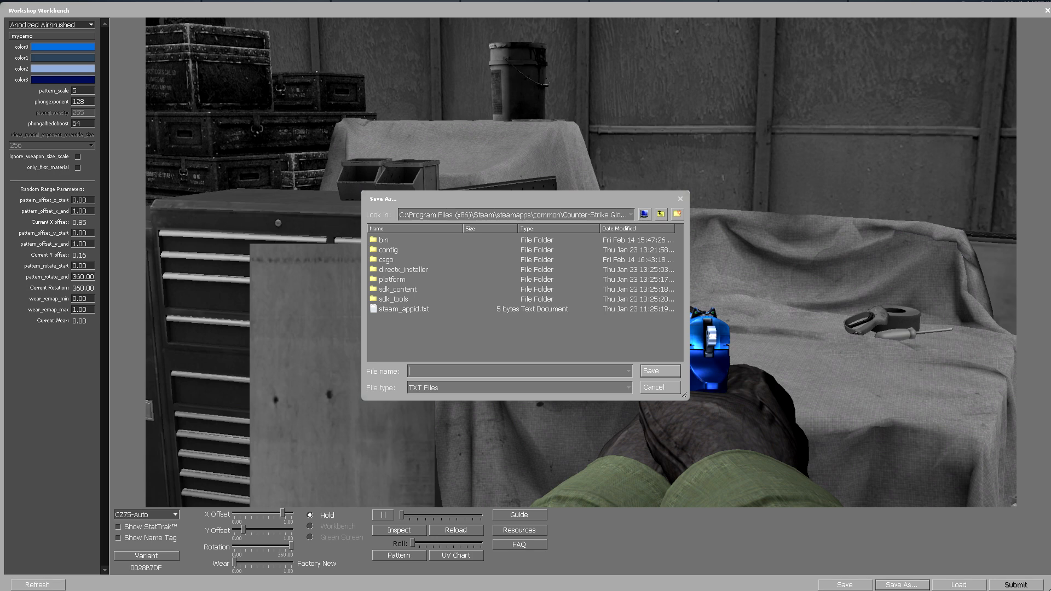
# Step: Save the finish settings as 'cz75 ocean' in D:\CSGO\TXT
pyautogui.click(660, 214)
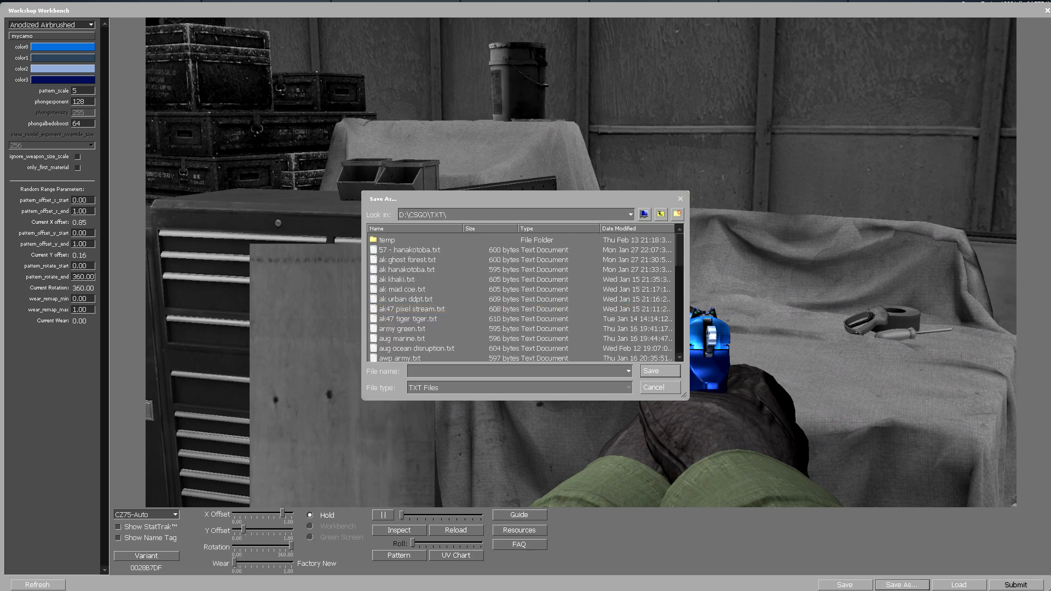
pyautogui.write('cz75')
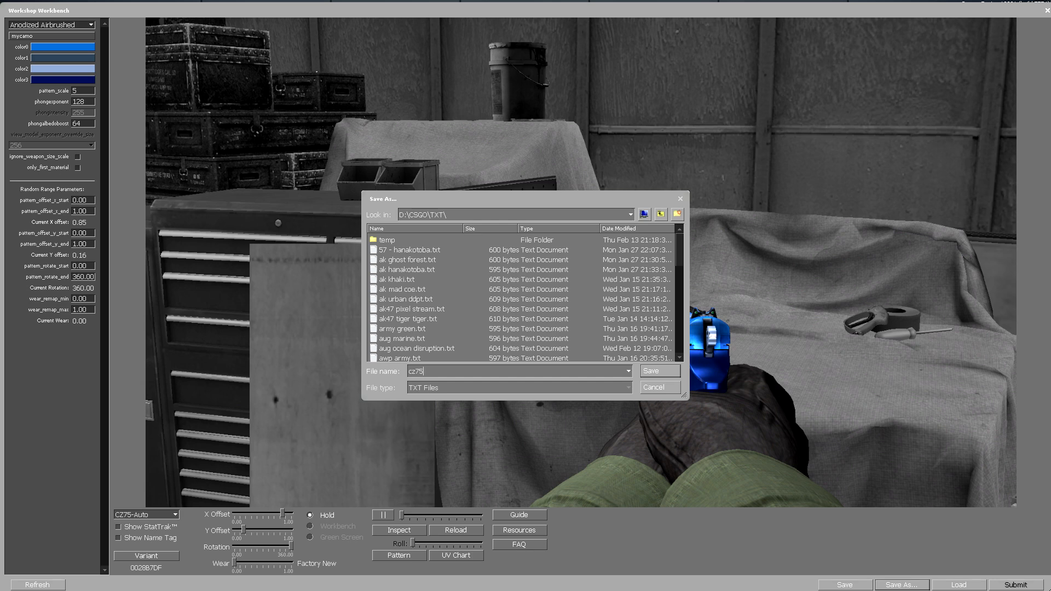
pyautogui.write('ocean')
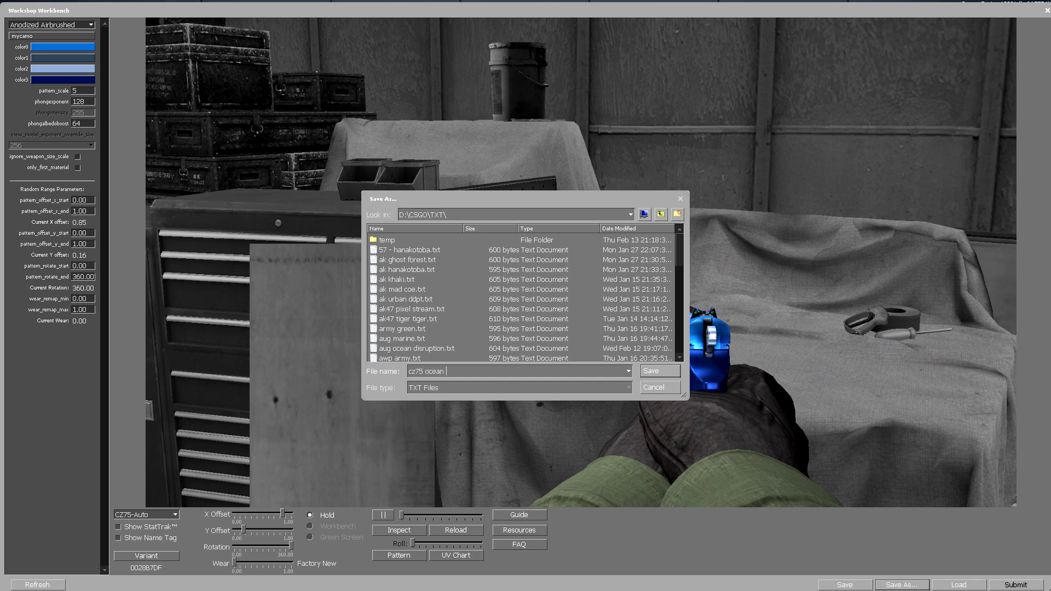
pyautogui.click(656, 371)
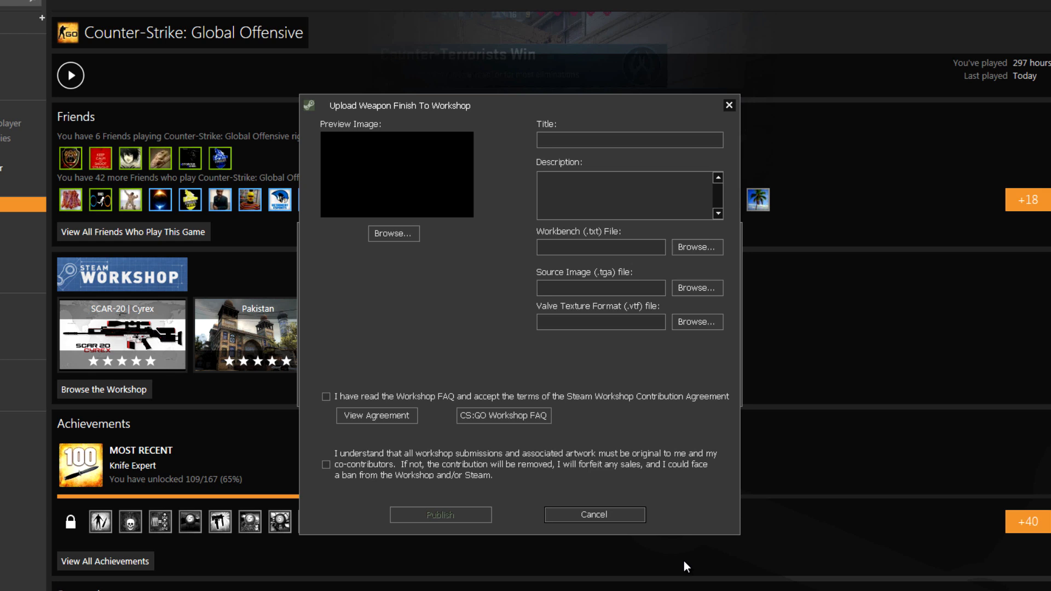
# Step: Enter the title 'CZ75 - Ocean Disruption' and description 'A disruptive pattern.' in the upload form
pyautogui.click(629, 139)
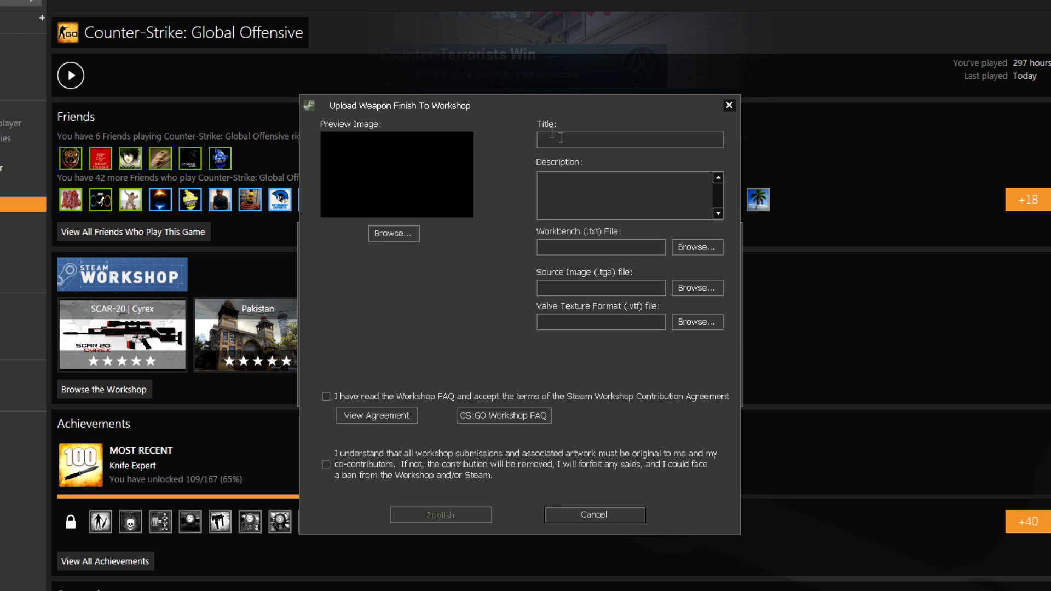
pyautogui.write('C')
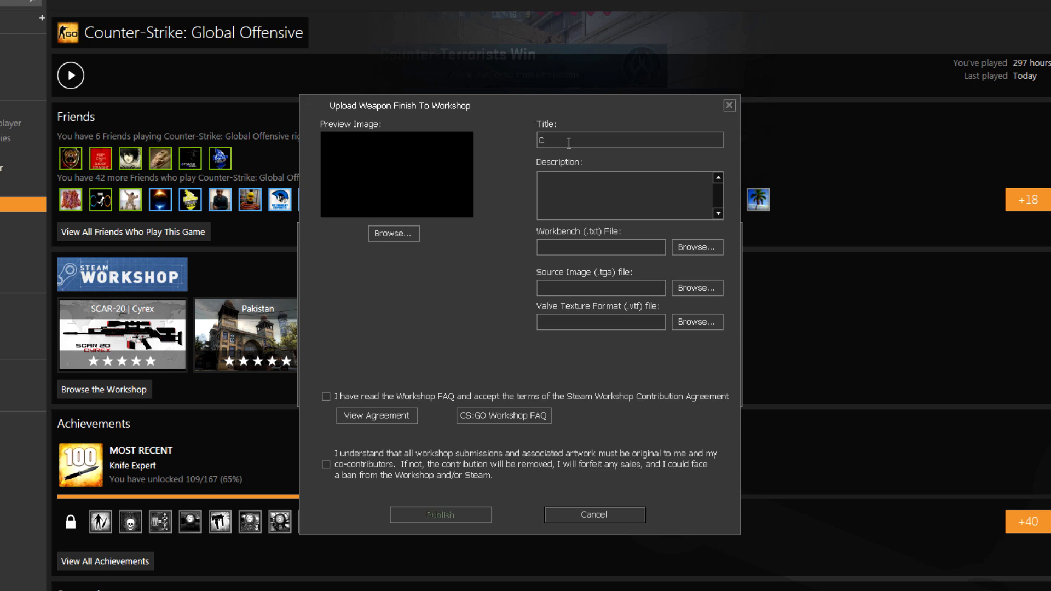
pyautogui.write('Z75 -')
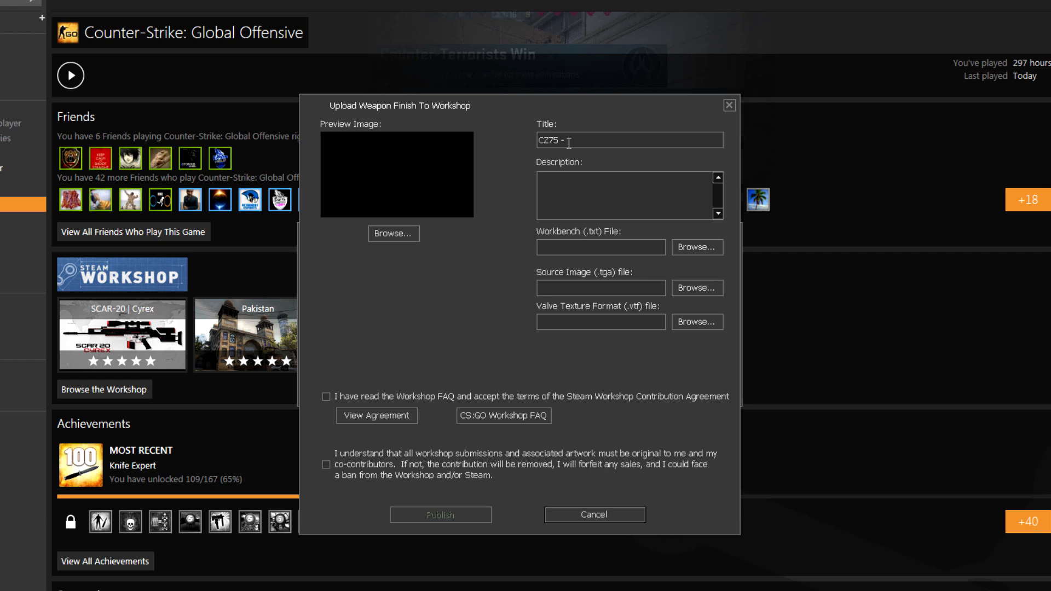
pyautogui.write('Ocean Disrup')
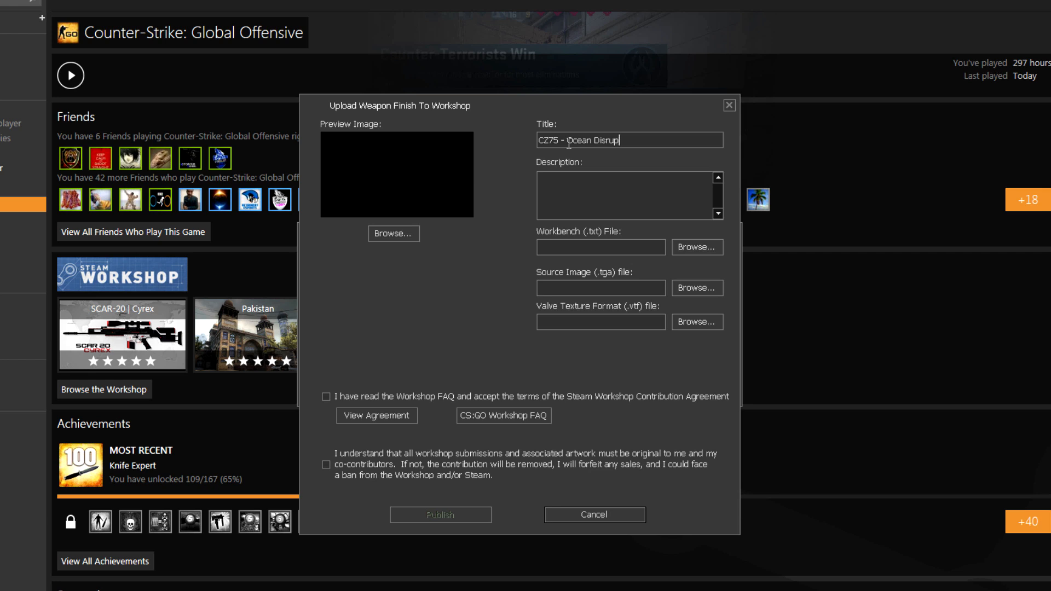
pyautogui.write('tion')
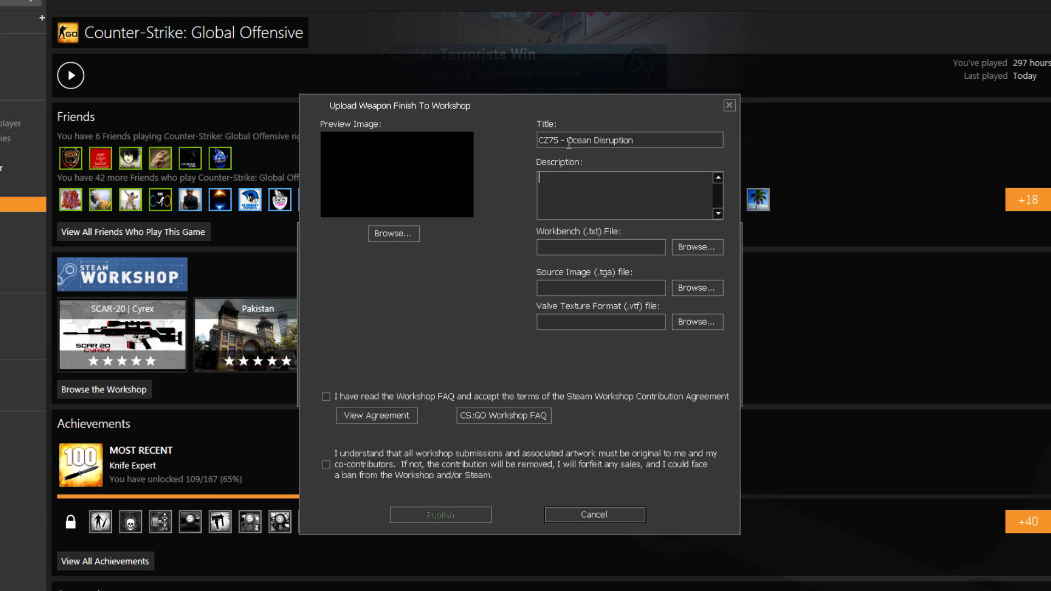
pyautogui.write('A disrup')
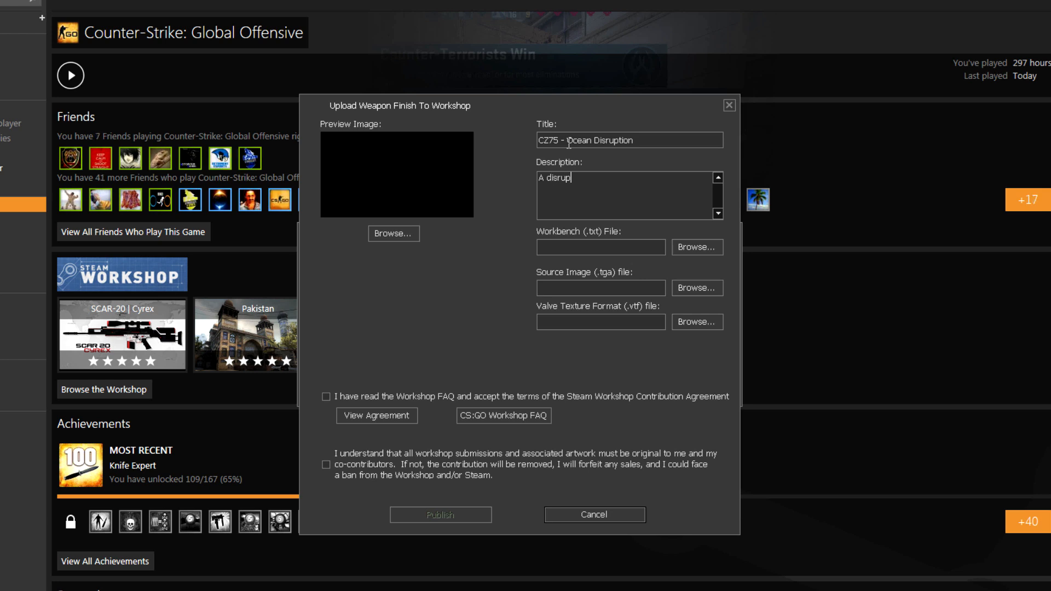
pyautogui.write('tive pattern.')
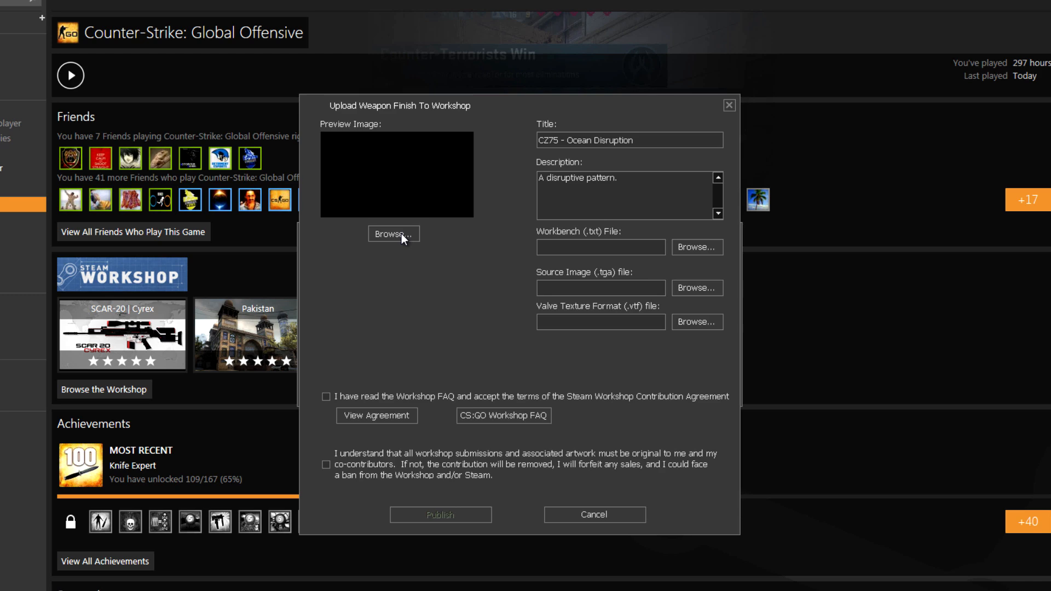
# Step: Start browsing for a preview image and open Steam's screenshot library
pyautogui.click(393, 234)
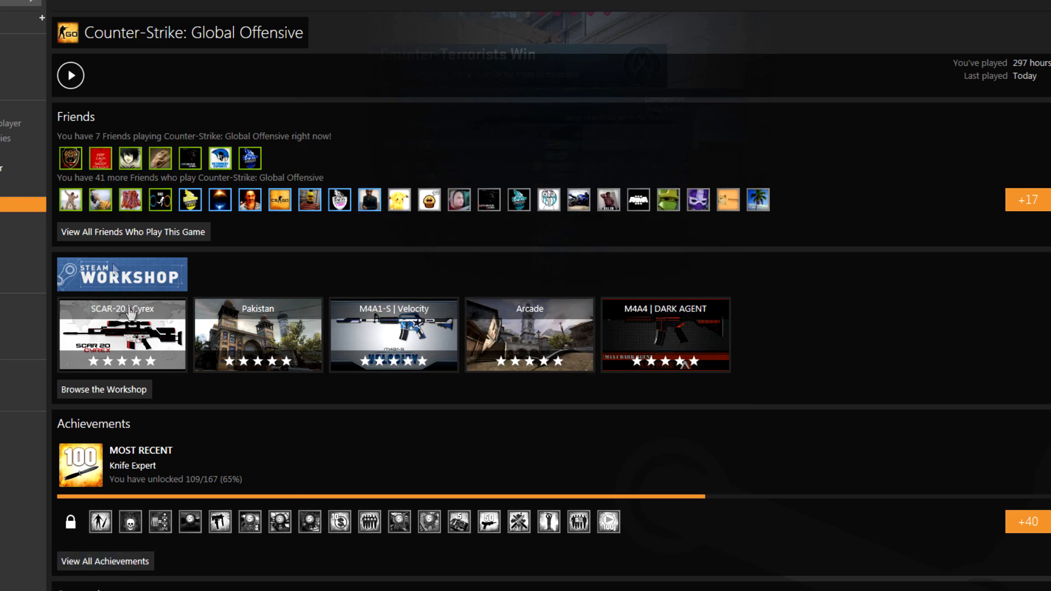
pyautogui.scroll(-3)
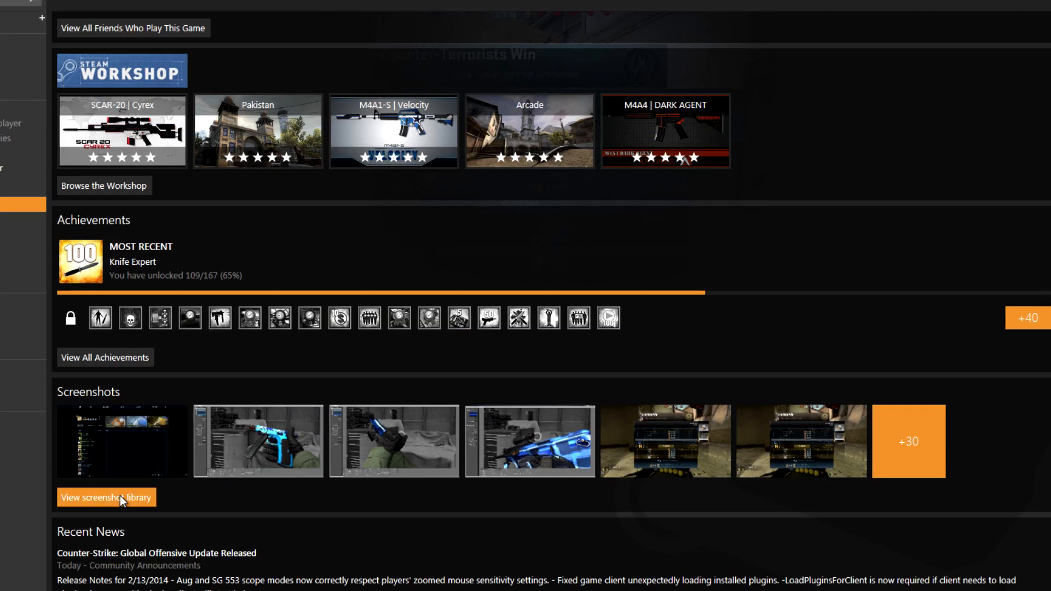
pyautogui.click(105, 497)
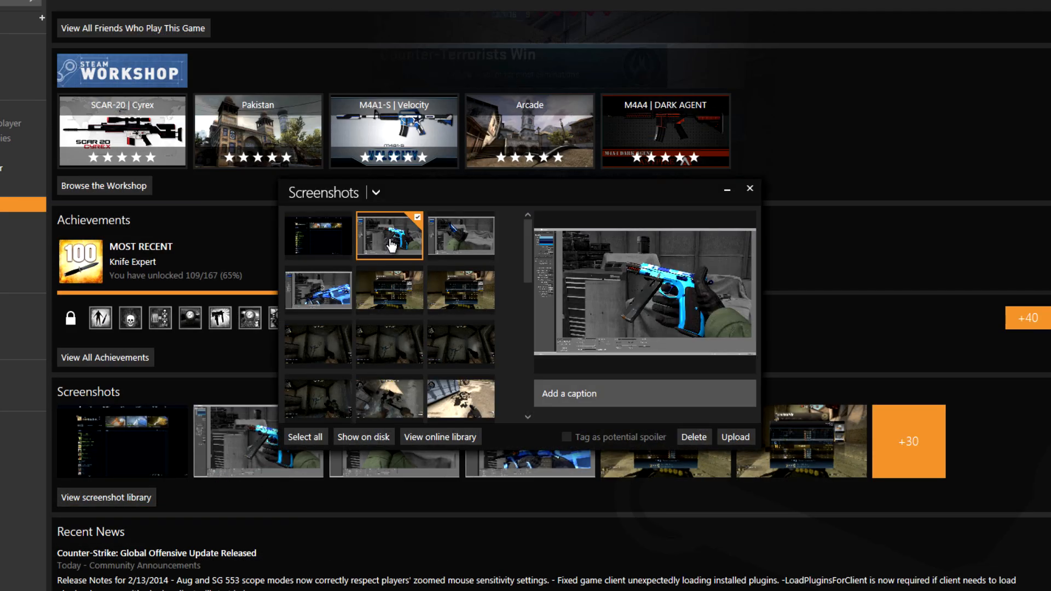
pyautogui.moveTo(621, 363)
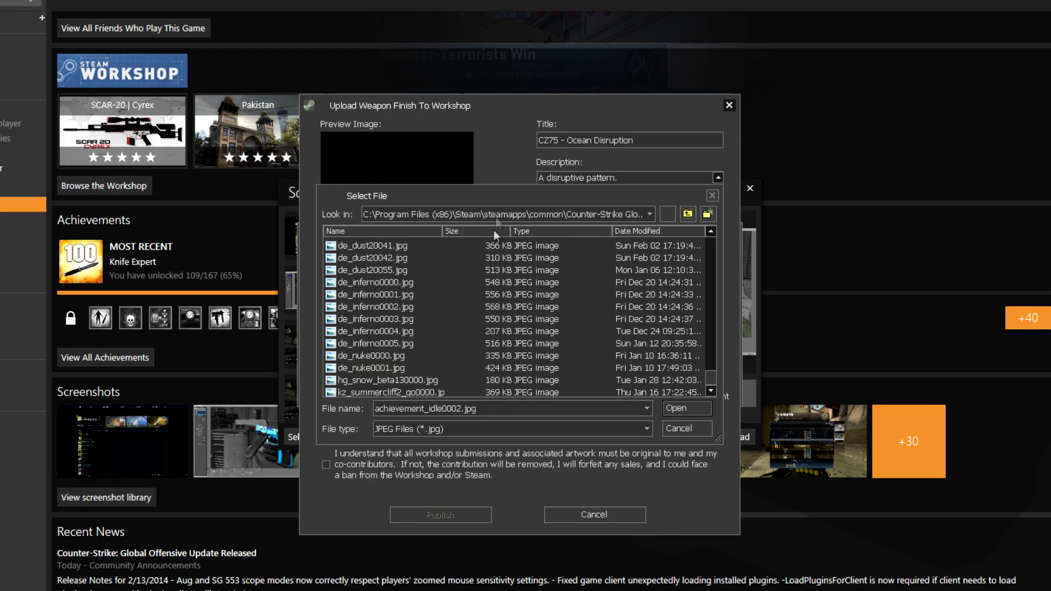
pyautogui.moveTo(501, 381)
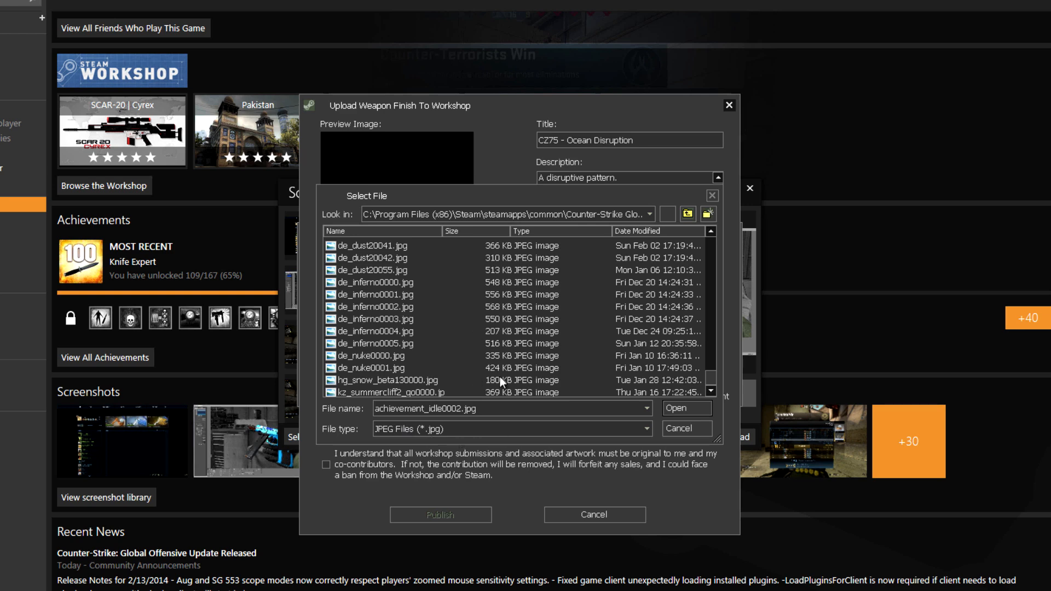
# Step: Navigate to Steam\userdata\<id>\760\remote\730\screenshots in the file chooser
pyautogui.click(647, 213)
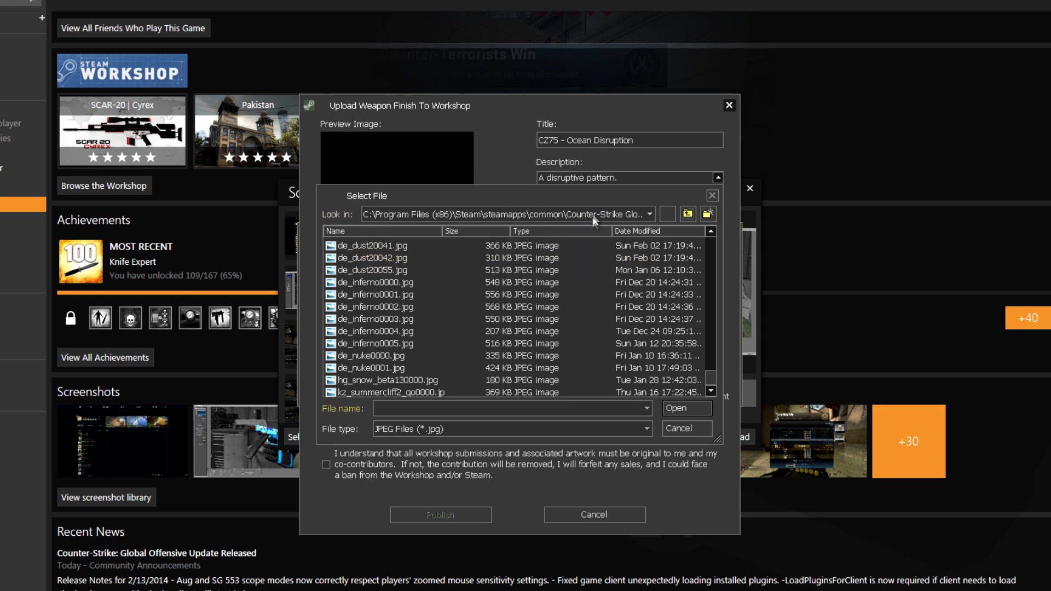
pyautogui.click(686, 213)
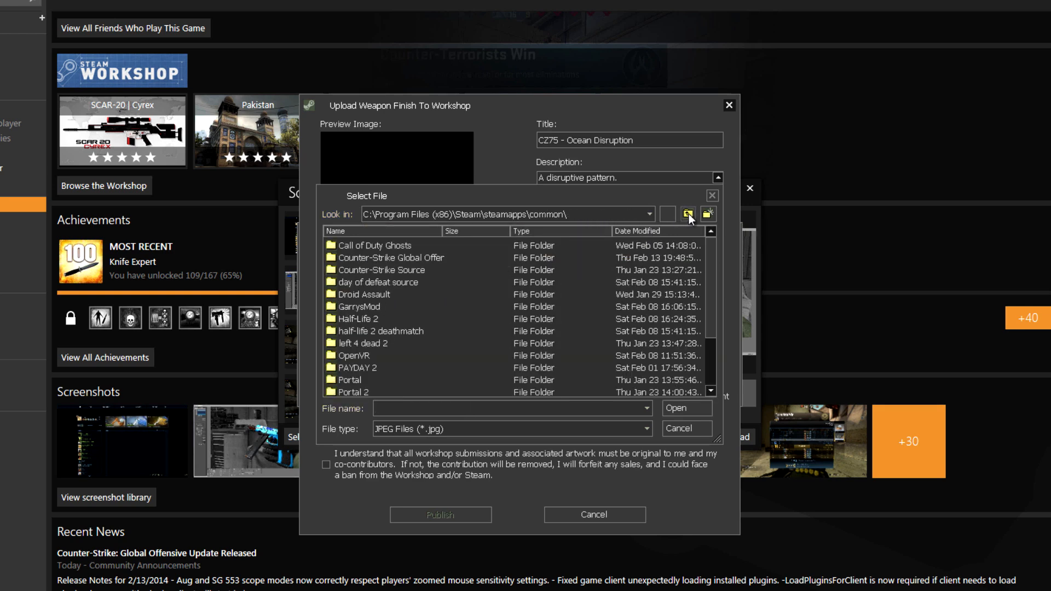
pyautogui.click(688, 213)
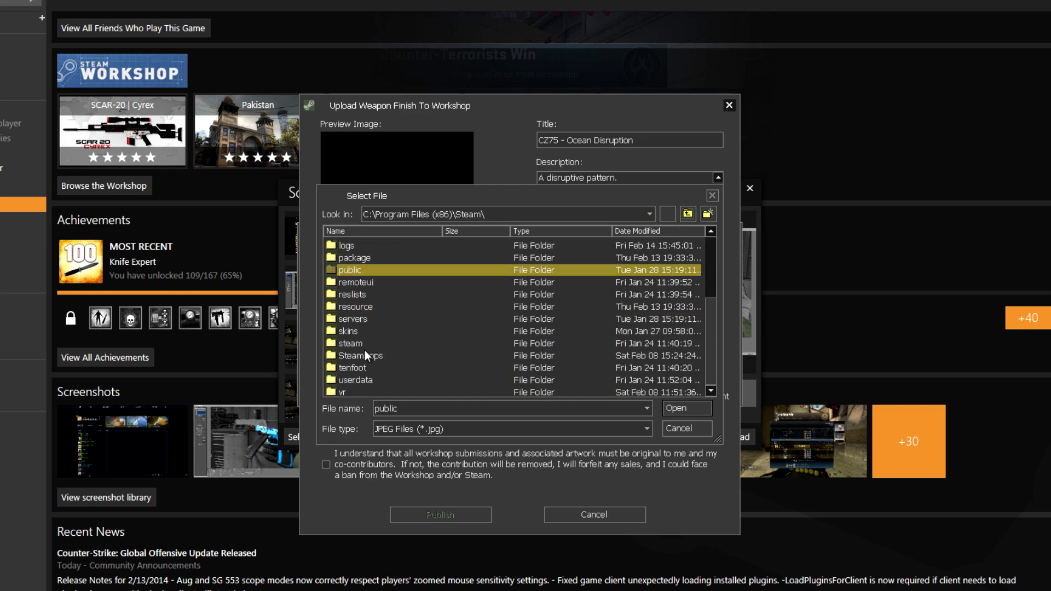
pyautogui.doubleClick(355, 380)
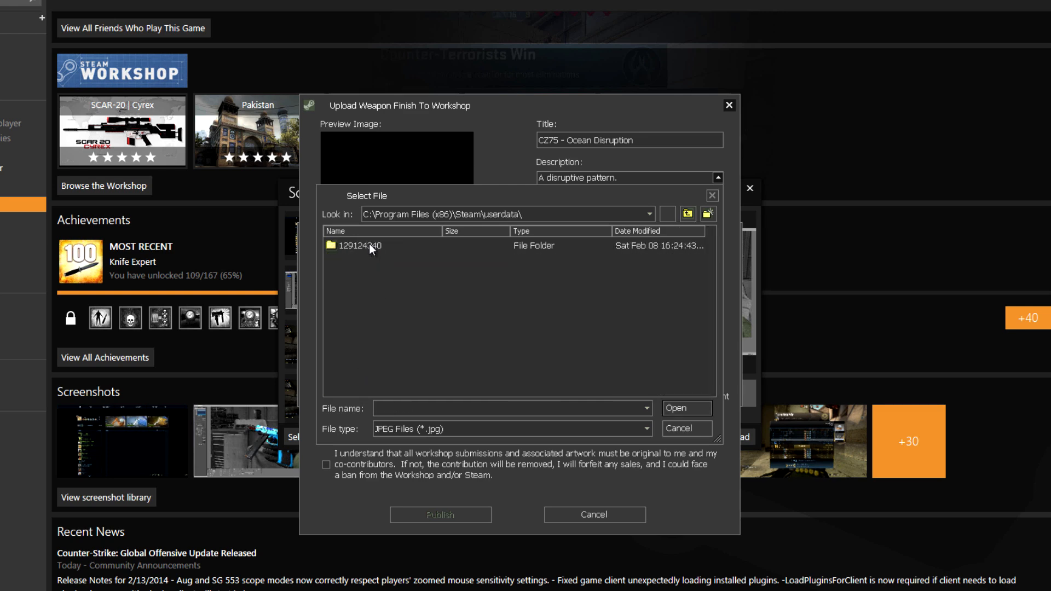
pyautogui.doubleClick(355, 245)
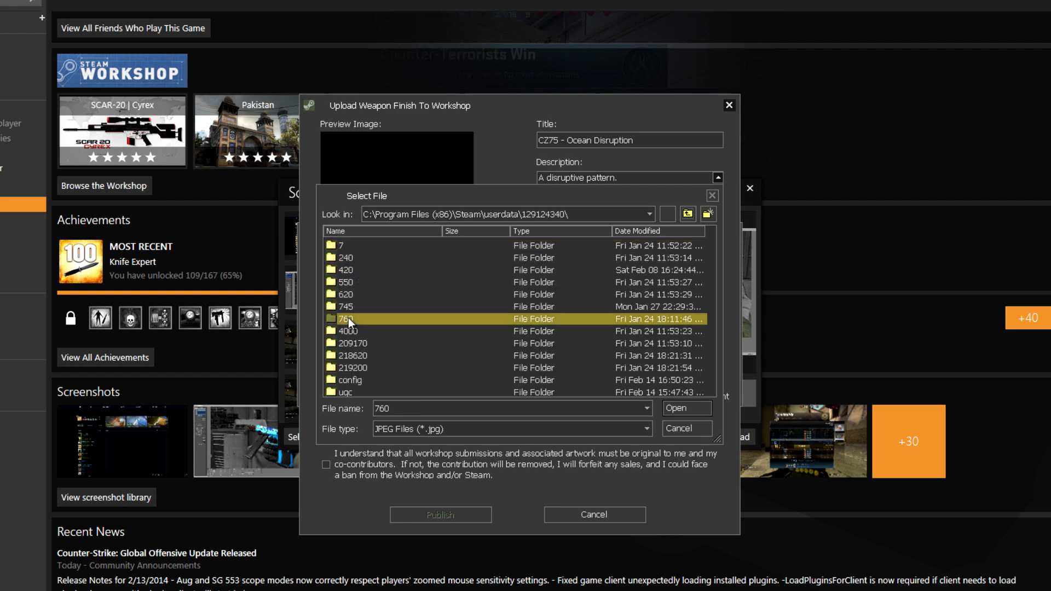
pyautogui.doubleClick(346, 318)
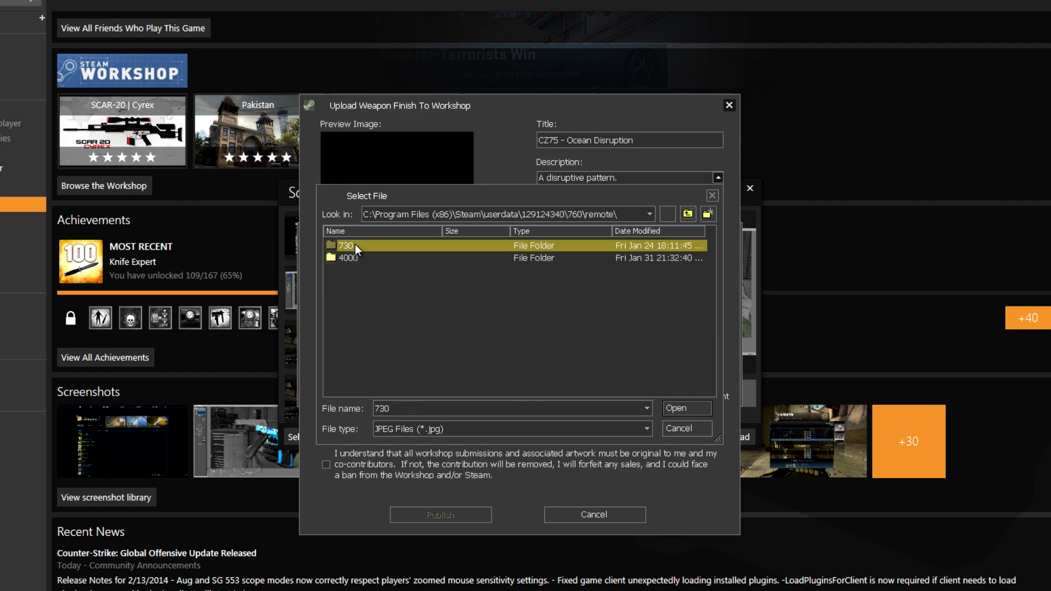
pyautogui.doubleClick(347, 244)
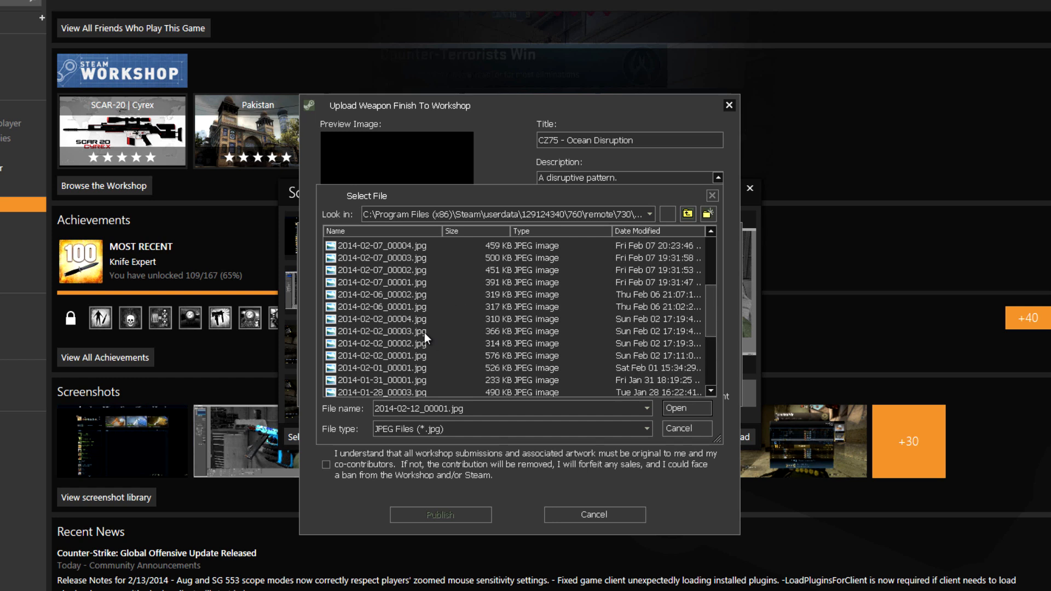
pyautogui.moveTo(409, 291)
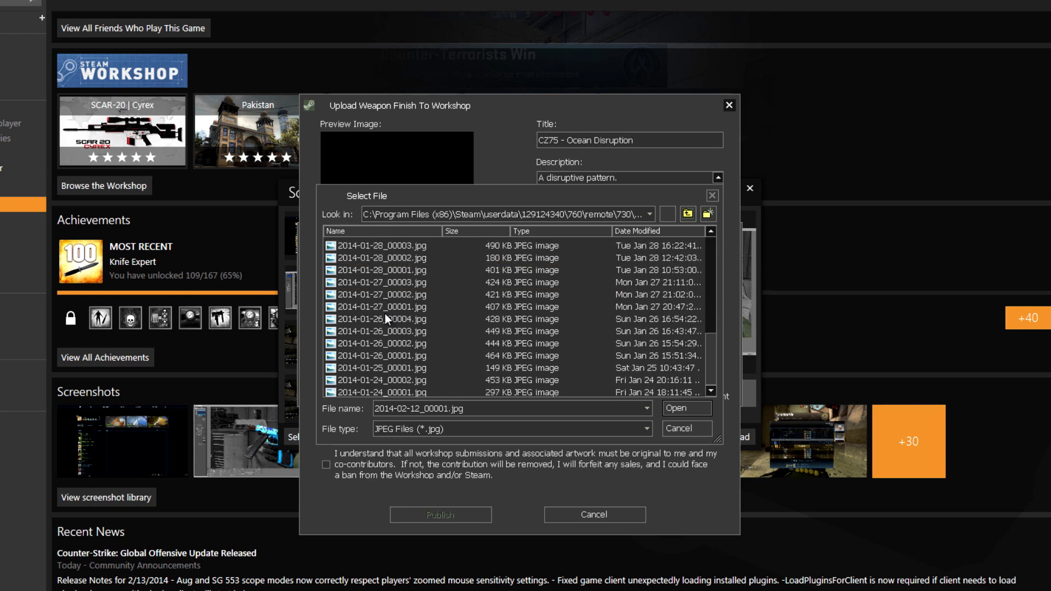
# Step: Select the 2014-02-13 blue CZ75 screenshot as the upload's preview image
pyautogui.scroll(-3)
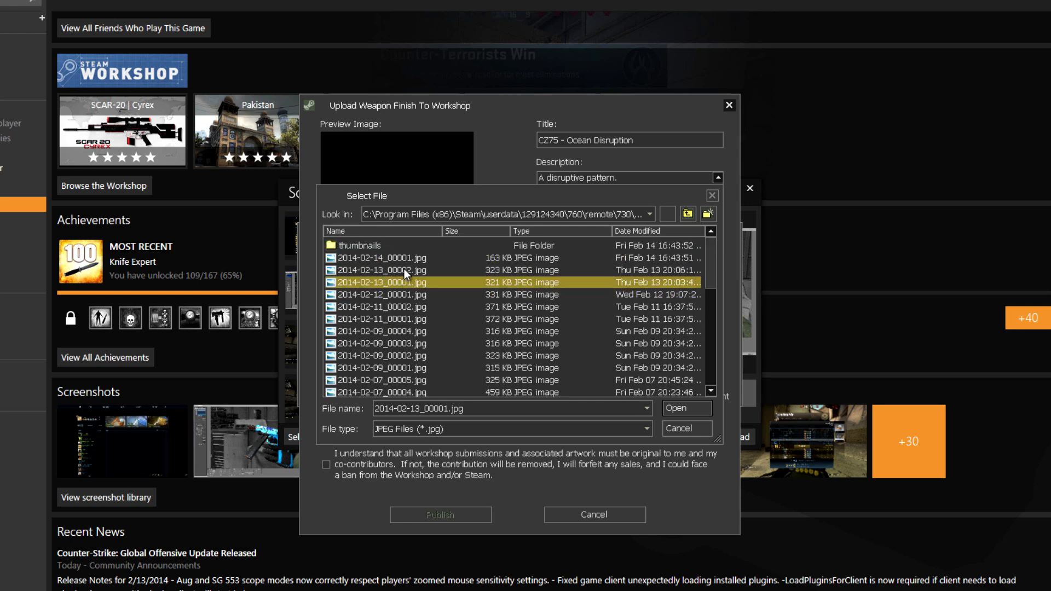
pyautogui.click(685, 408)
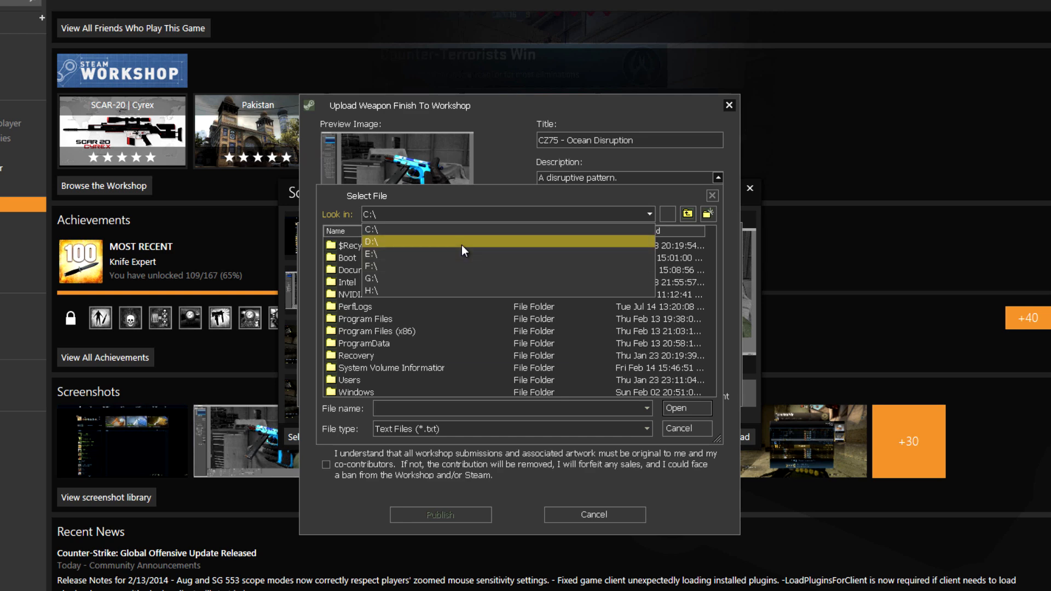
# Step: Attach cz75 ocean .txt from D:\CSGO\TXT as workbench file and mycamo.tga as source image
pyautogui.click(373, 241)
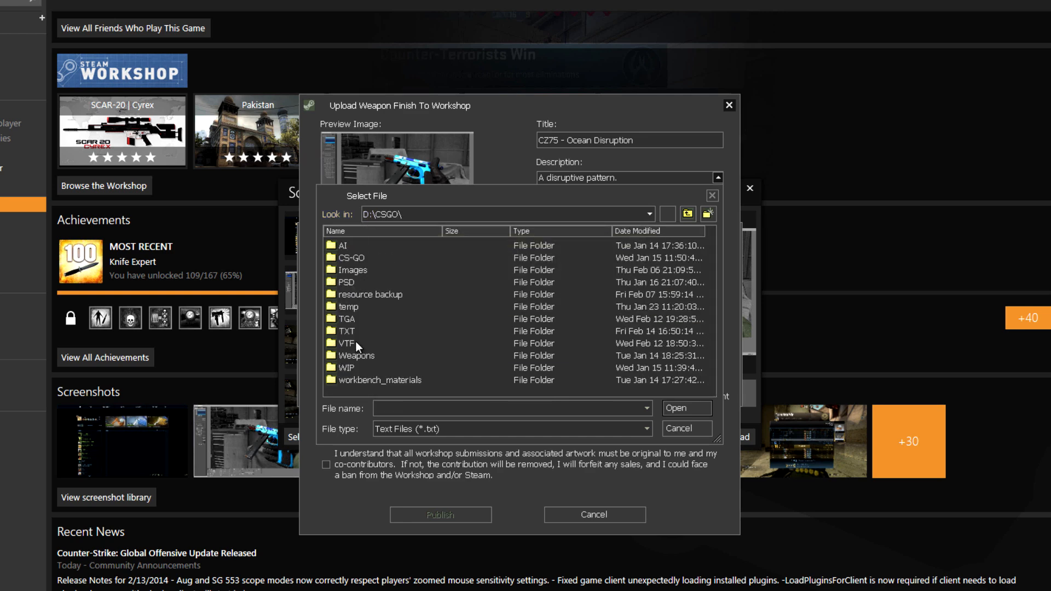
pyautogui.doubleClick(348, 331)
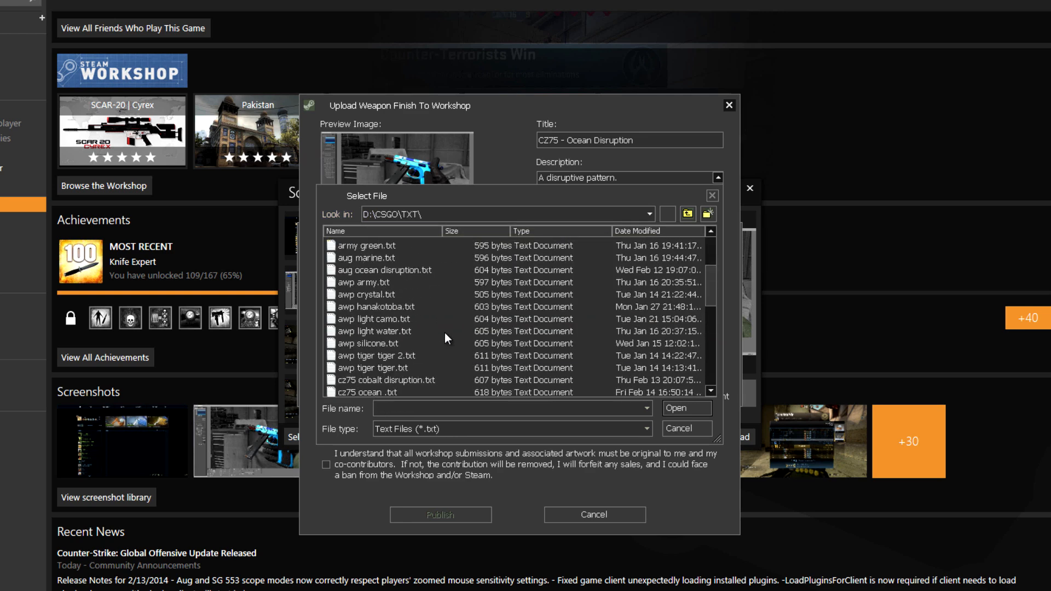
pyautogui.click(685, 407)
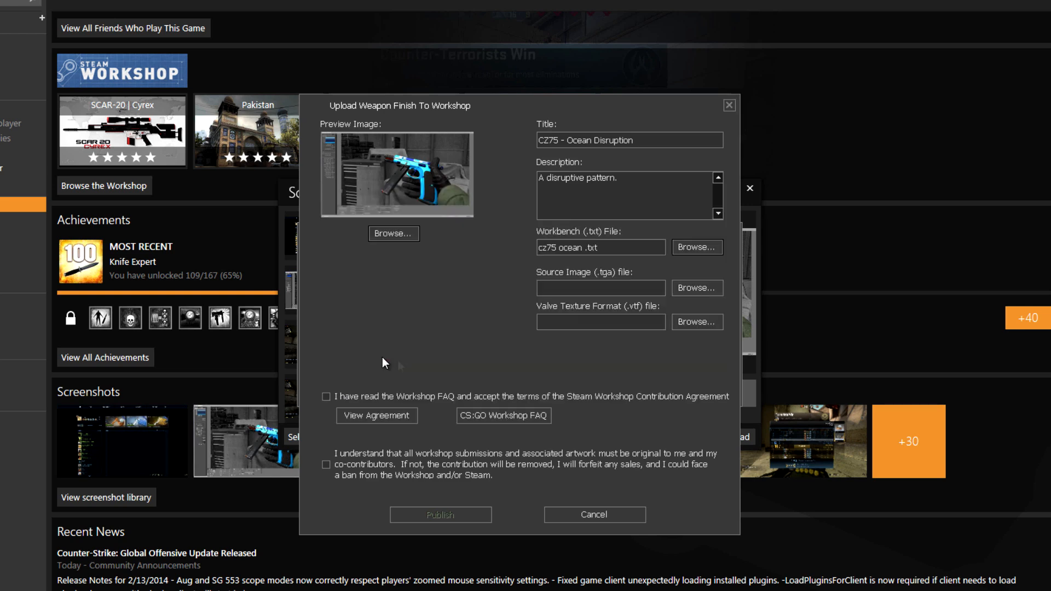
pyautogui.click(696, 288)
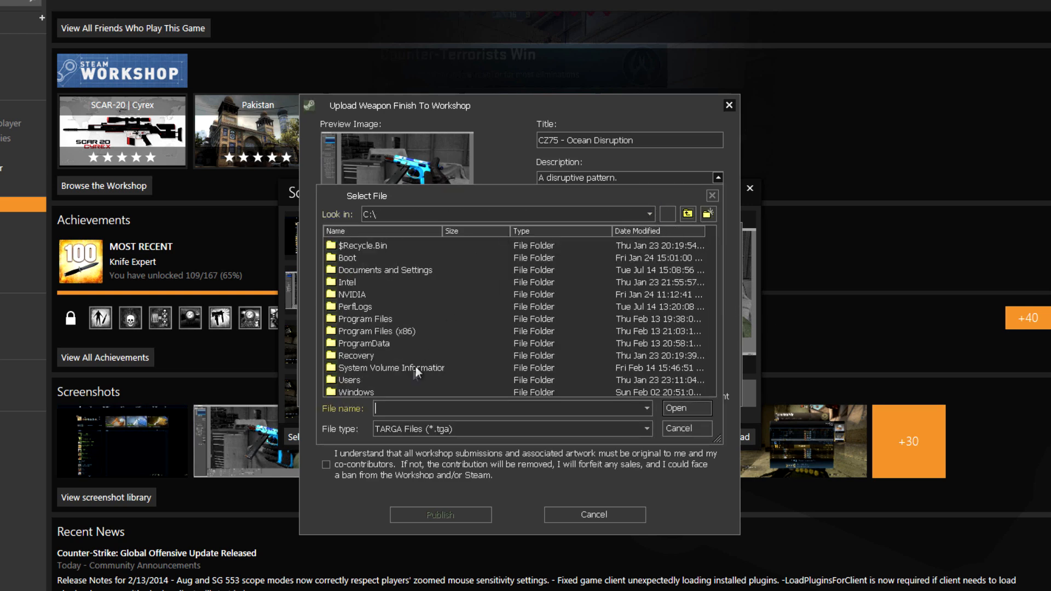
pyautogui.doubleClick(348, 380)
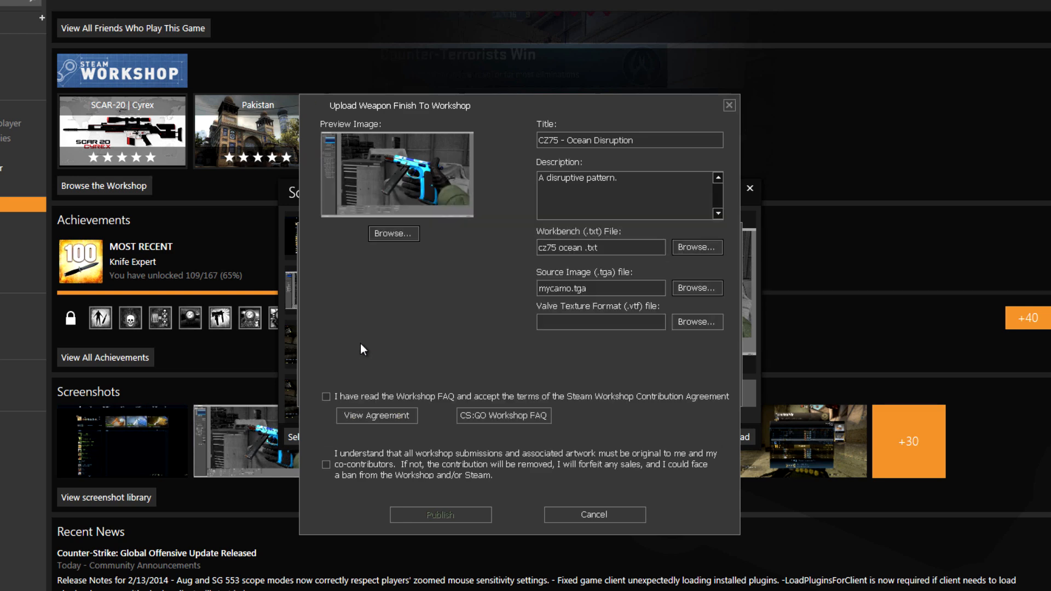
# Step: Browse from C:\Users toward mycamo.vtf for the Valve Texture Format file
pyautogui.click(696, 322)
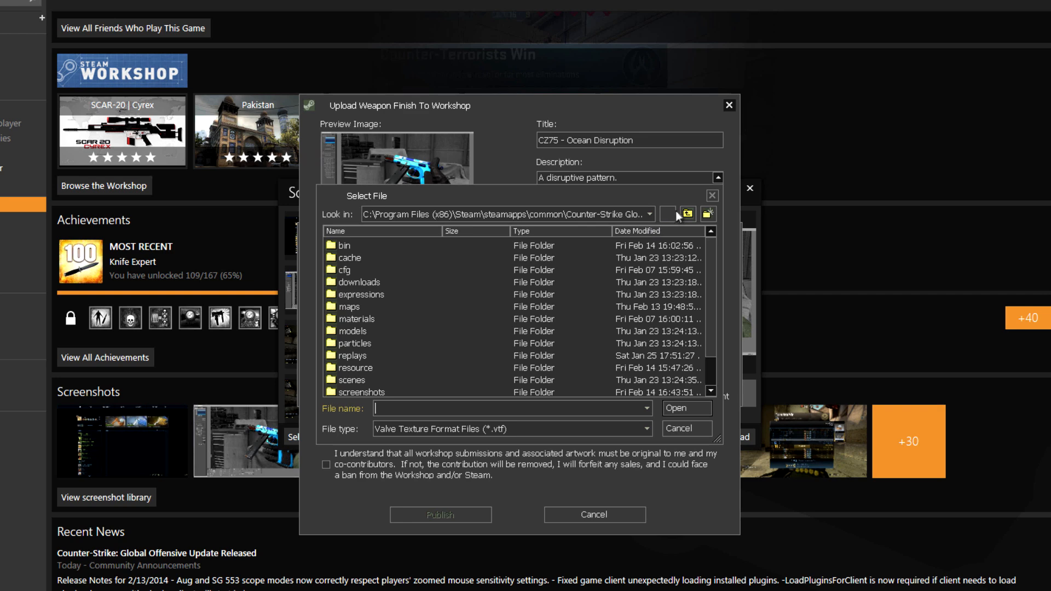
pyautogui.click(688, 213)
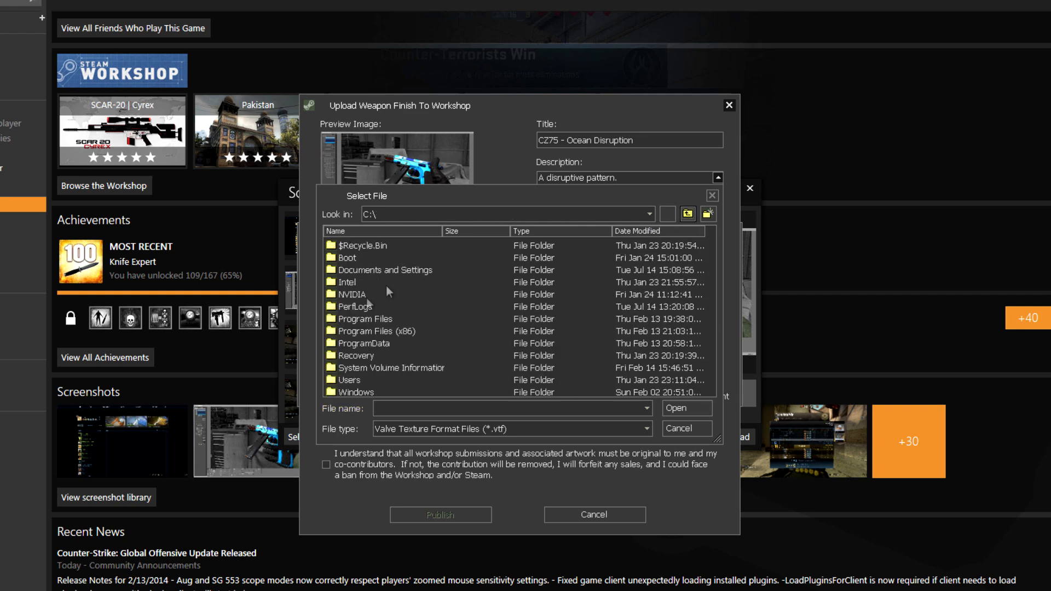
pyautogui.doubleClick(349, 380)
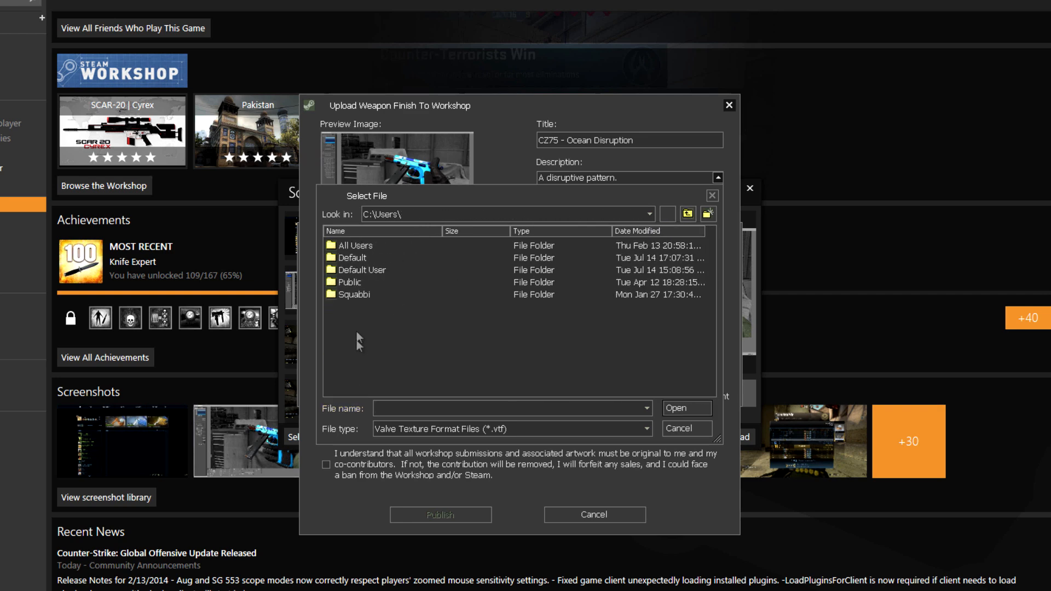
pyautogui.doubleClick(354, 294)
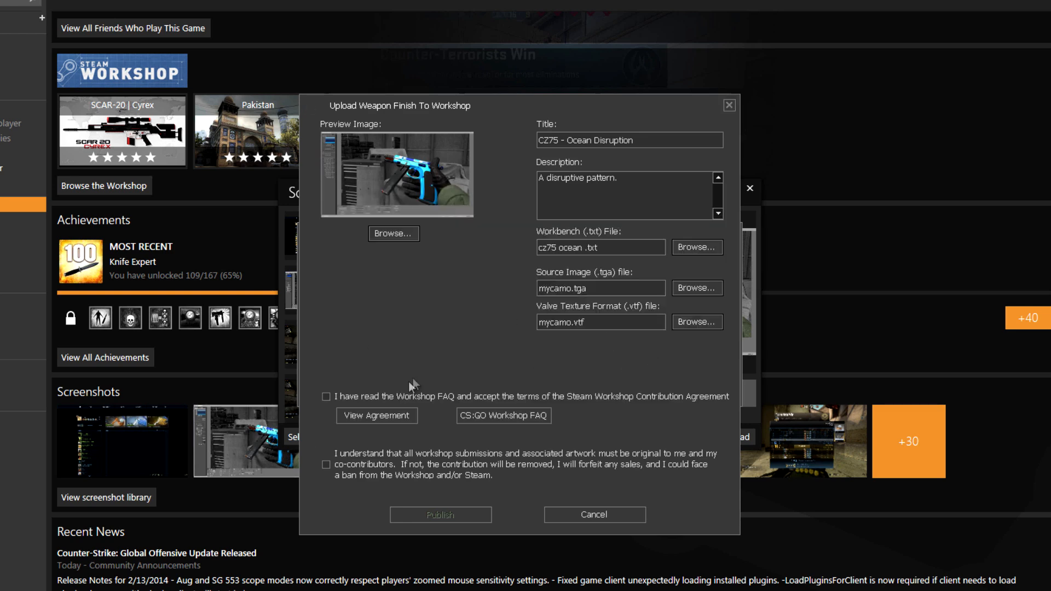
# Step: Accept the Workshop FAQ and originality agreements and publish the CZ75 - Ocean Disruption finish
pyautogui.click(325, 396)
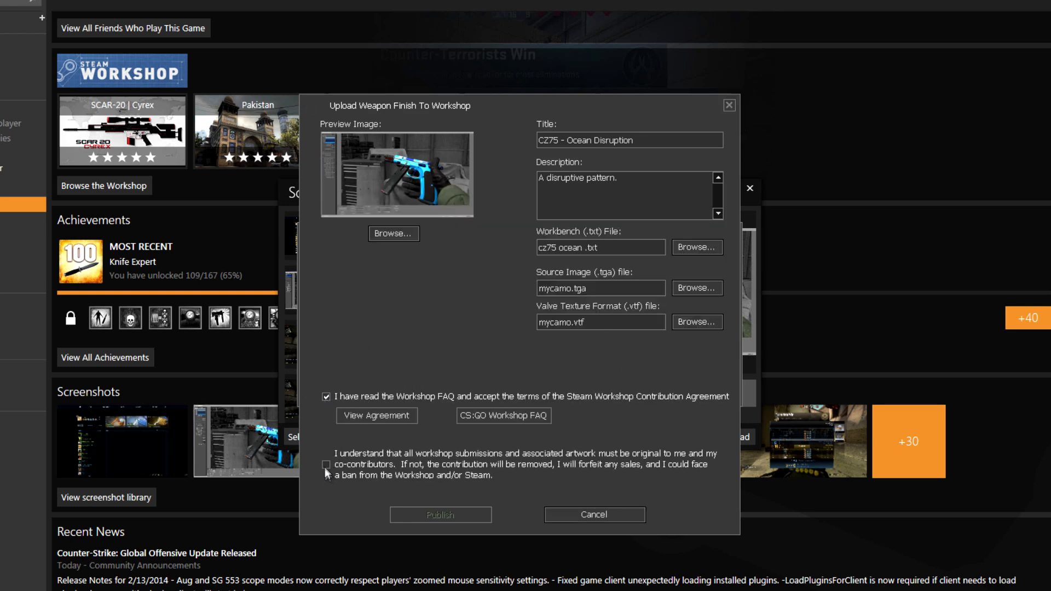
pyautogui.click(326, 464)
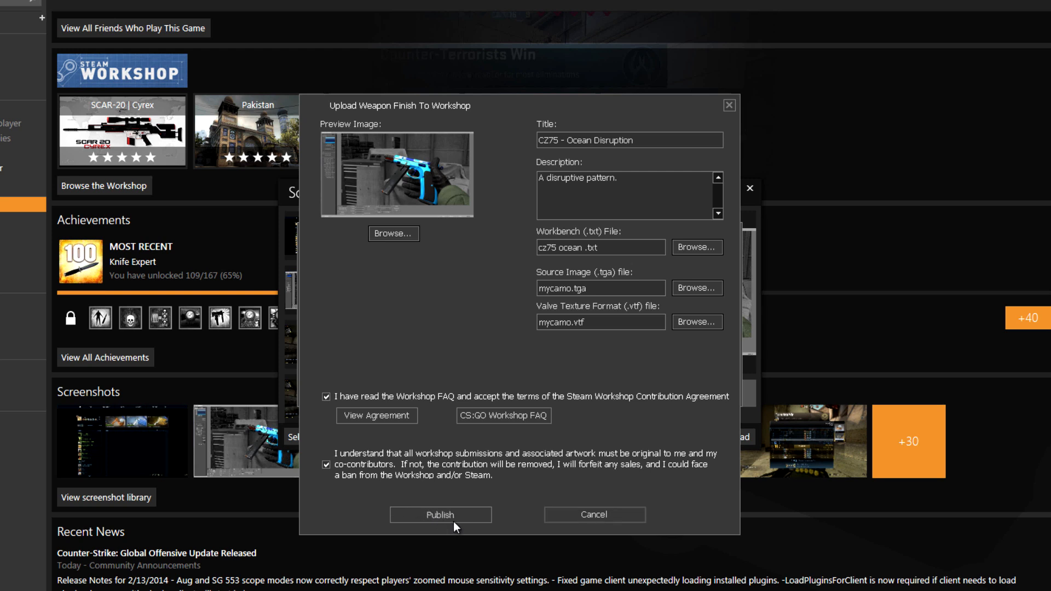
pyautogui.click(440, 515)
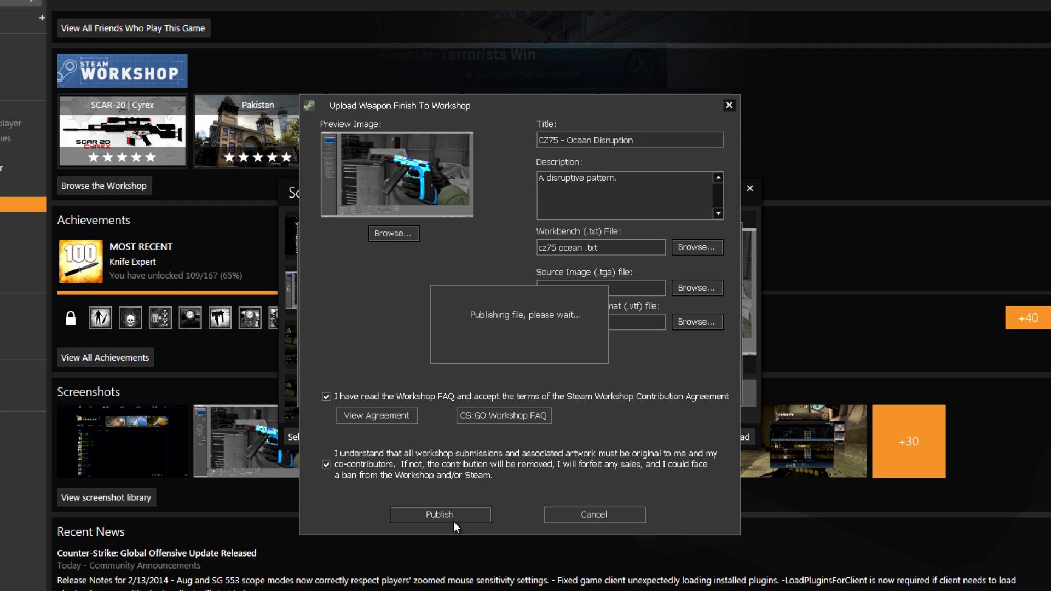
pyautogui.click(440, 514)
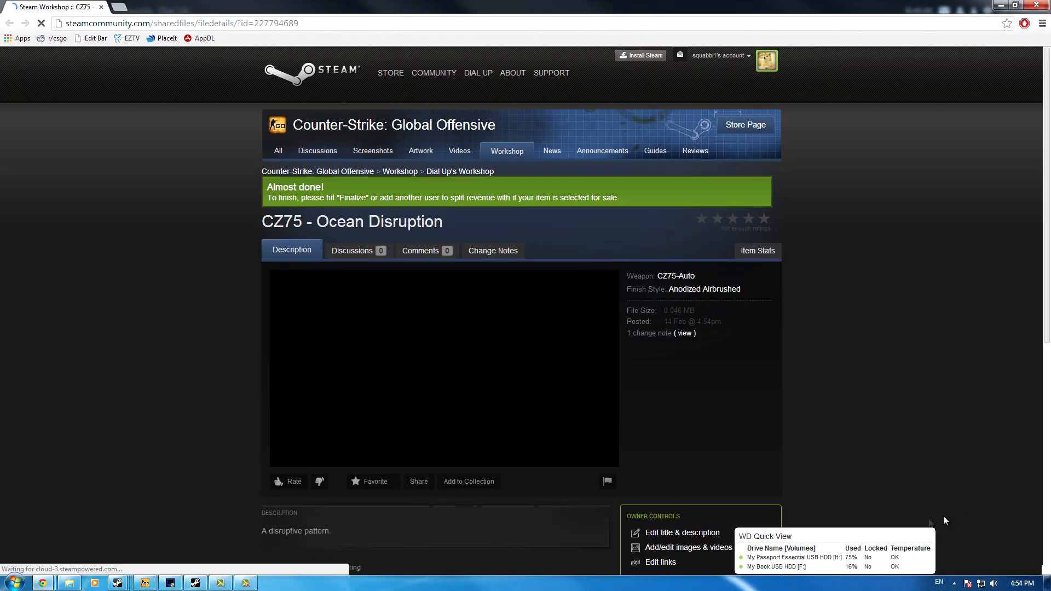
# Step: Finalize Workshop Item Revenue Sharing for CZ75 - Ocean Disruption on its Workshop page
pyautogui.scroll(-3)
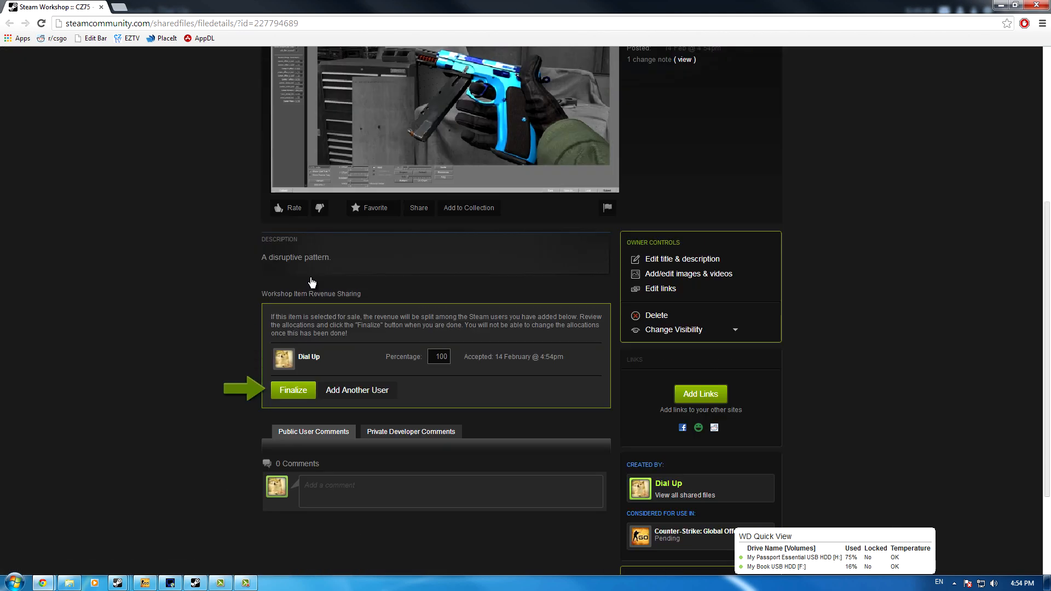
pyautogui.scroll(-3)
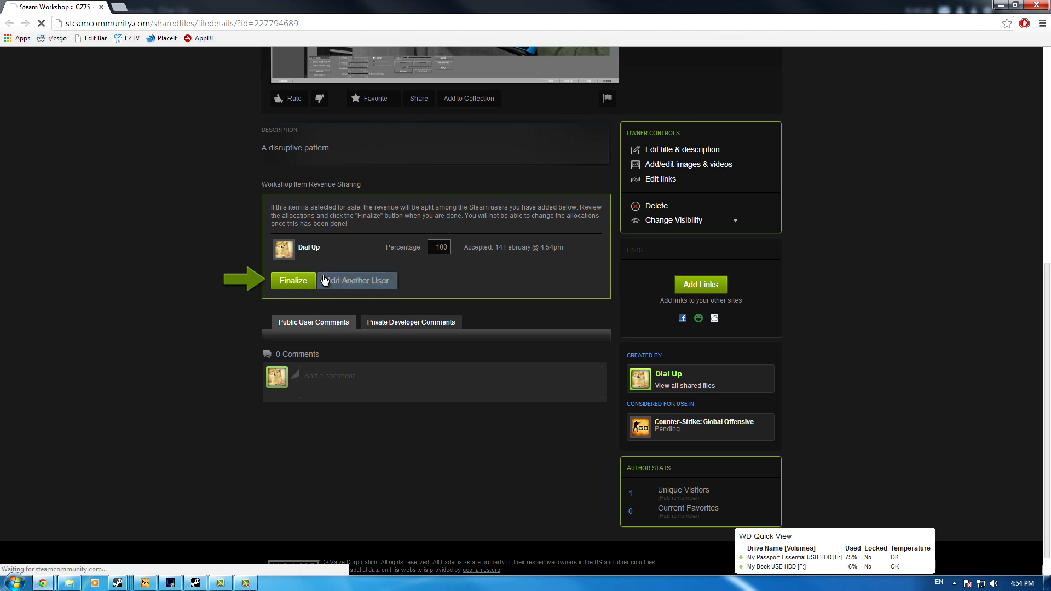
pyautogui.scroll(3)
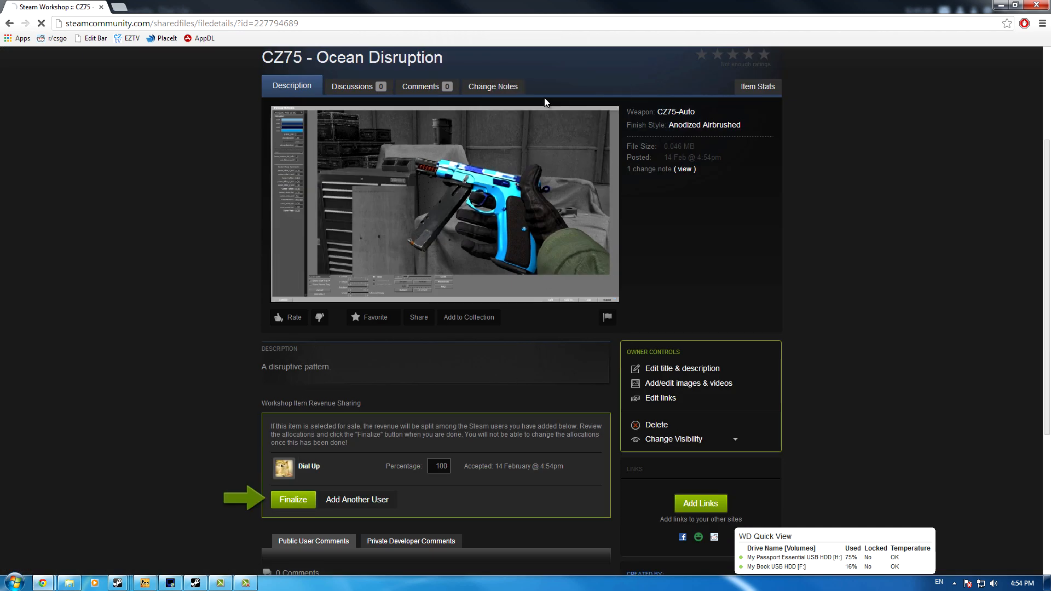
pyautogui.click(292, 499)
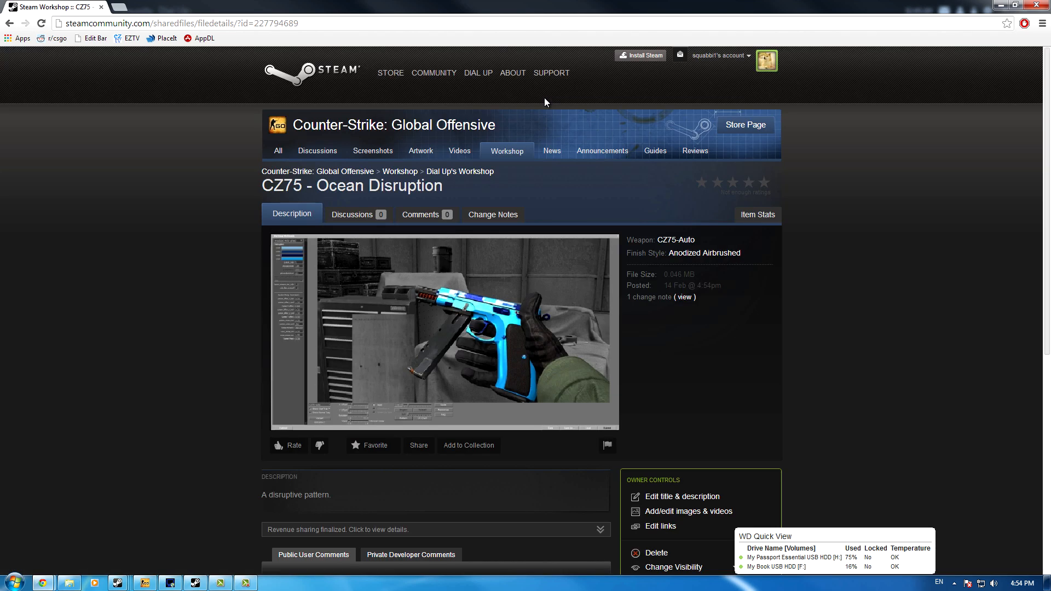
pyautogui.moveTo(690, 270)
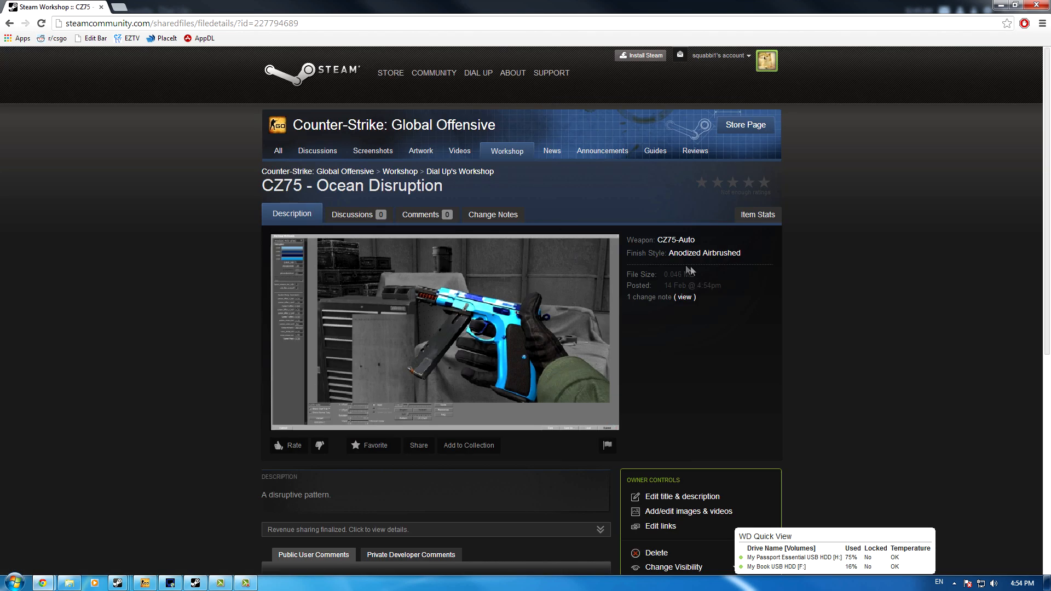
pyautogui.moveTo(700, 271)
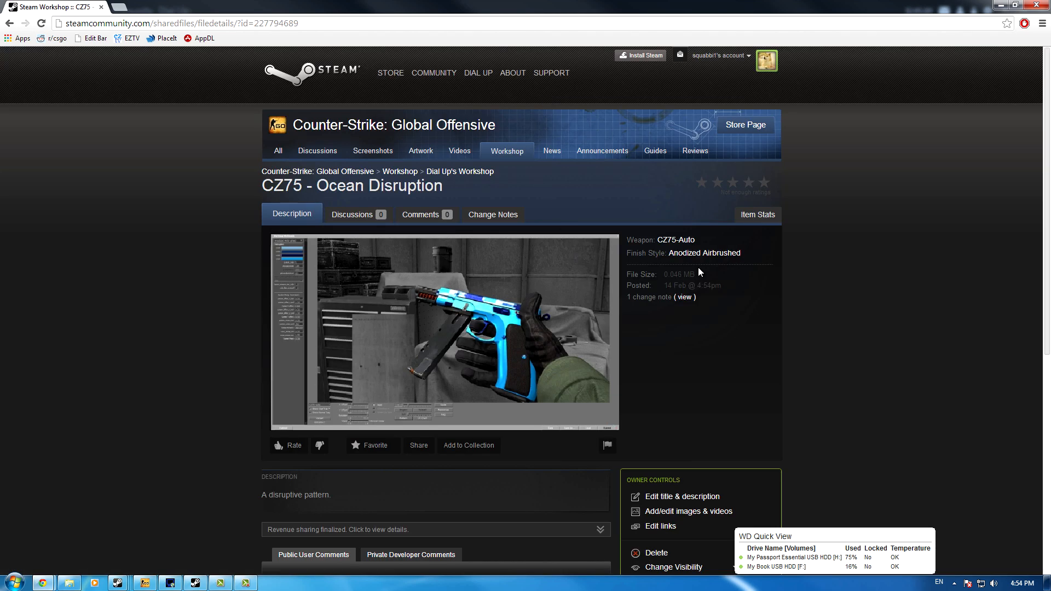
pyautogui.scroll(-3)
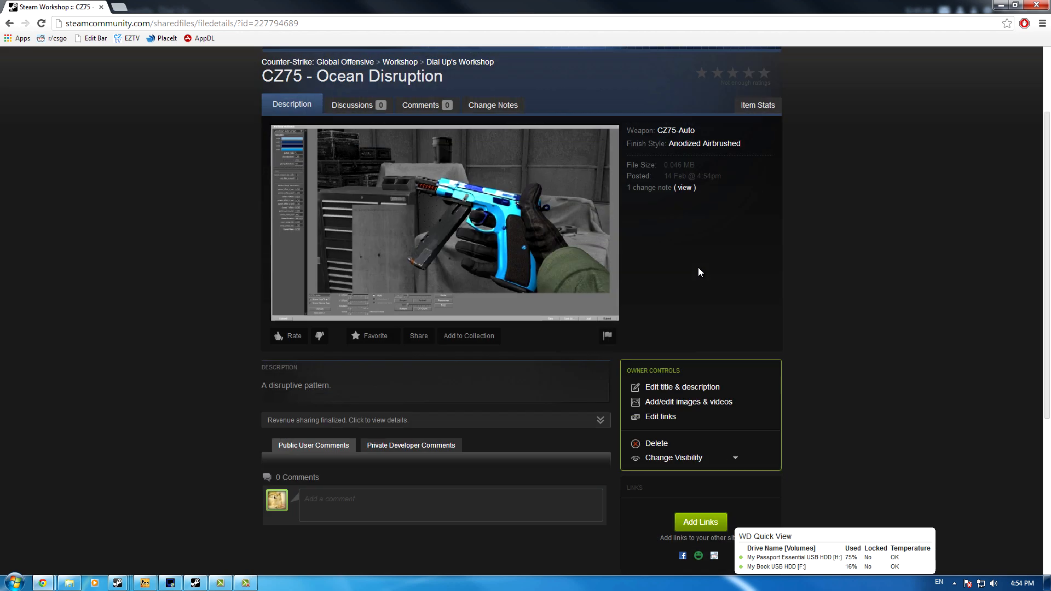
pyautogui.moveTo(660, 231)
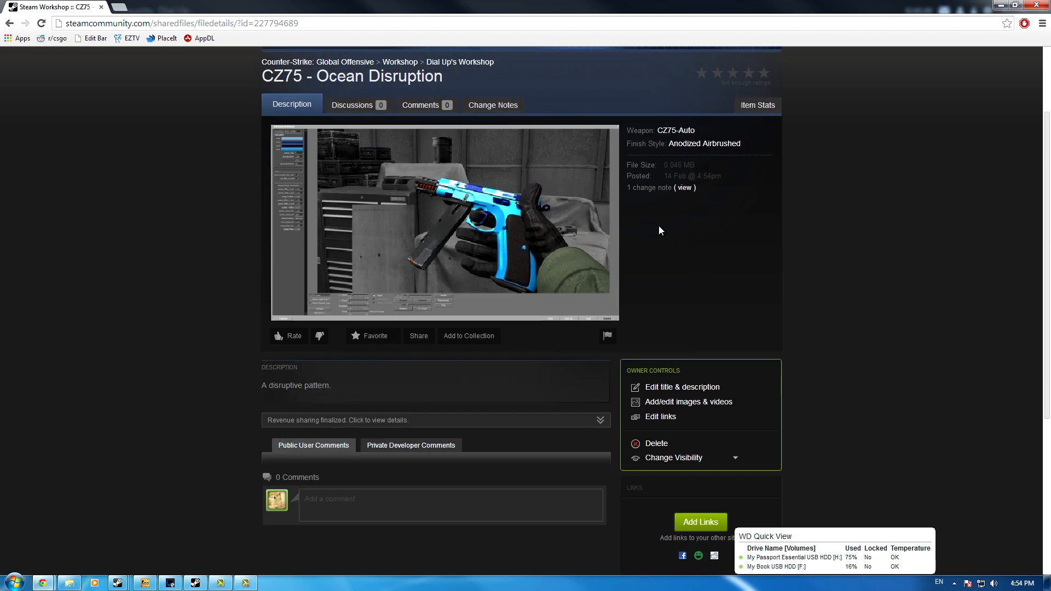